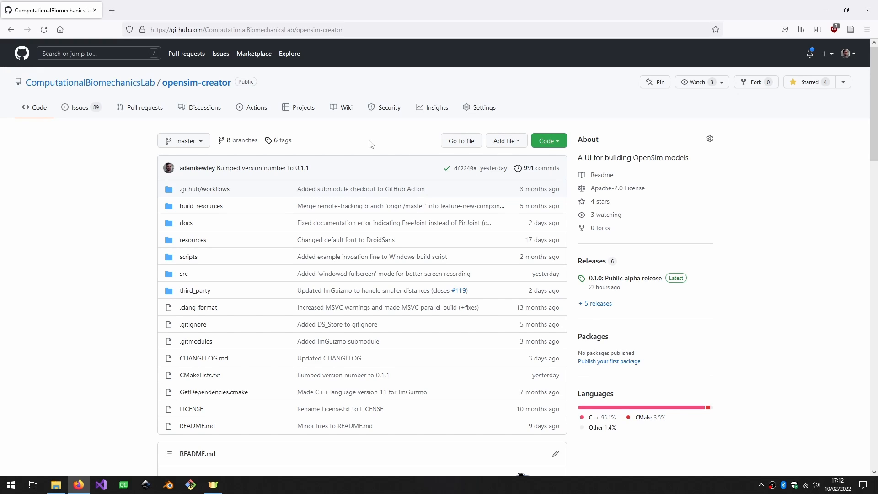
mouse_move(357, 129)
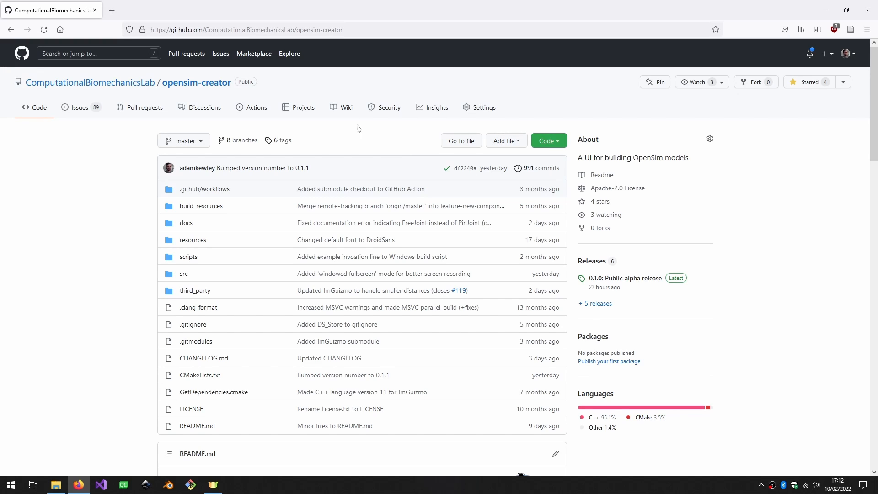
mouse_move(234, 30)
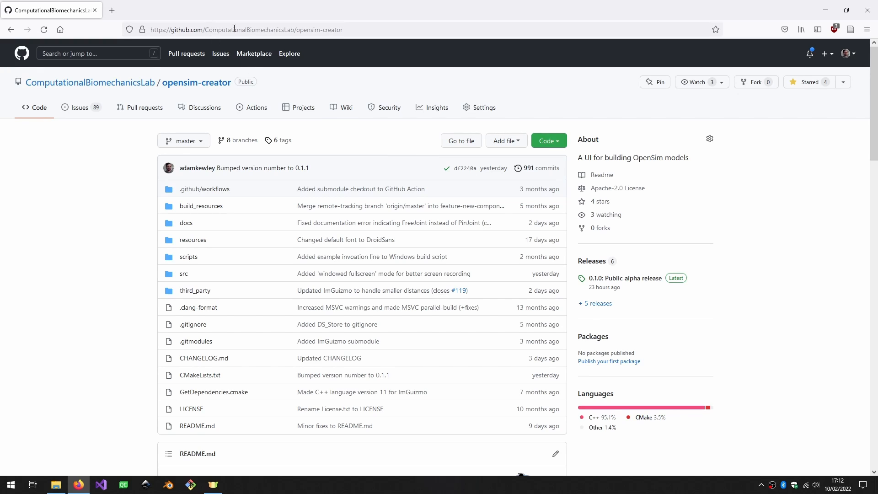
mouse_move(351, 29)
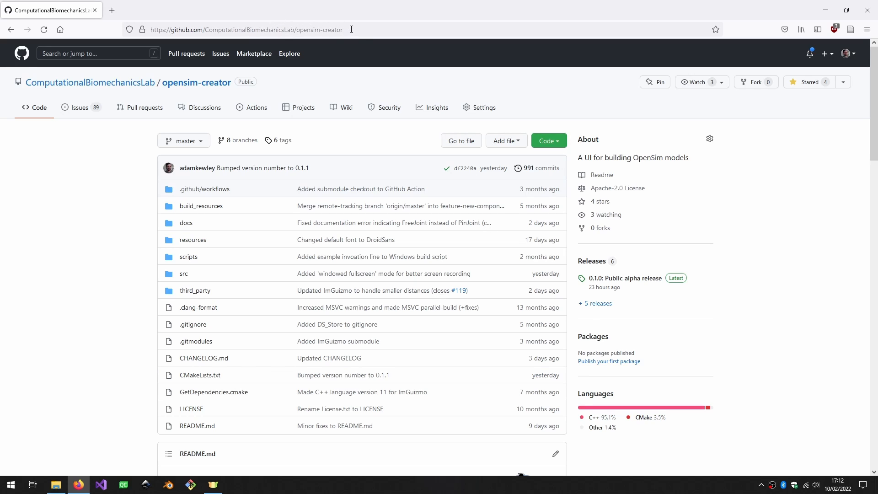
mouse_move(370, 50)
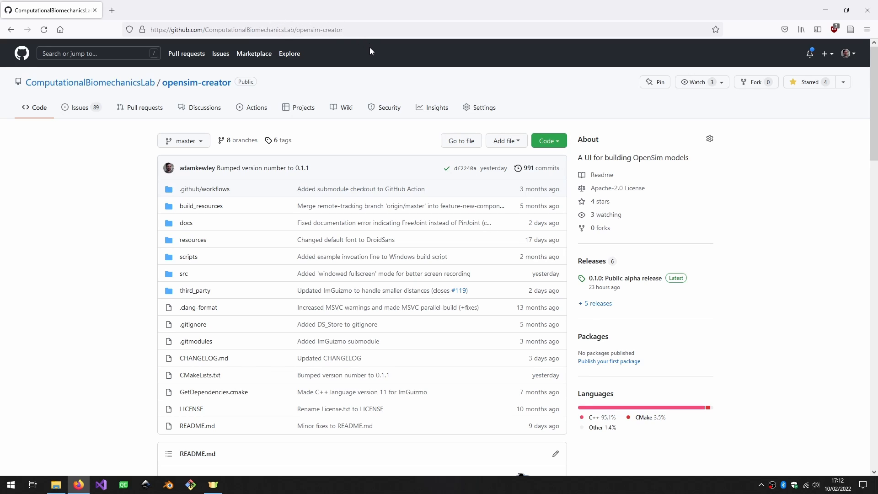
mouse_move(356, 280)
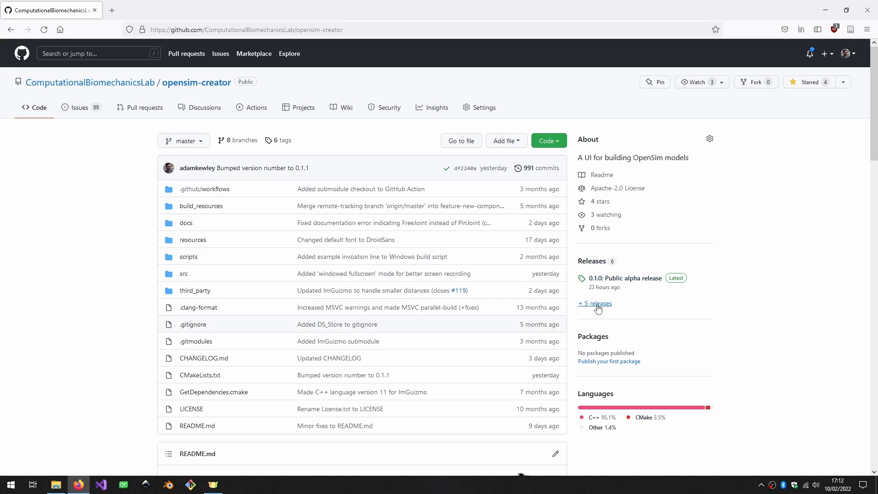
Show the full opensim-creator releases list and scroll to the 0.1.0 release assets.
left_click(594, 303)
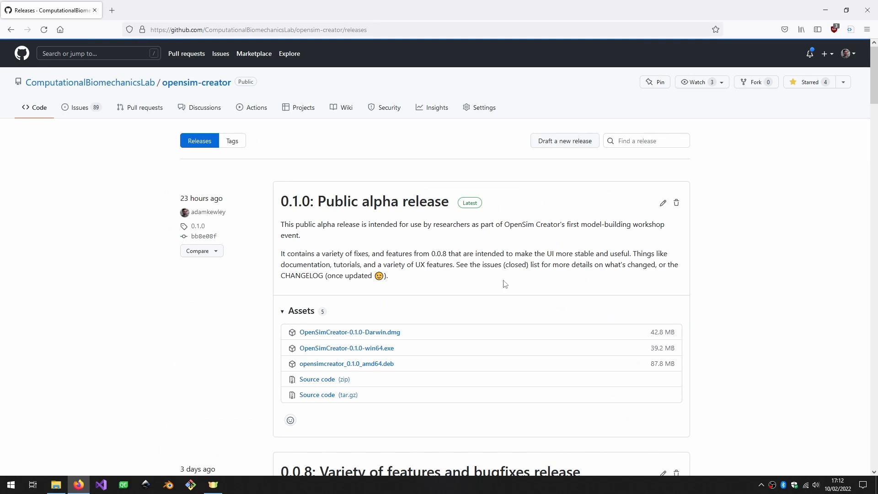
mouse_move(299, 203)
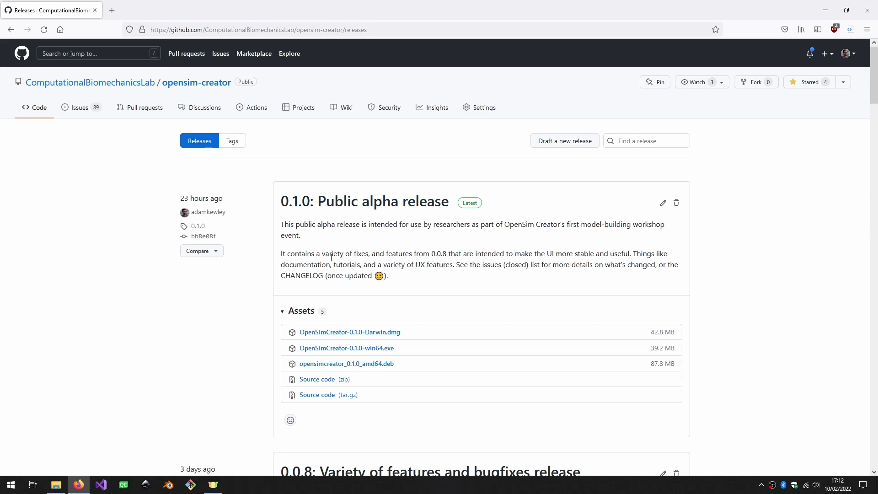
scroll("down", 3)
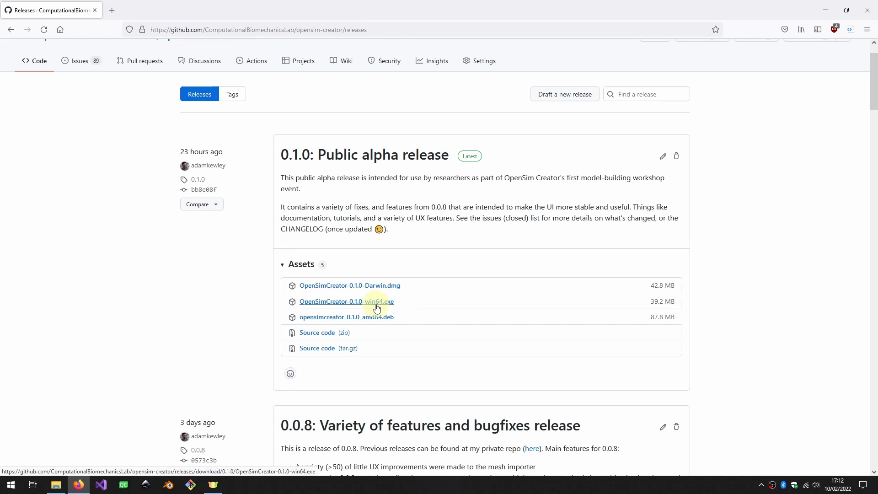
Download OpenSimCreator-0.1.0-win64.exe, run it and install to the default Program Files location.
left_click(346, 301)
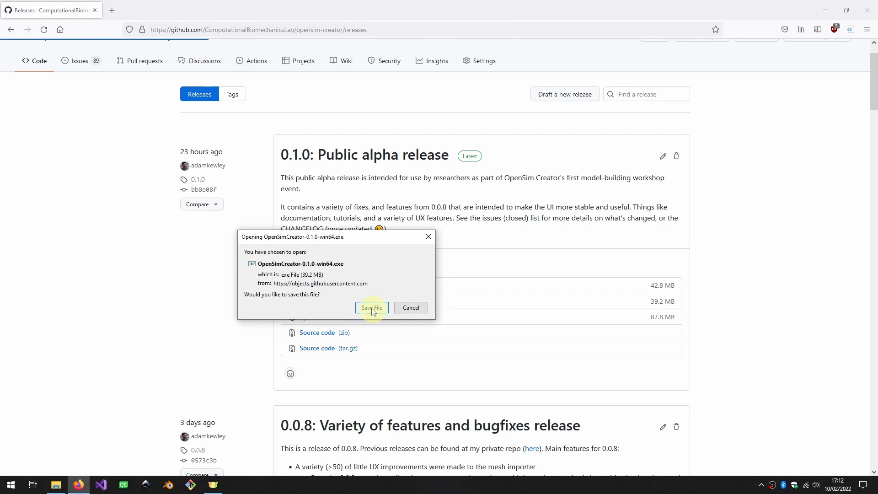
left_click(371, 308)
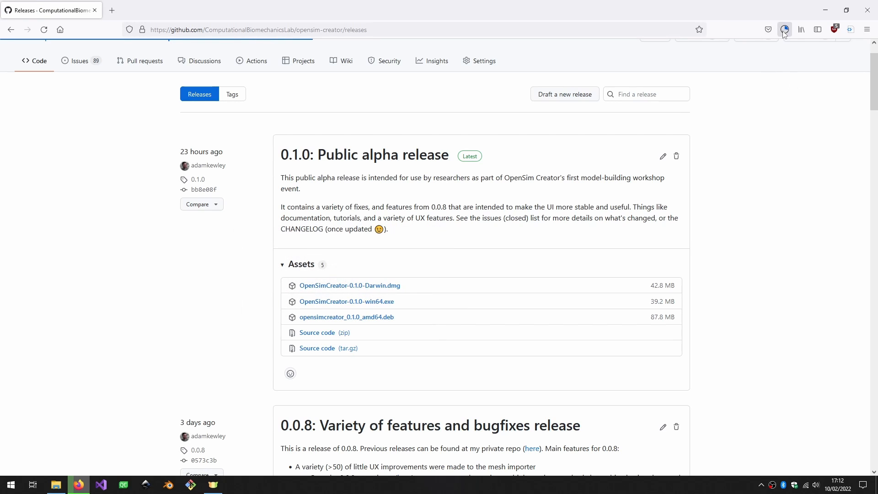
left_click(346, 301)
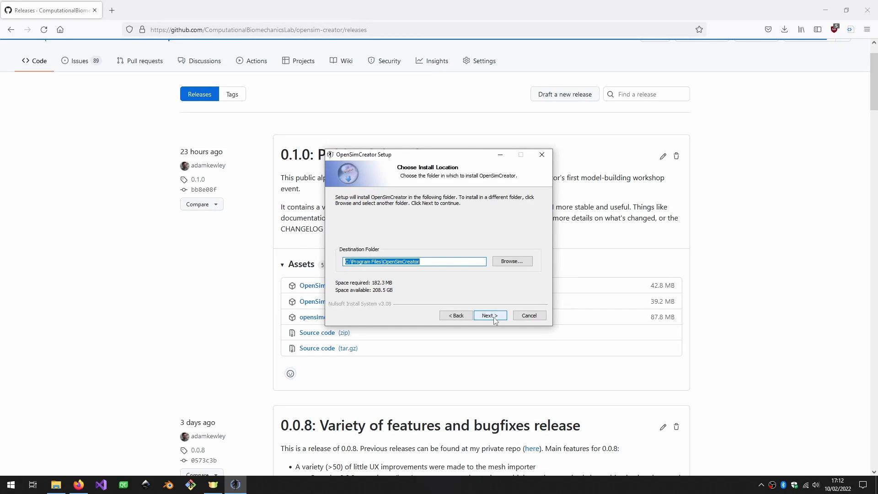
left_click(488, 315)
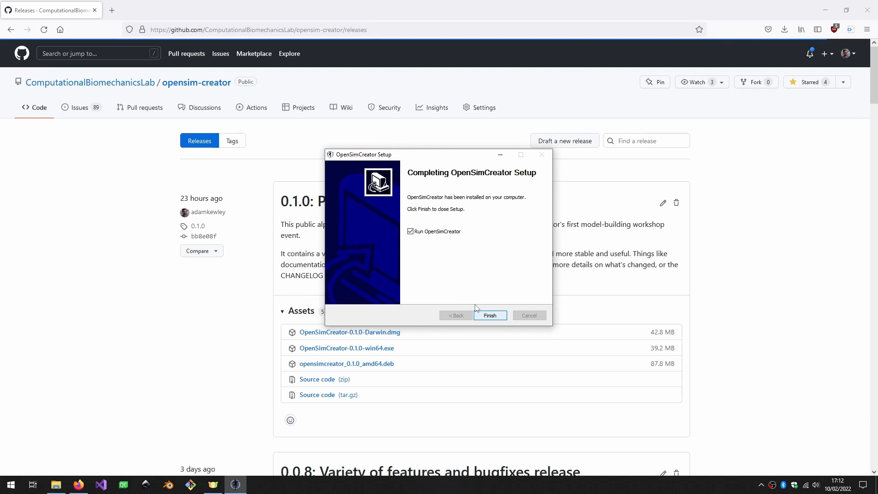
Finish setup and launch OpenSimCreator from a Start menu search for 'opensimcreator'.
left_click(488, 315)
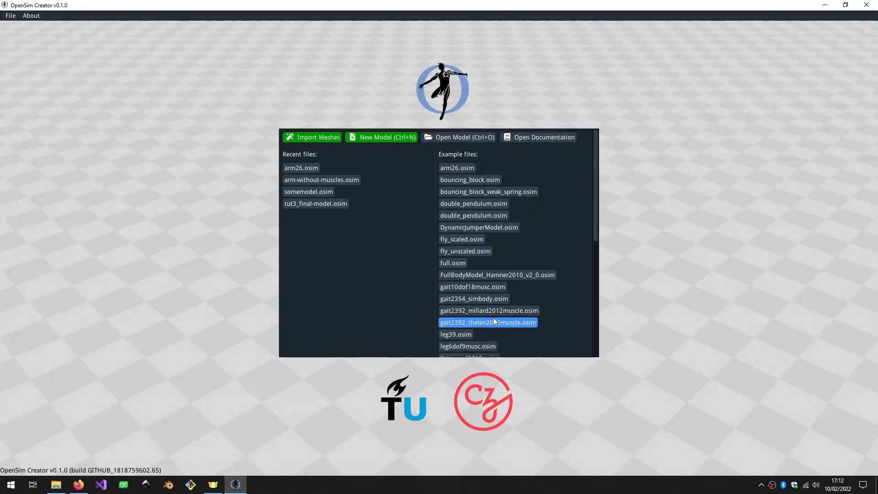
mouse_move(349, 117)
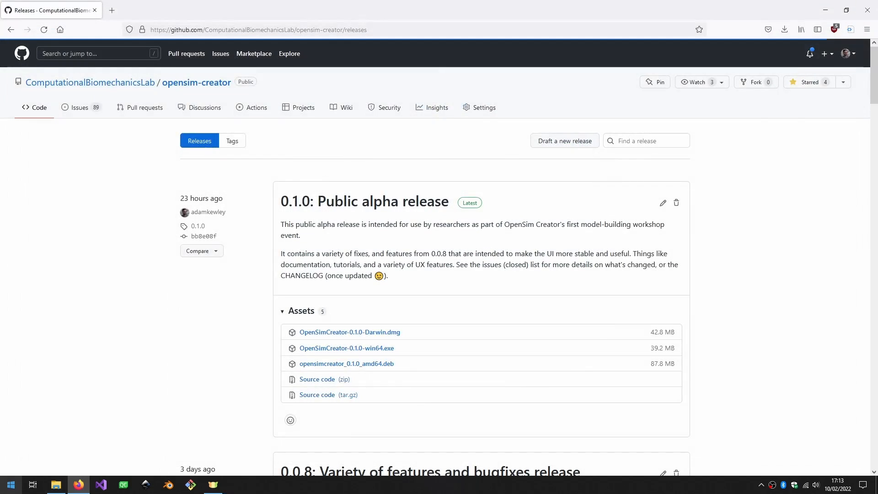
mouse_move(10, 485)
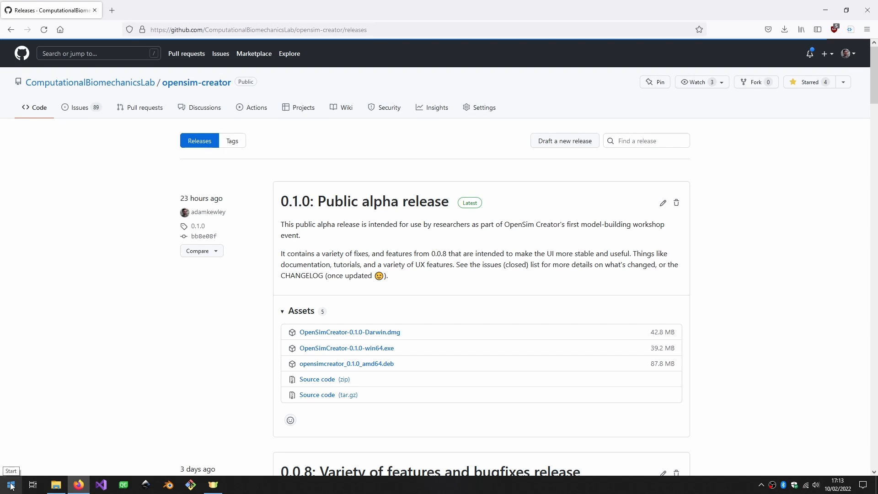
left_click(10, 485)
type("opensimcre")
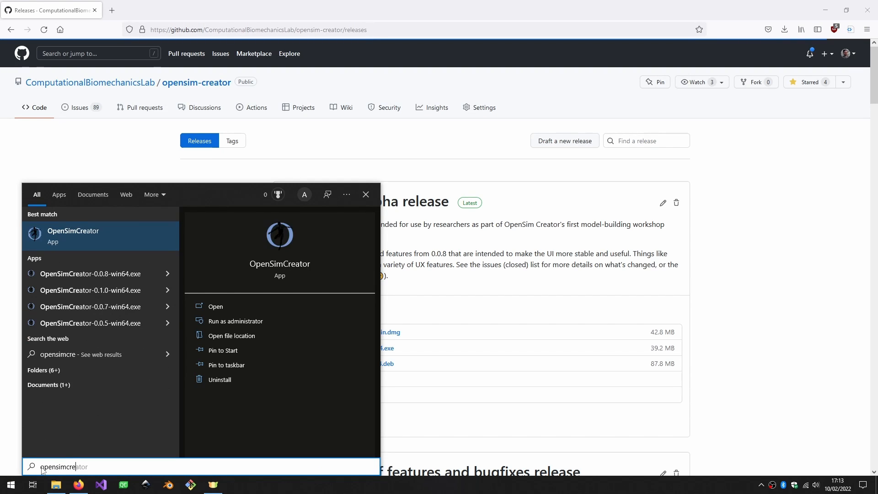
left_click(215, 306)
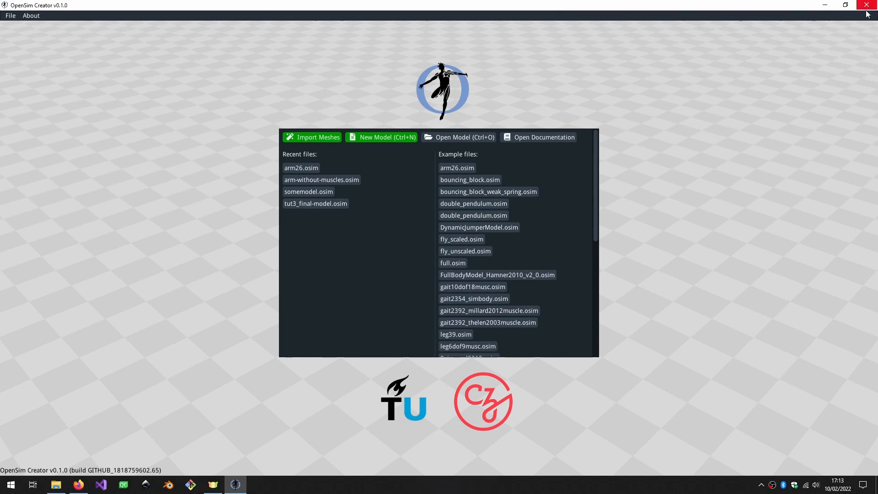
mouse_move(55, 485)
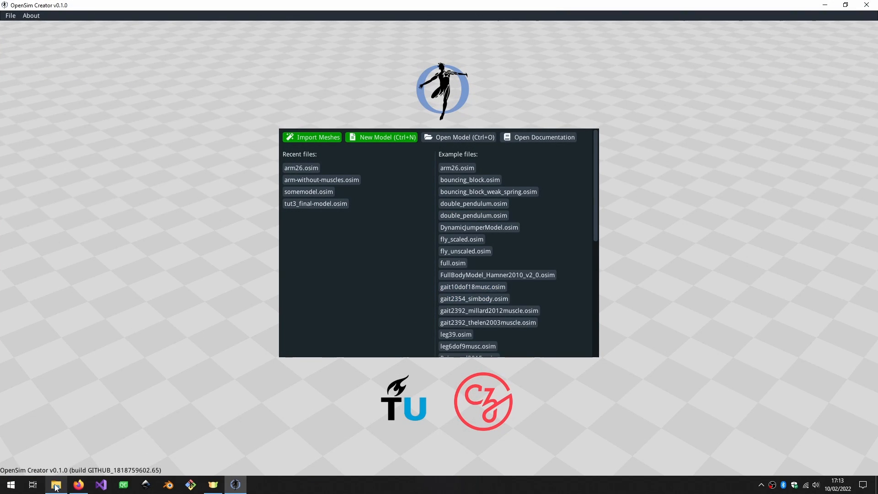
left_click(55, 484)
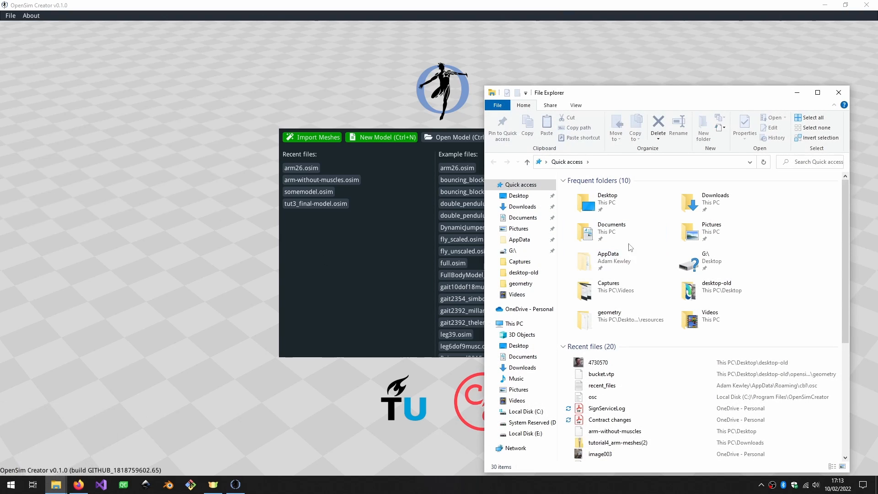
left_click(526, 411)
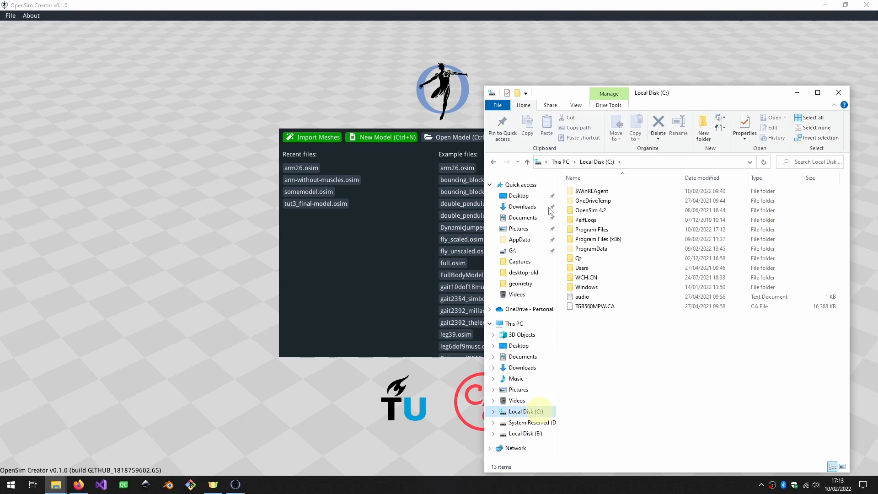
double_click(591, 229)
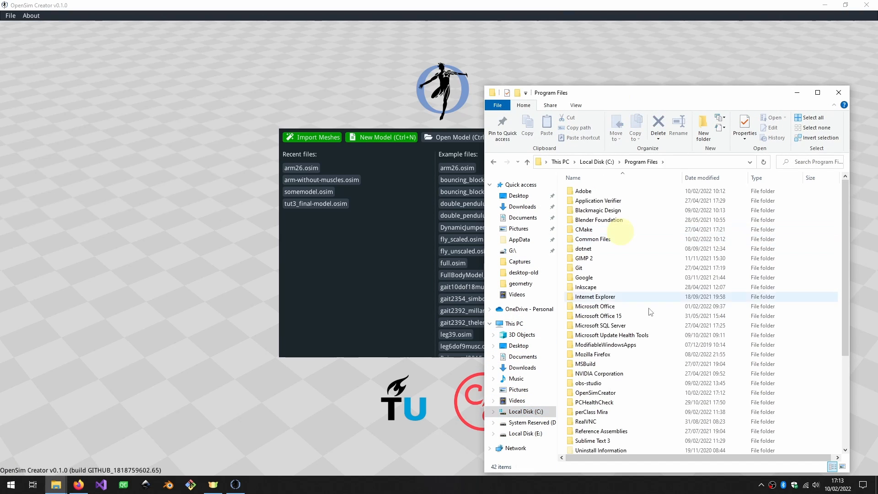
double_click(595, 392)
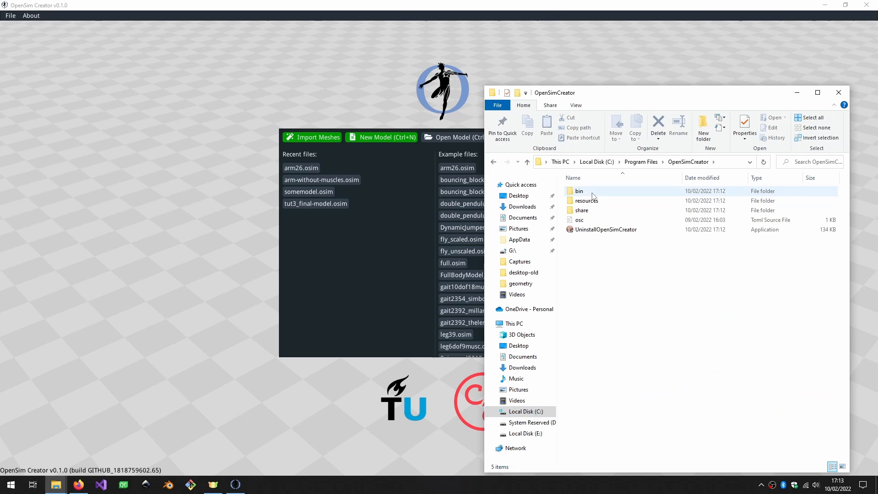
double_click(579, 191)
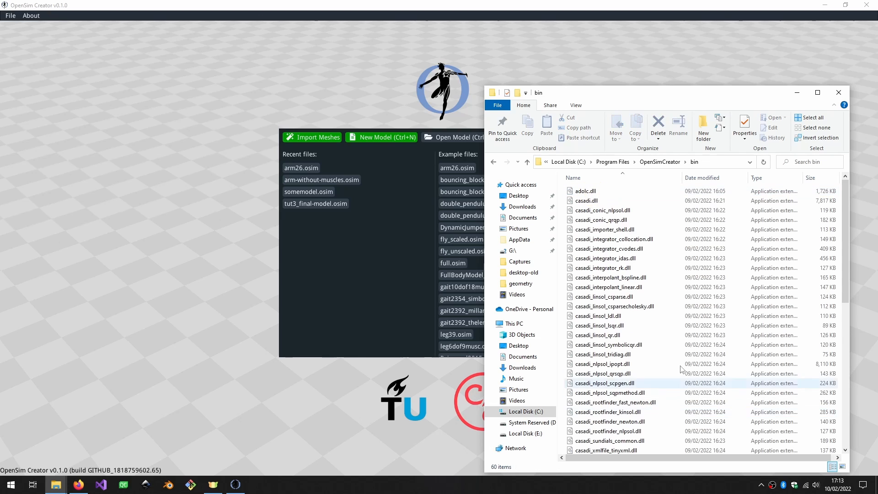
scroll("down", 3)
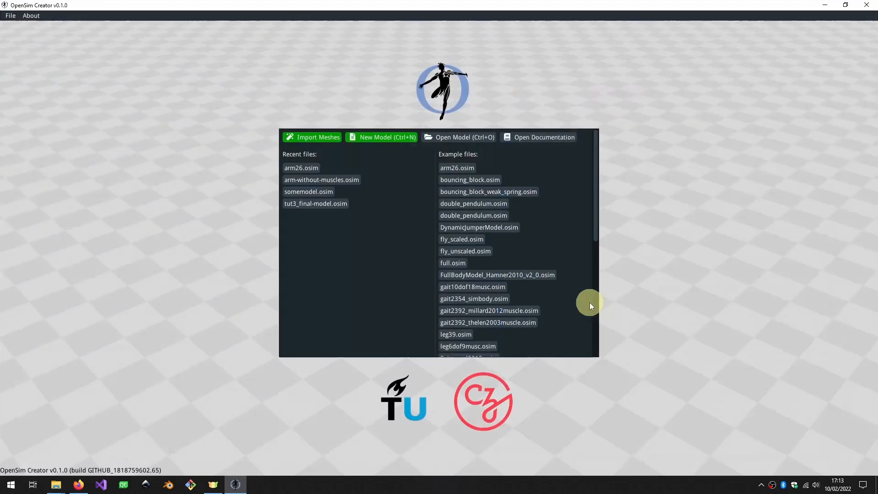
mouse_move(605, 305)
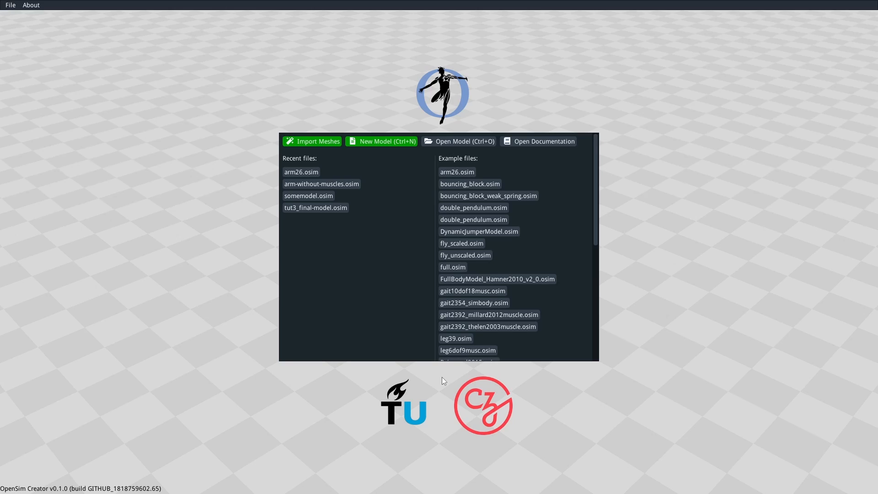
mouse_move(192, 310)
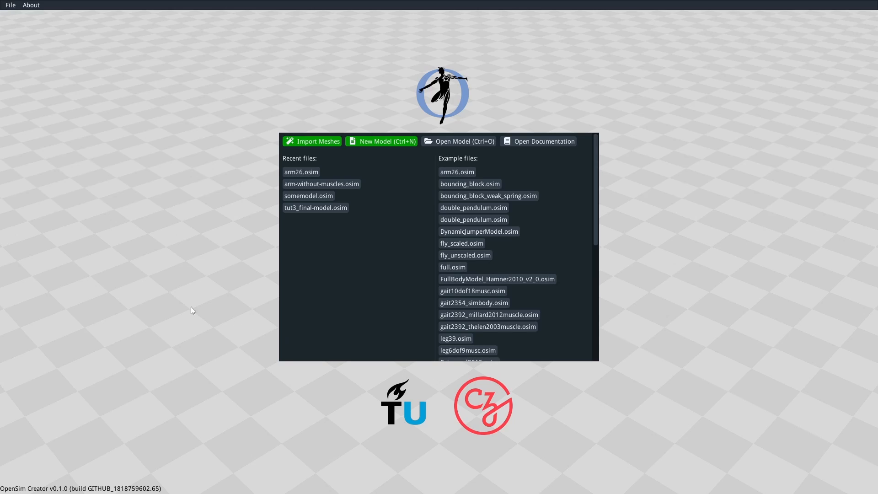
mouse_move(575, 400)
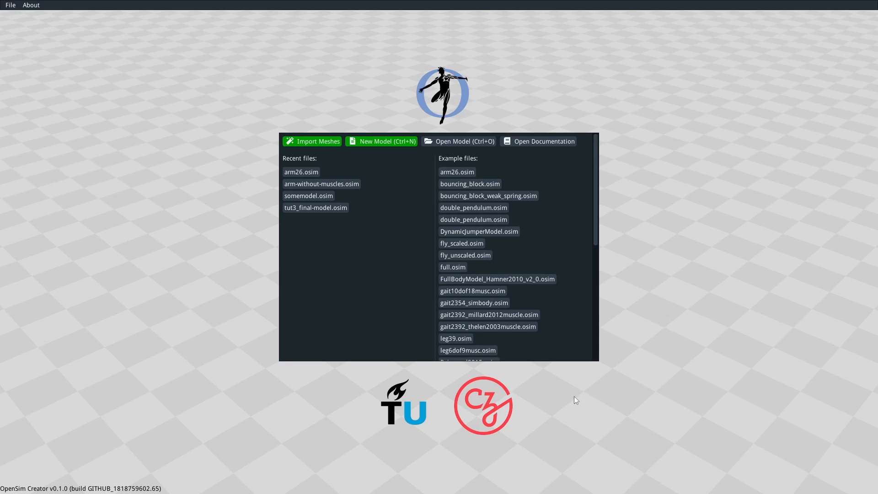
mouse_move(265, 102)
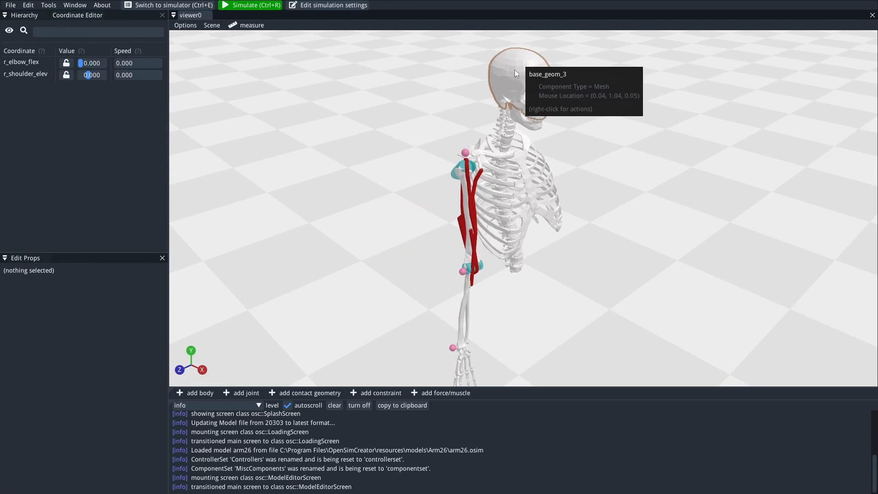
mouse_move(530, 186)
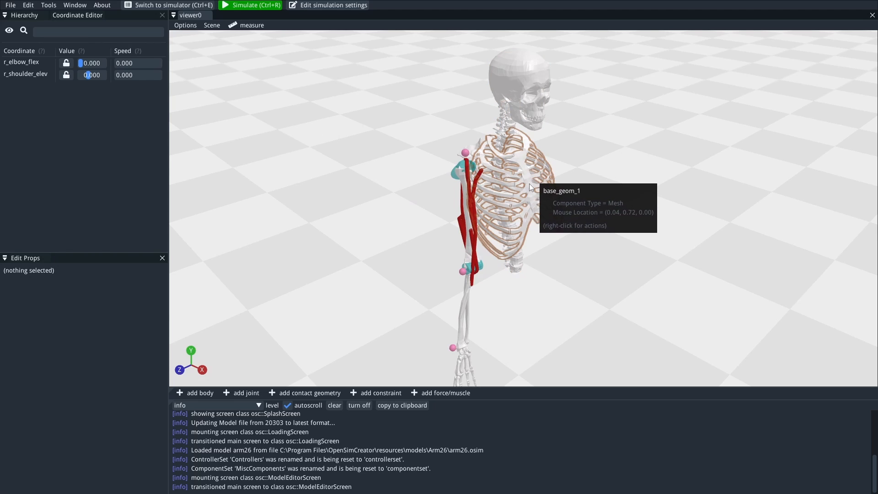
mouse_move(536, 213)
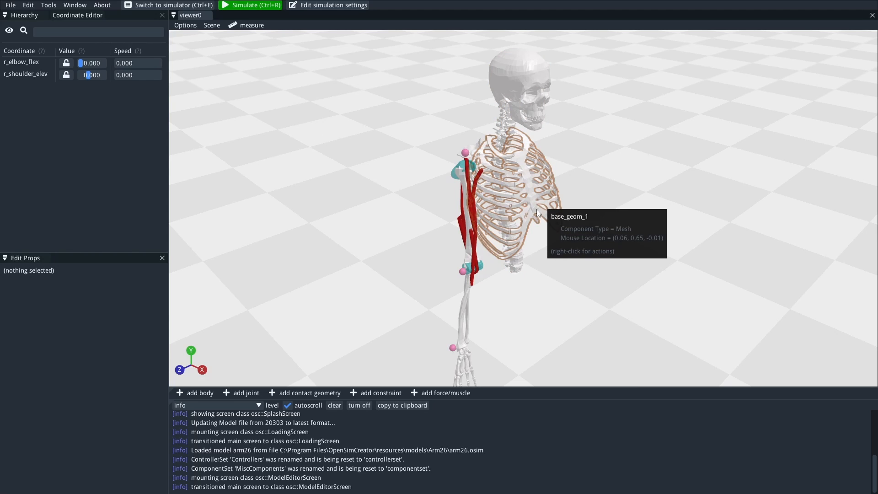
mouse_move(412, 174)
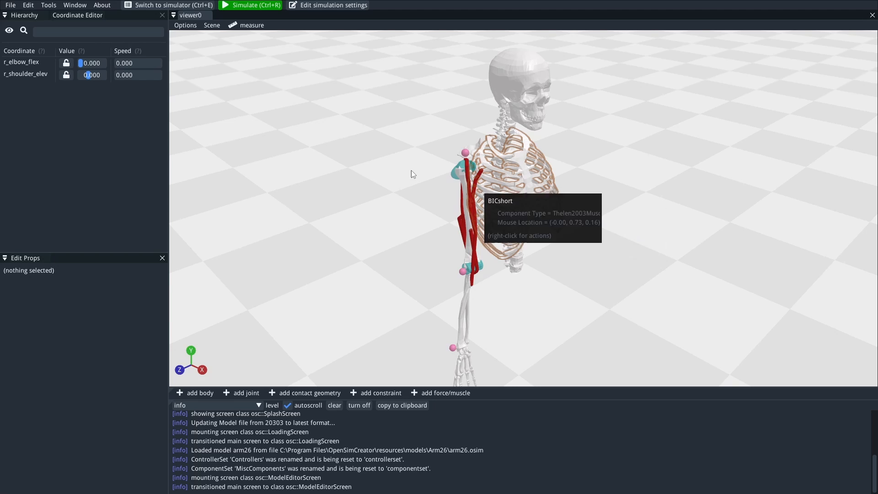
Inspect the rib cage, then set r_shoulder_elev to about -5 in the Coordinate Editor.
left_click(515, 185)
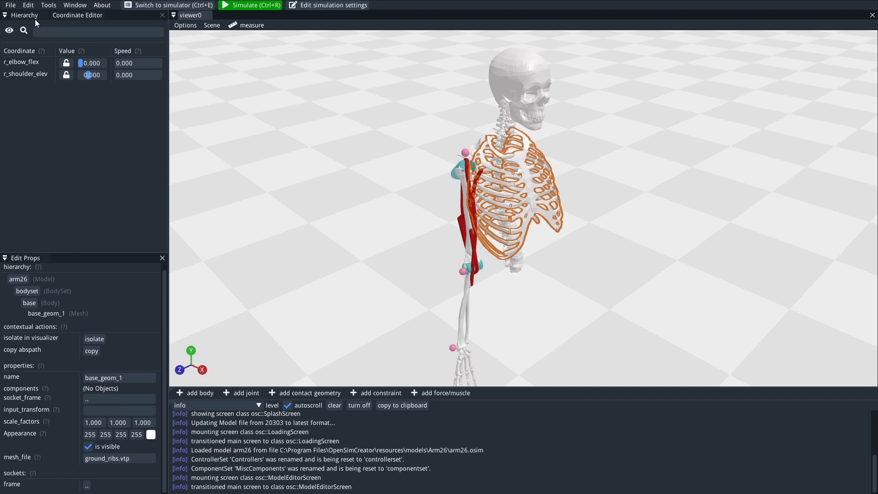
left_click(25, 15)
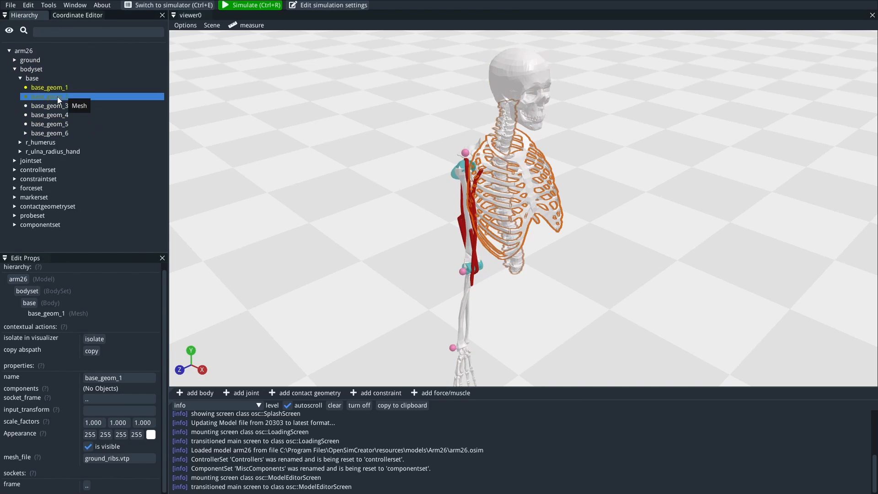
left_click(77, 15)
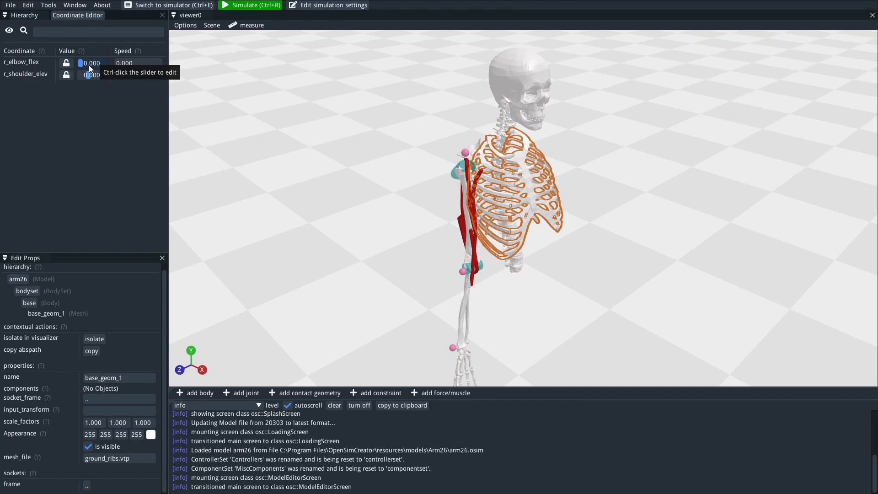
mouse_move(89, 74)
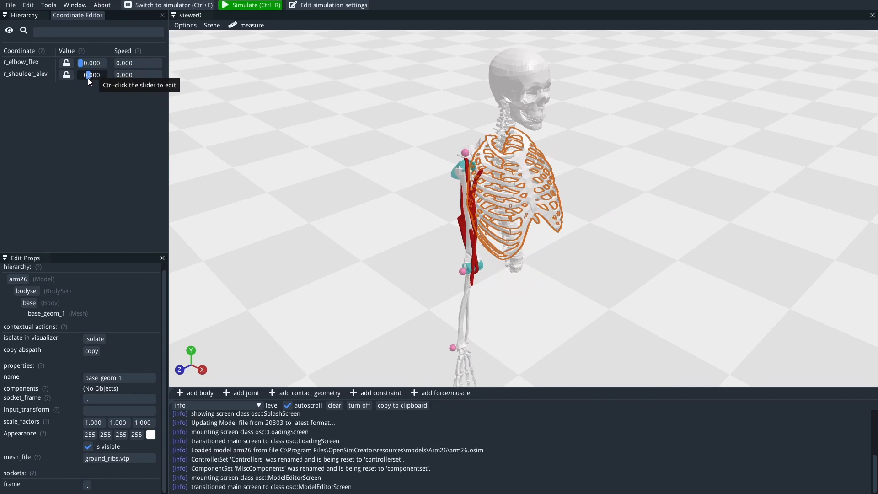
left_click_drag(92, 74, 84, 75)
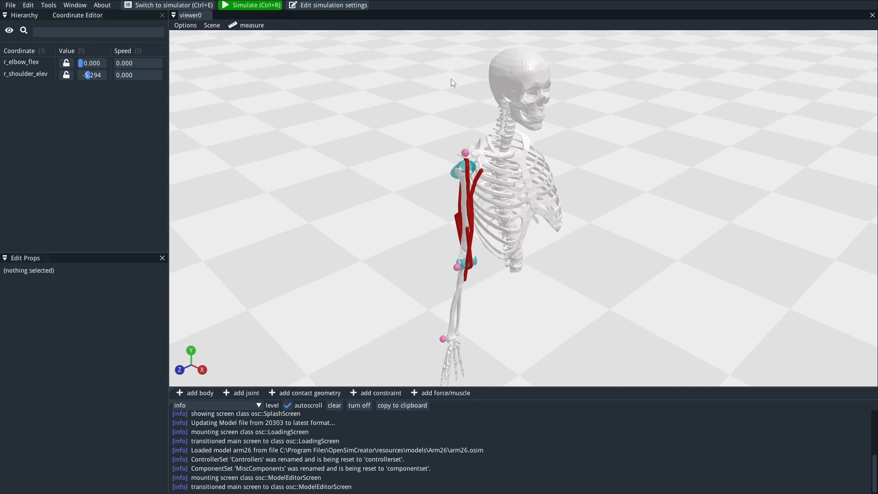
mouse_move(253, 5)
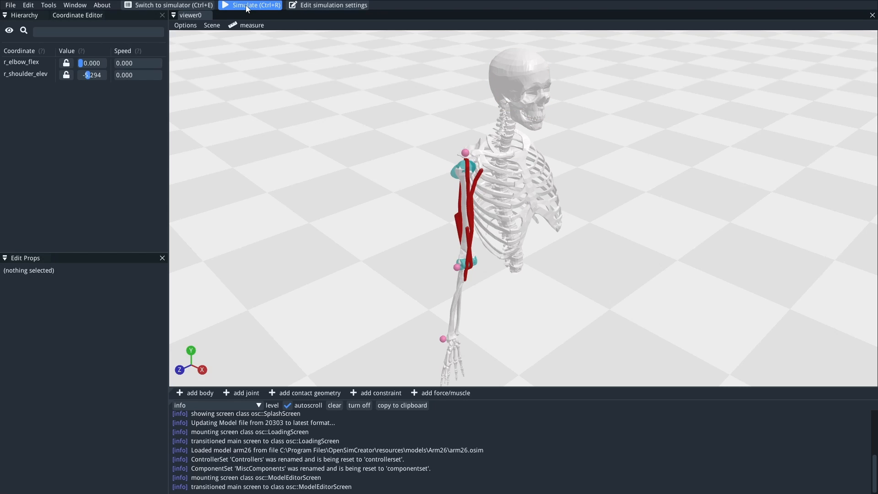
Simulate arm26, return to the editor, flex r_elbow_flex to about 33 and simulate again.
left_click(251, 5)
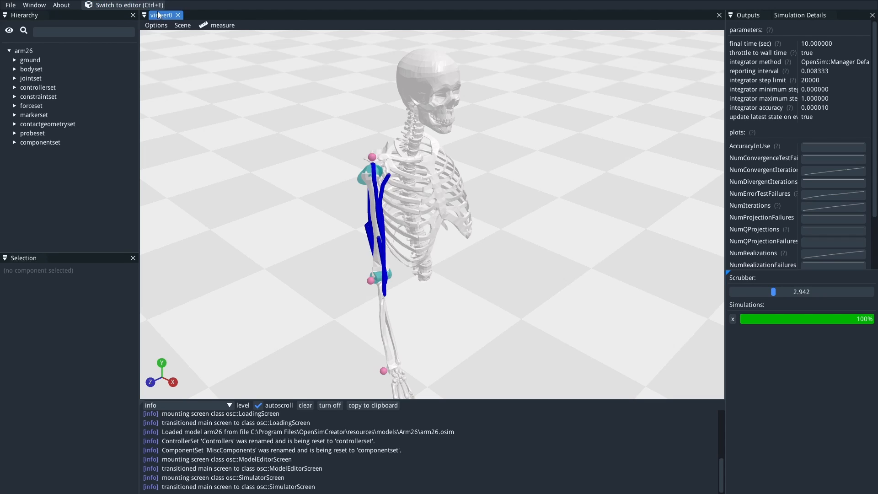
mouse_move(125, 5)
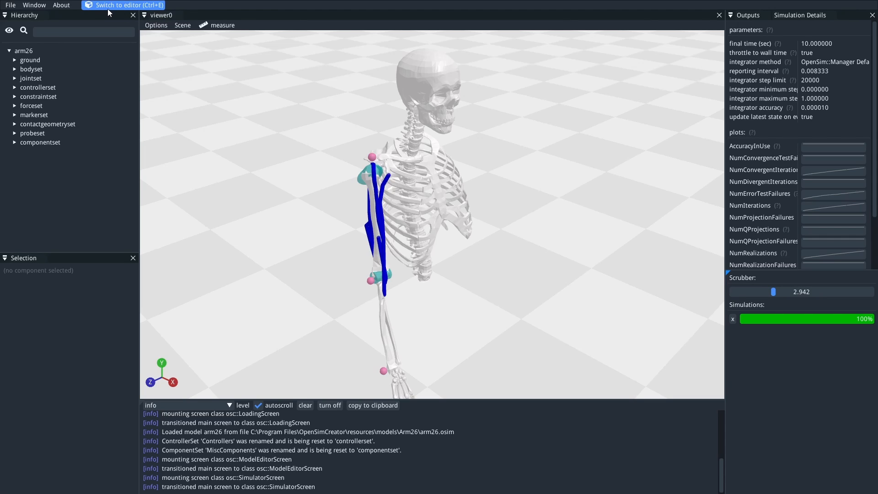
mouse_move(428, 160)
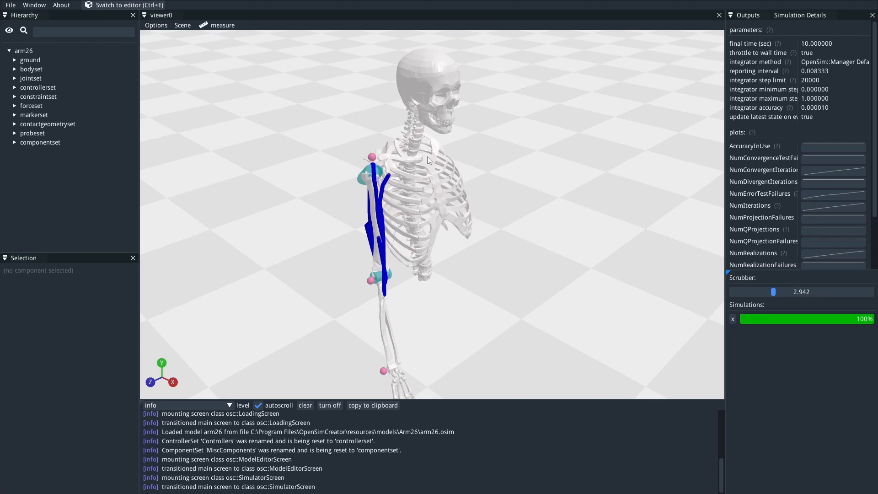
mouse_move(173, 6)
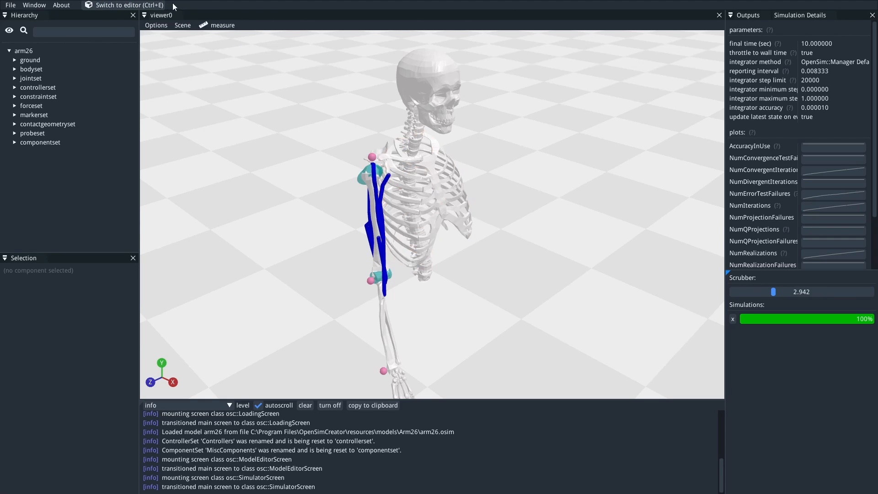
left_click(129, 5)
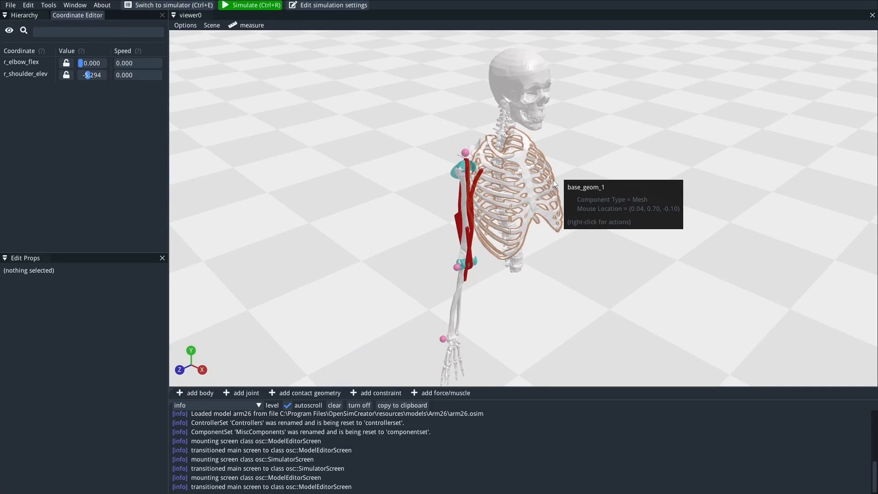
left_click_drag(90, 63, 85, 63)
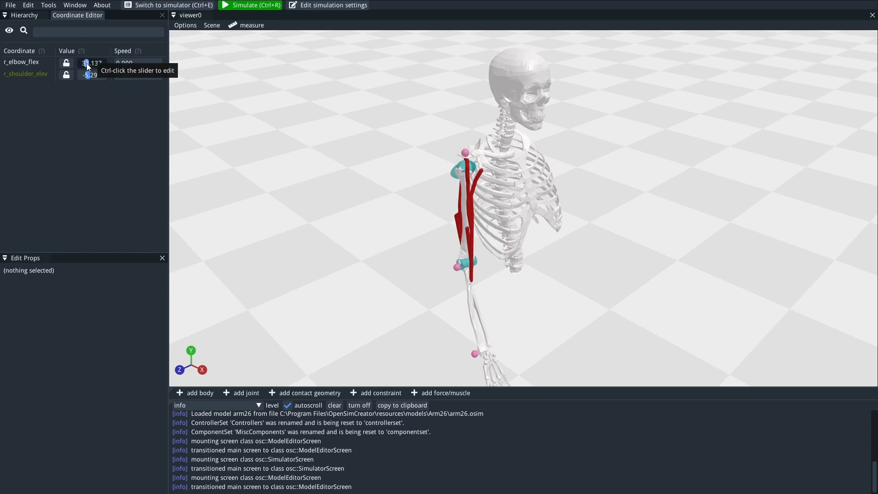
left_click(250, 5)
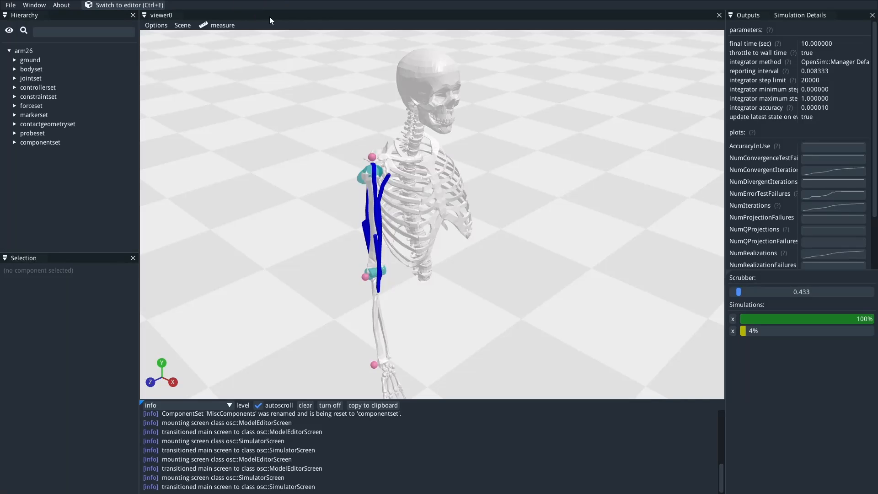
mouse_move(805, 335)
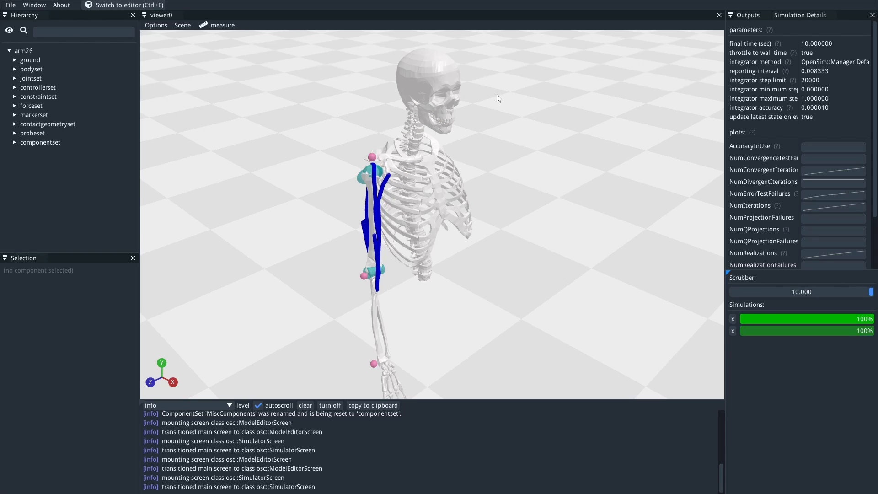
mouse_move(378, 91)
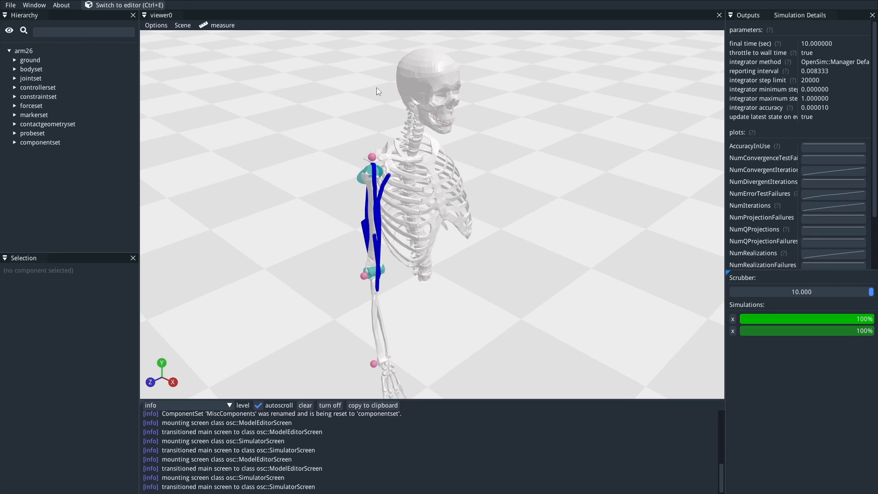
Select jointset > ground_offset, expand its outputs and view the Simulation Details panel.
left_click(31, 78)
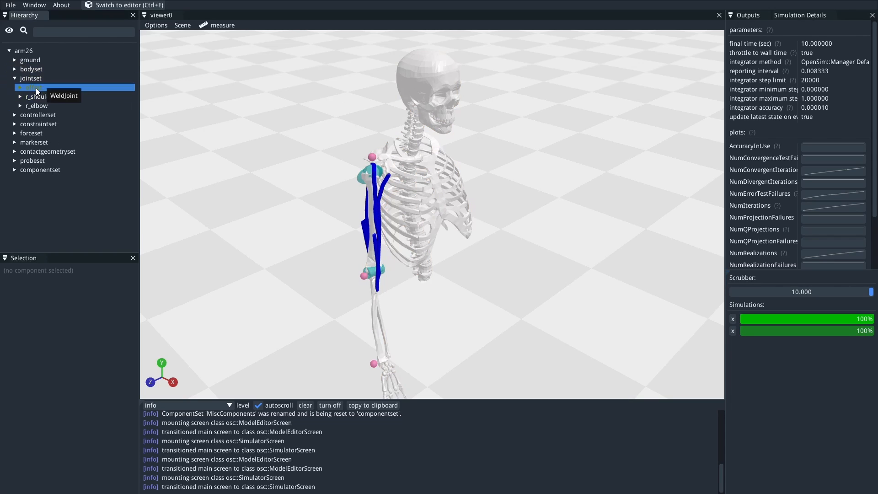
left_click(33, 87)
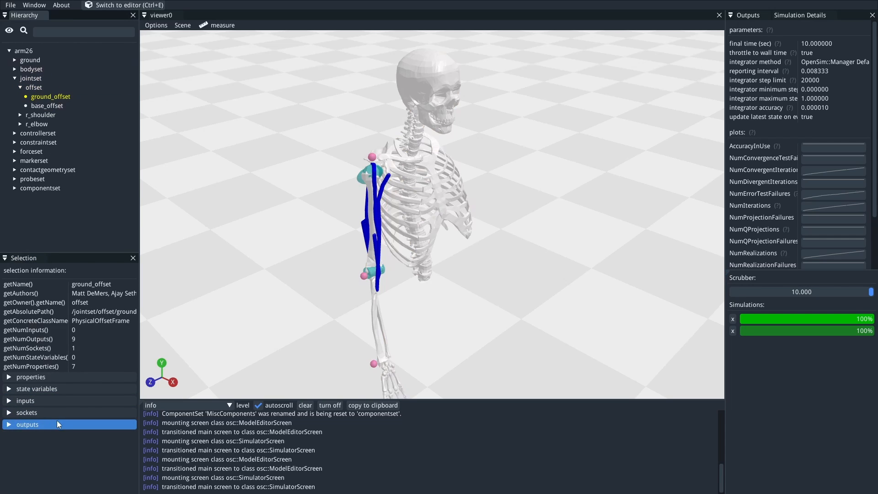
left_click(27, 423)
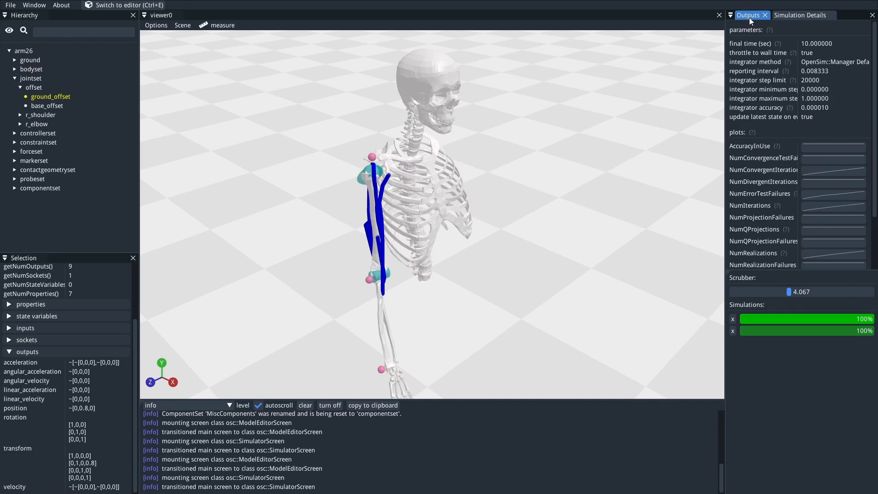
left_click(800, 15)
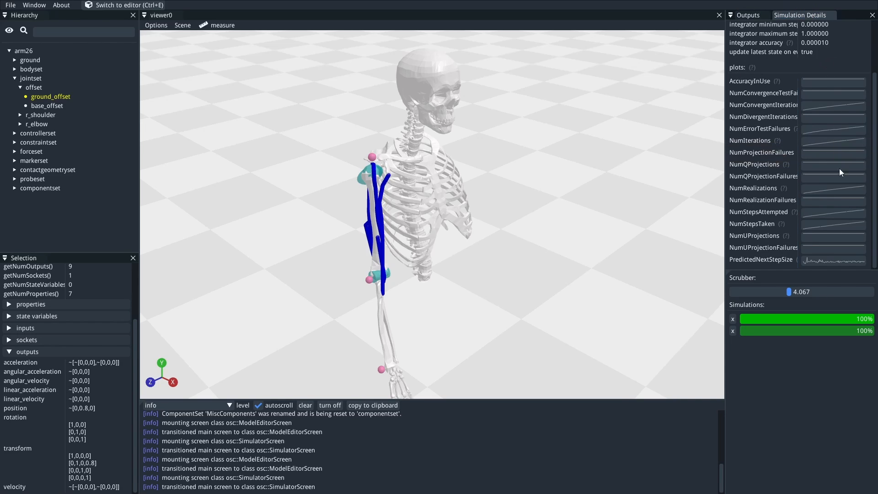
mouse_move(817, 81)
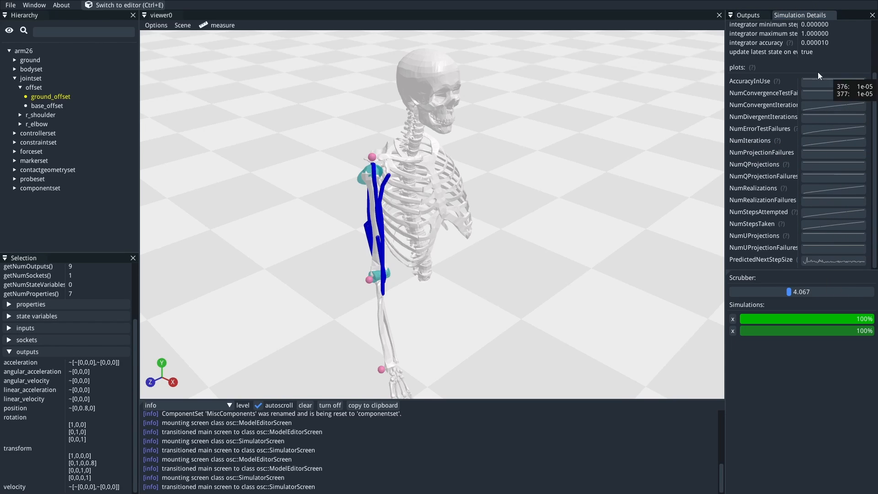
mouse_move(832, 248)
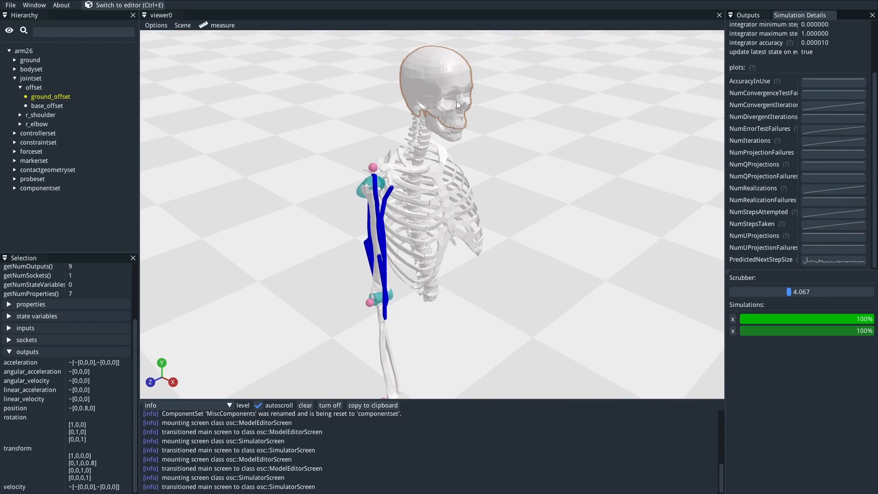
mouse_move(509, 125)
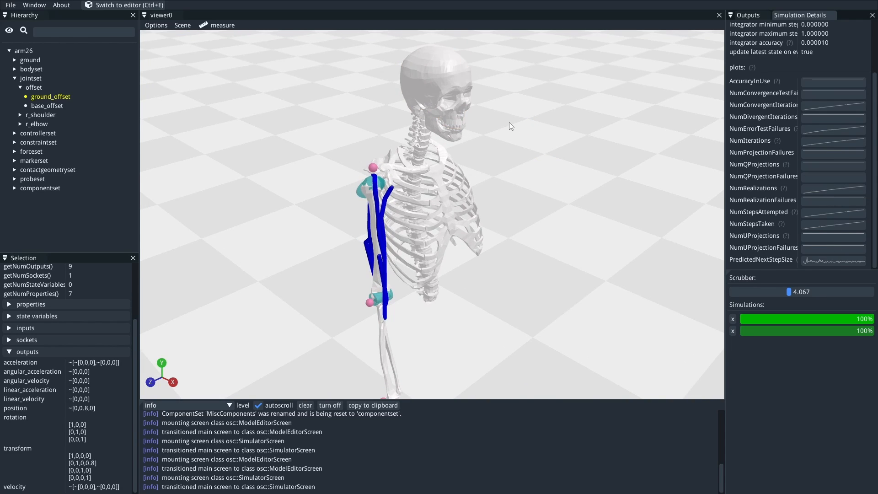
mouse_move(495, 146)
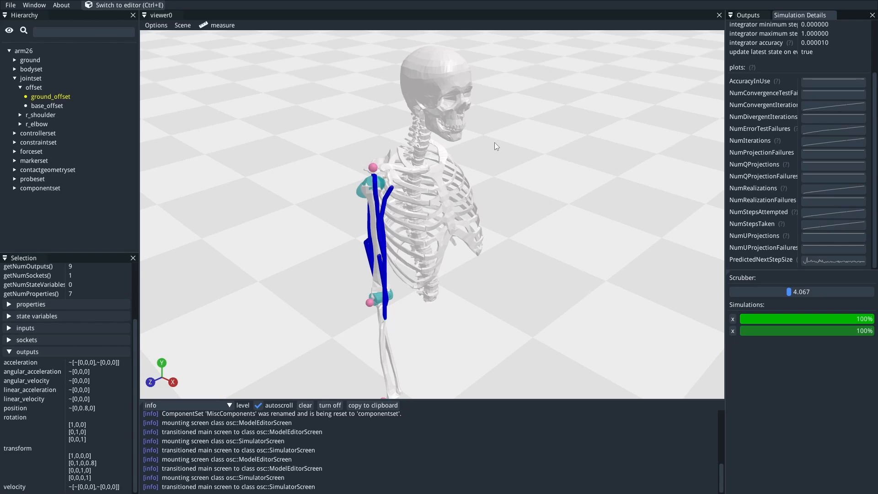
mouse_move(541, 167)
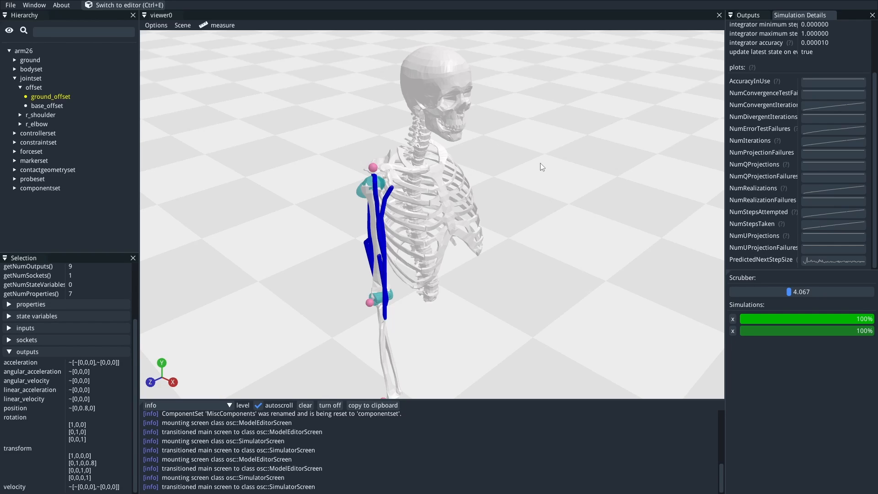
mouse_move(535, 167)
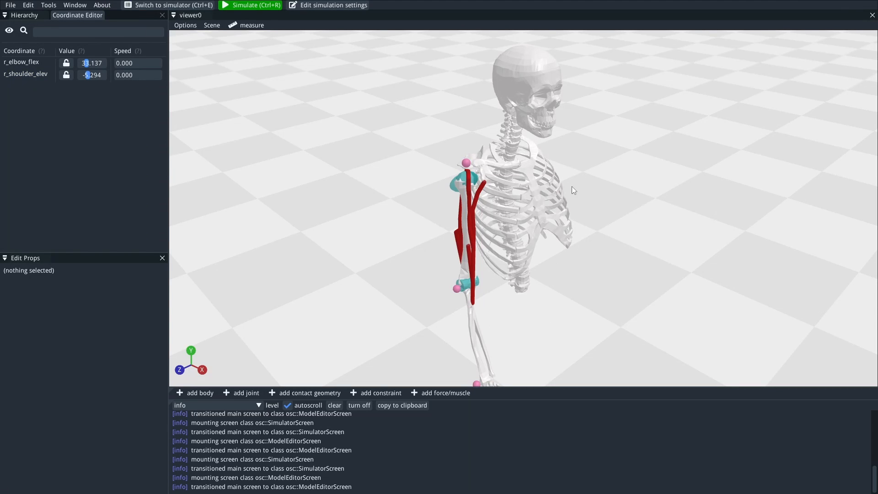
mouse_move(674, 135)
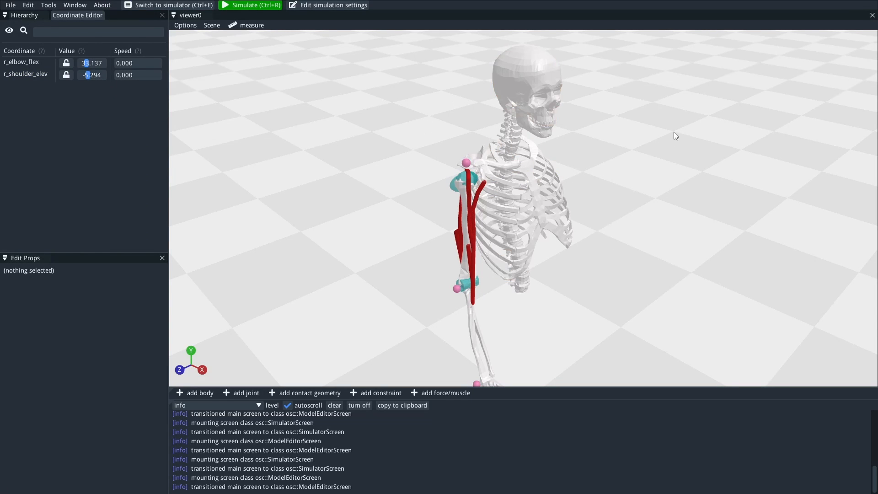
mouse_move(321, 154)
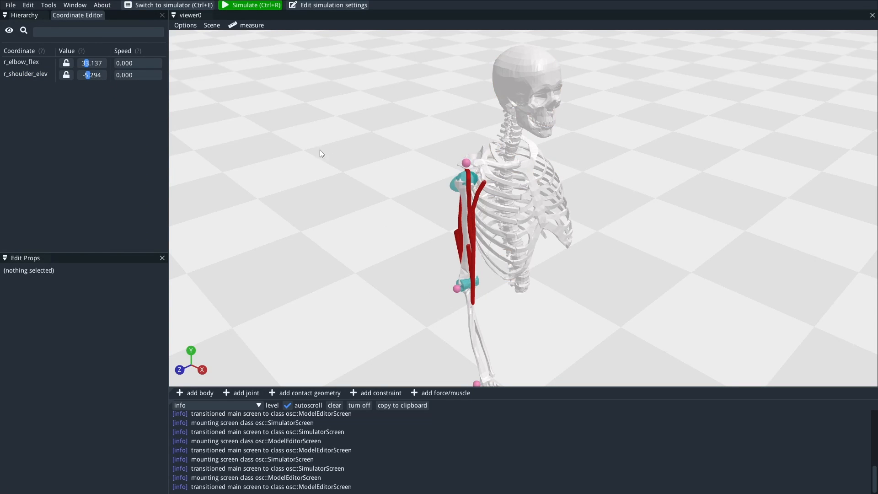
mouse_move(9, 5)
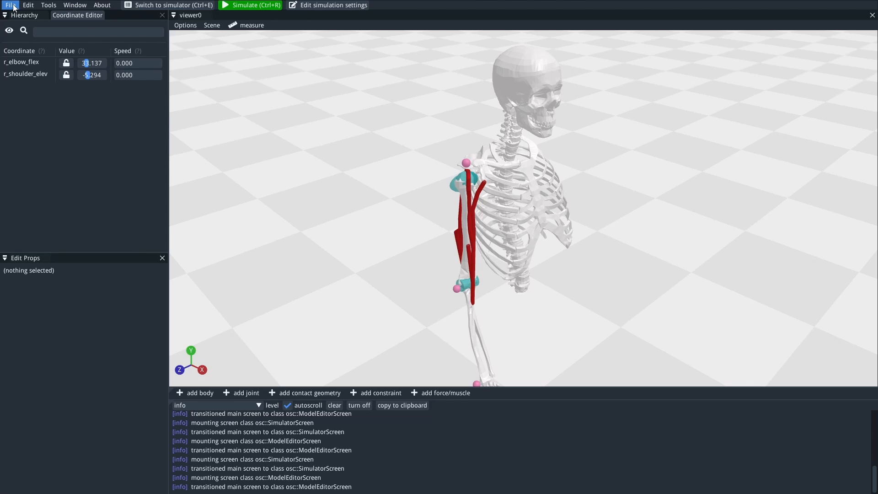
Bring up the File menu with the Import Meshes action available.
left_click(9, 5)
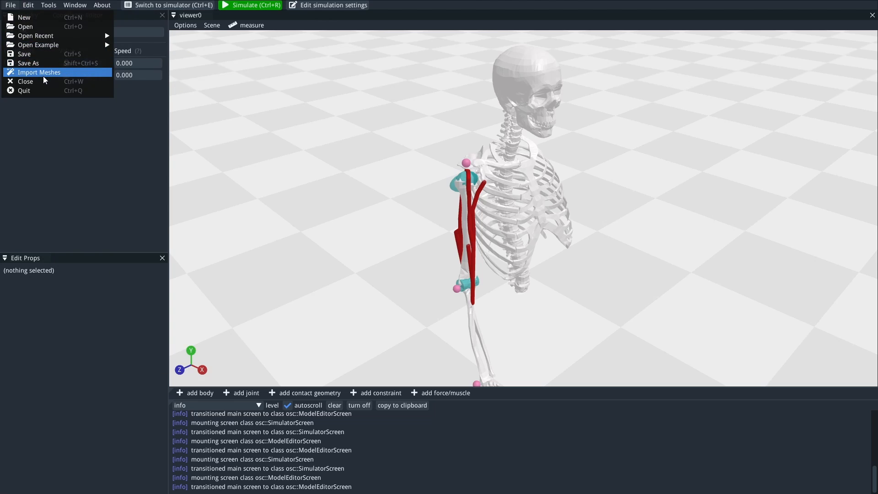
mouse_move(9, 5)
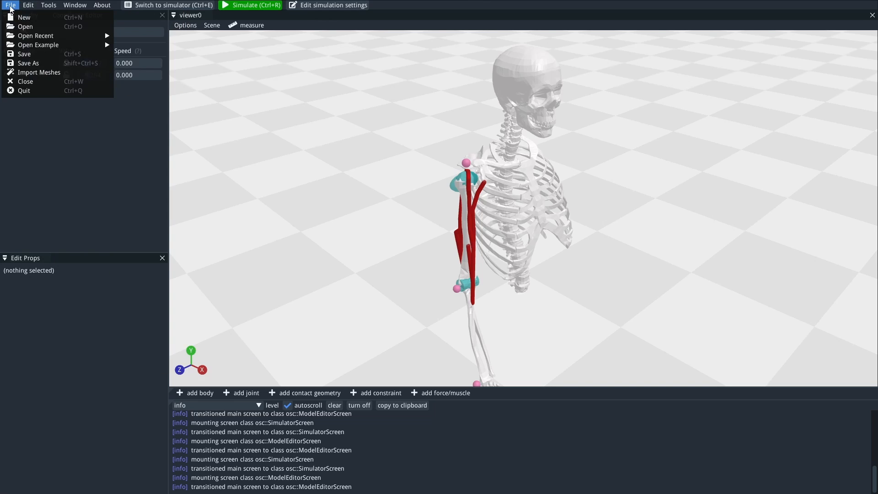
mouse_move(40, 71)
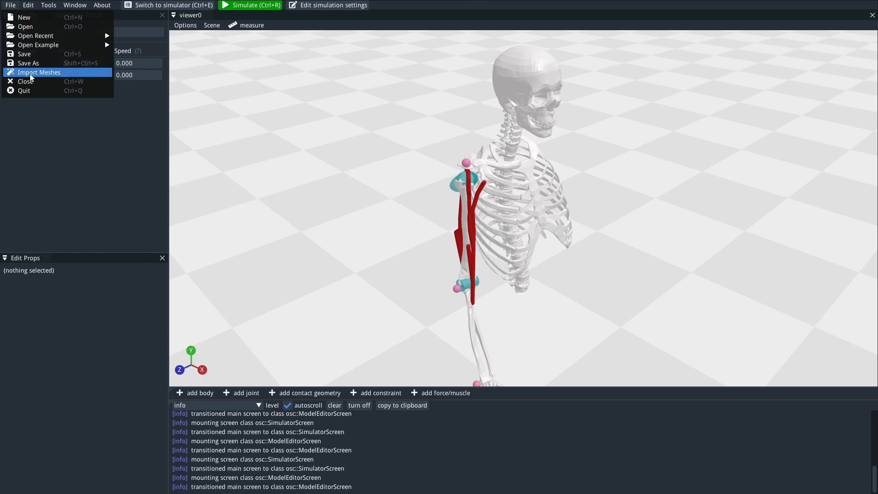
Start the mesh importer, add bodies to the scene and import the arm_r_5distph mesh.
left_click(38, 72)
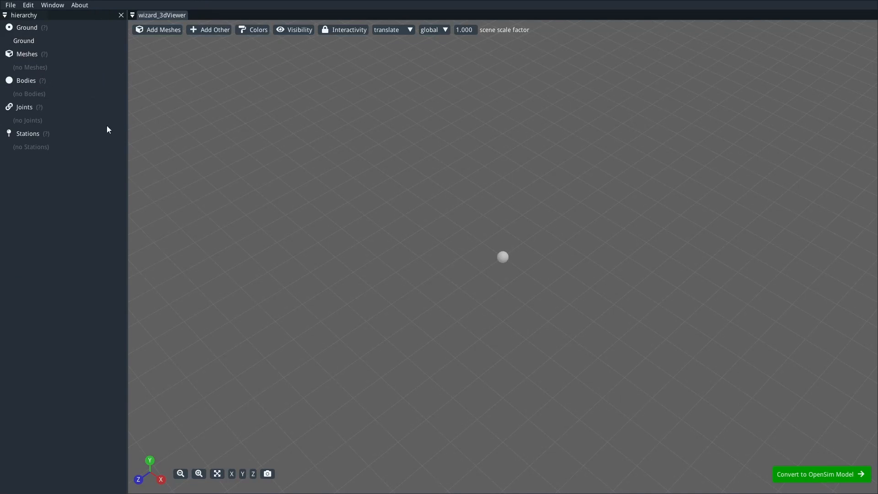
mouse_move(436, 303)
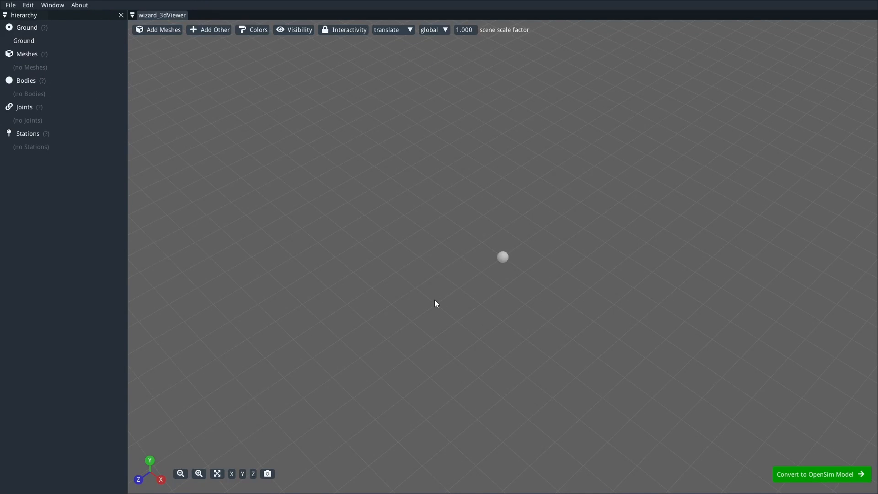
mouse_move(476, 187)
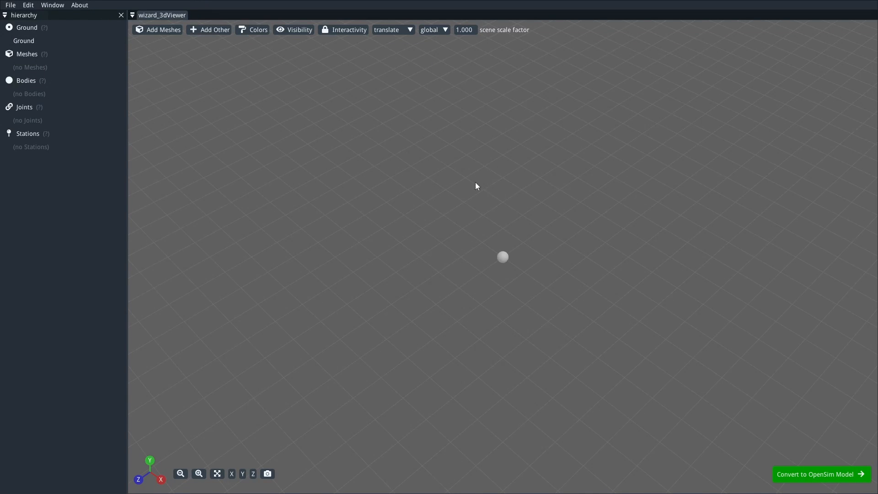
mouse_move(463, 247)
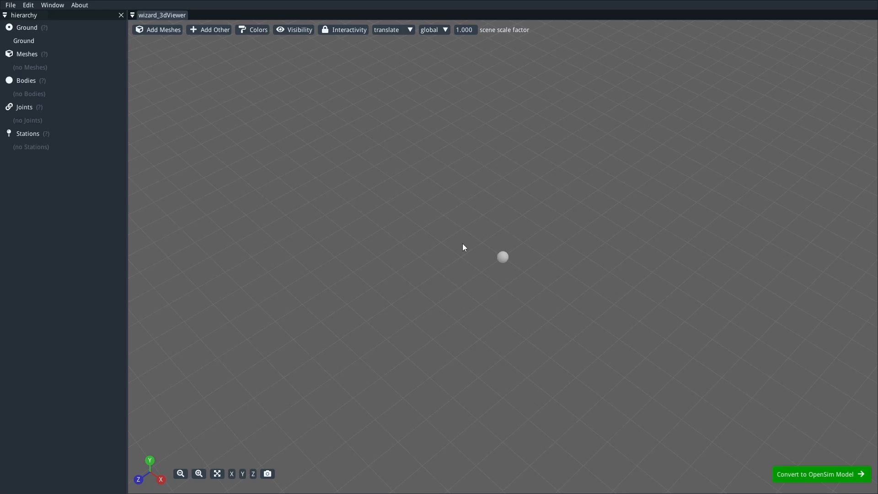
mouse_move(593, 188)
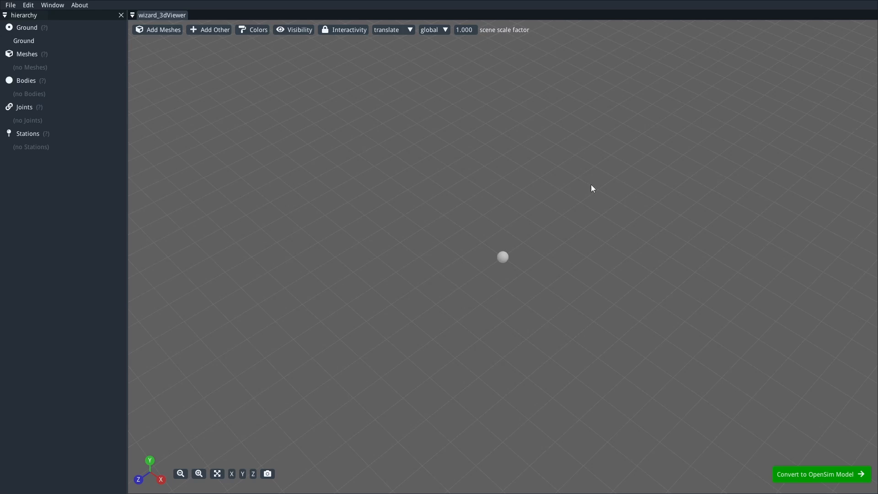
mouse_move(576, 243)
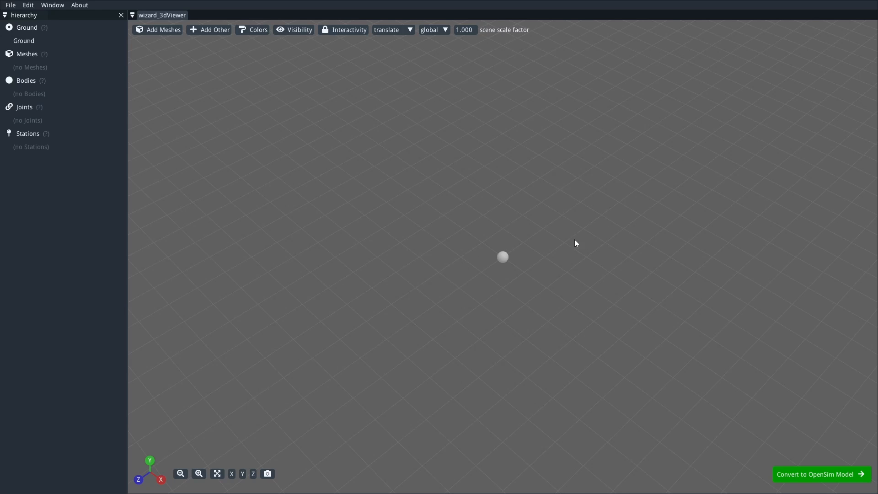
mouse_move(547, 224)
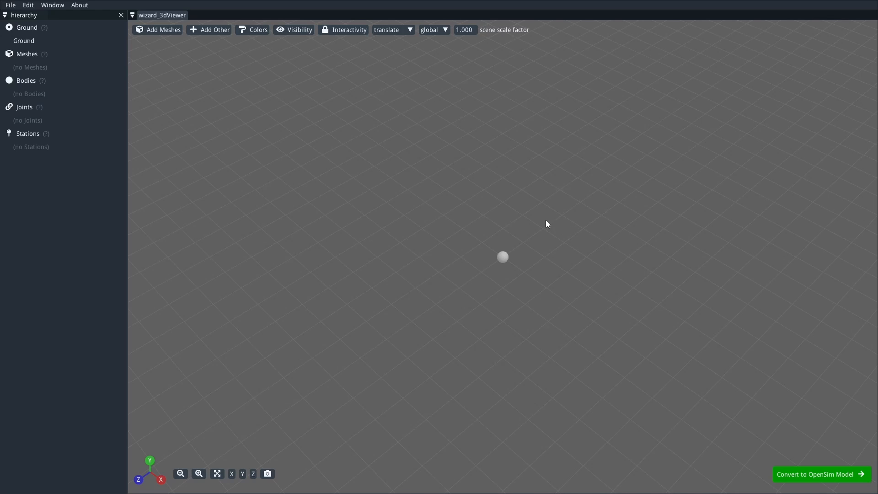
right_click(546, 223)
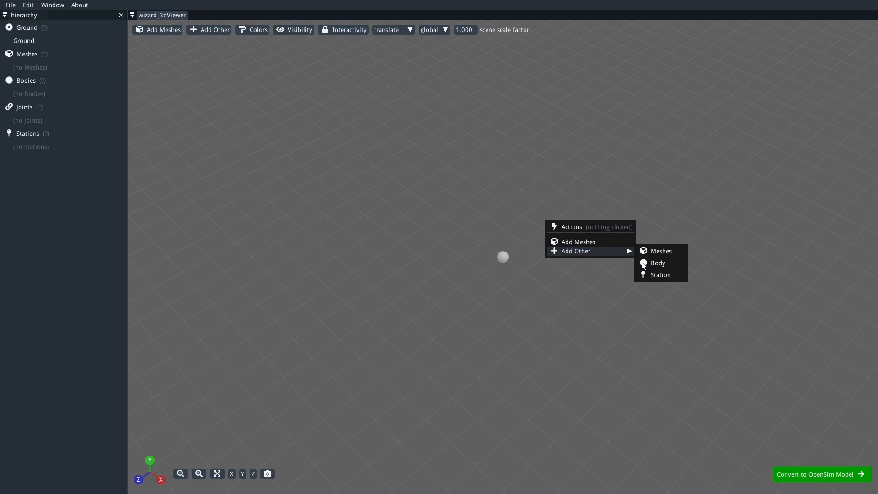
left_click(657, 263)
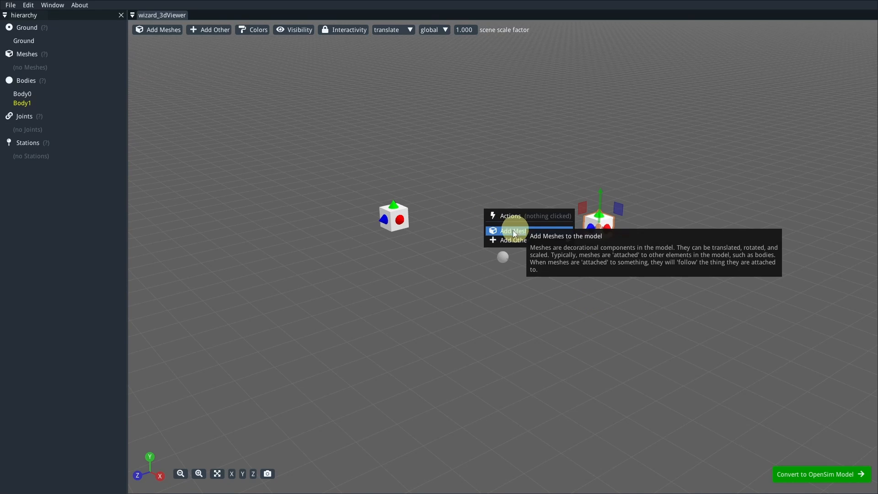
left_click(511, 231)
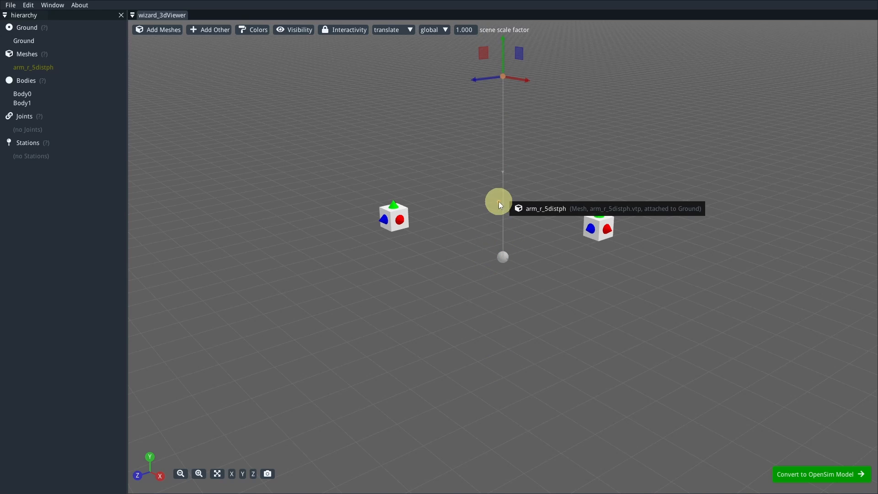
Reassign the arm_r_5distph mesh's parent connection and deselect it.
right_click(499, 201)
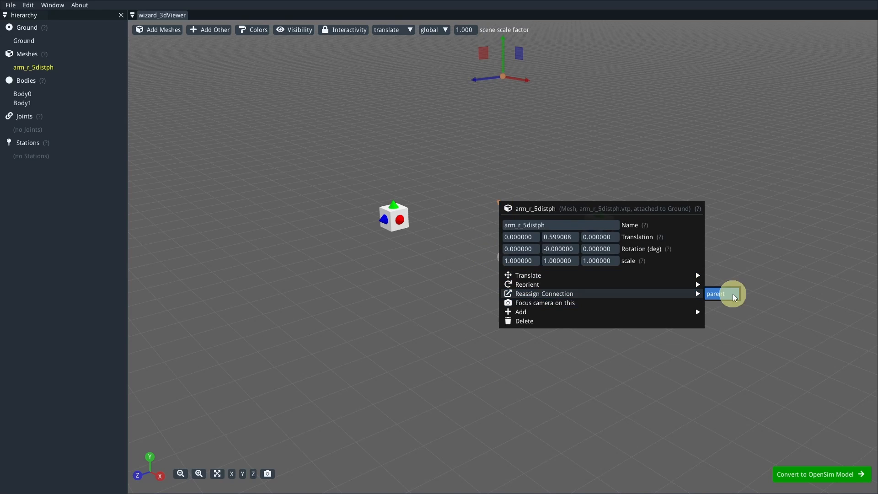
left_click(715, 294)
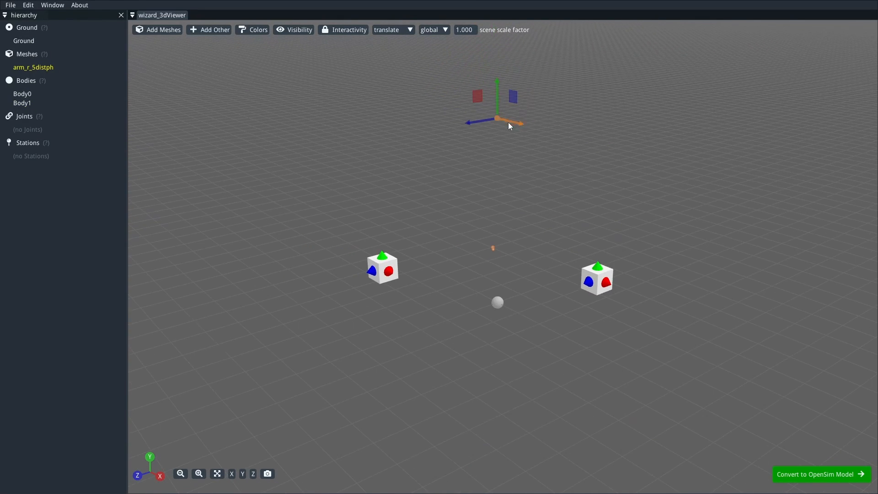
left_click(664, 259)
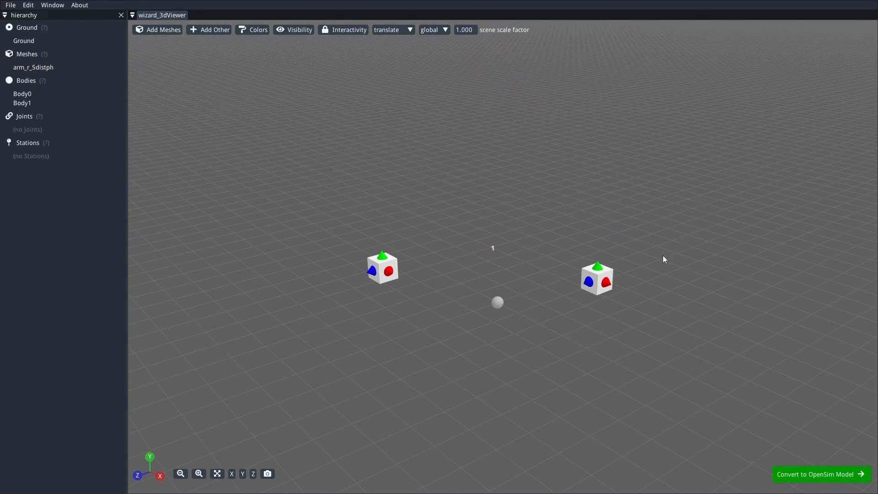
mouse_move(521, 187)
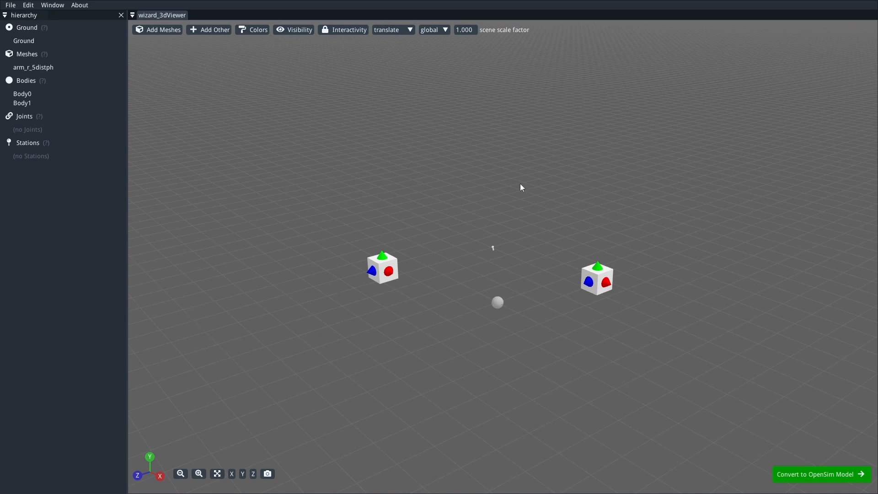
mouse_move(568, 402)
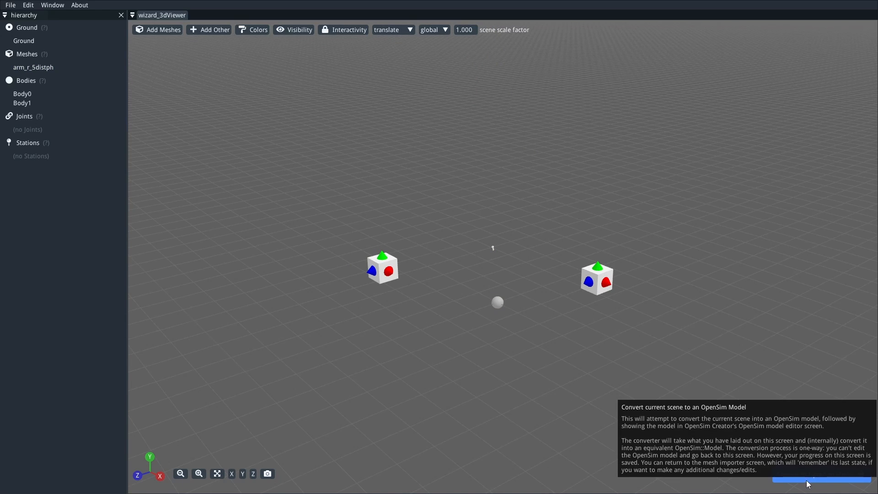
Convert the mesh-import scene into an OpenSim model with two bodies.
left_click(820, 482)
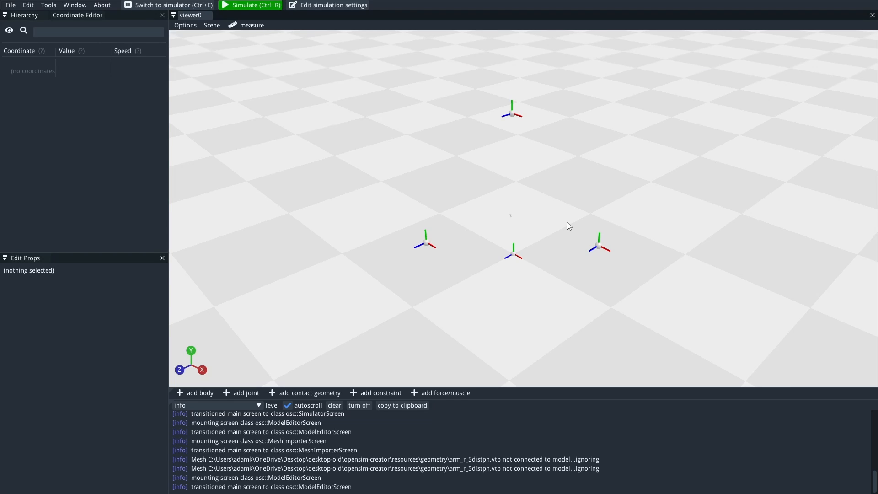
mouse_move(526, 199)
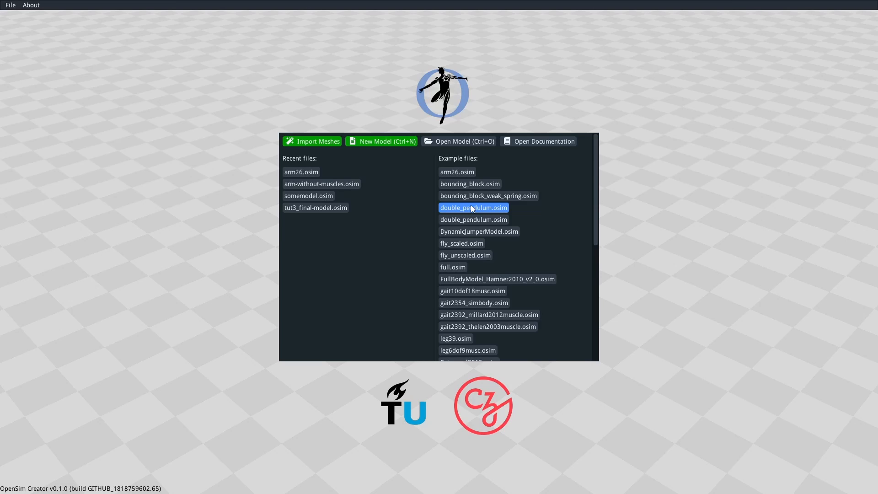
mouse_move(312, 141)
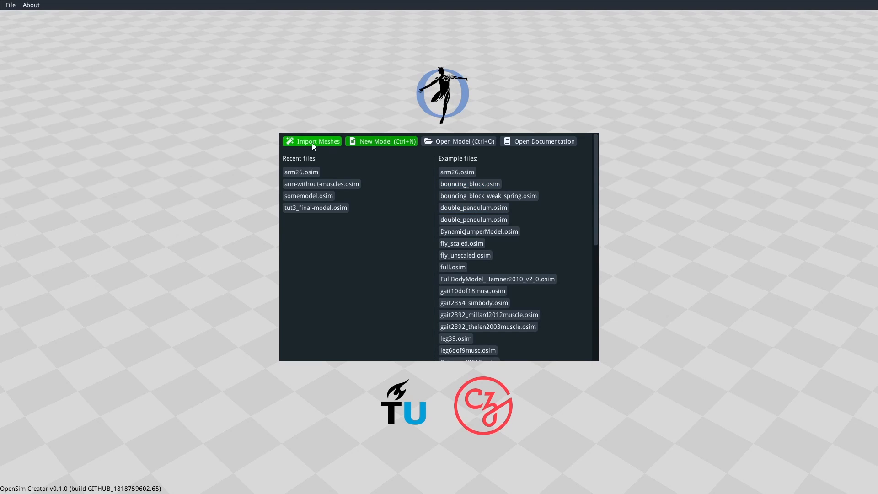
Reopen arm26, show the log panel and dock the Hierarchy window as a tab beside the Coordinate Editor.
left_click(302, 172)
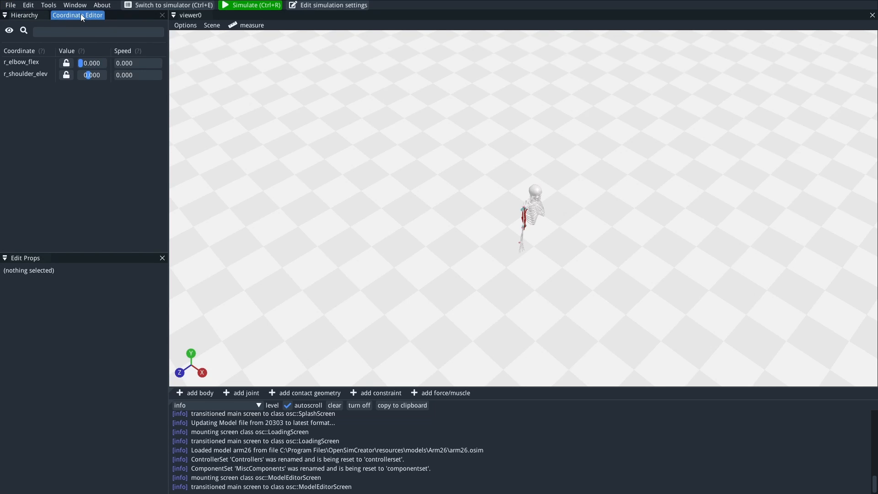
mouse_move(74, 5)
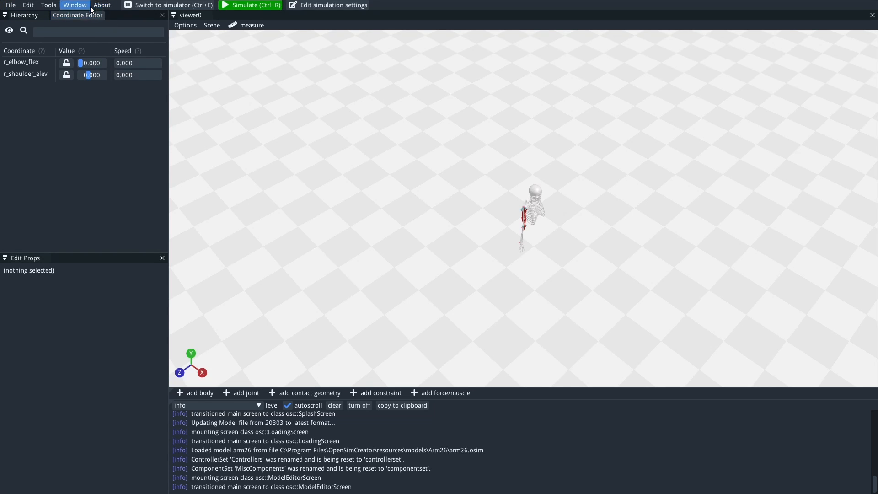
left_click(77, 16)
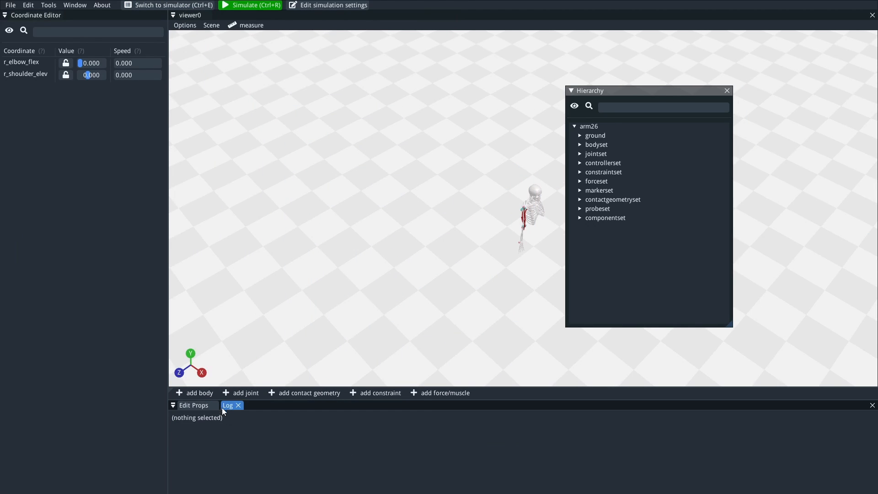
left_click(228, 404)
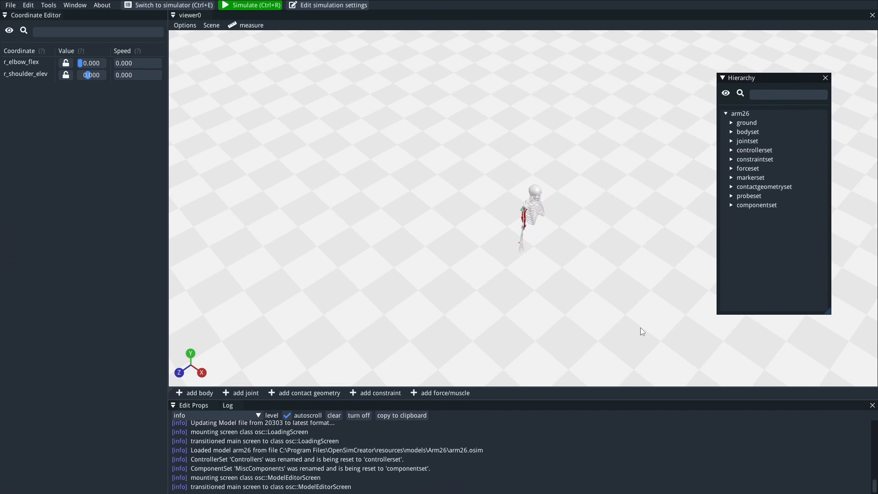
mouse_move(297, 59)
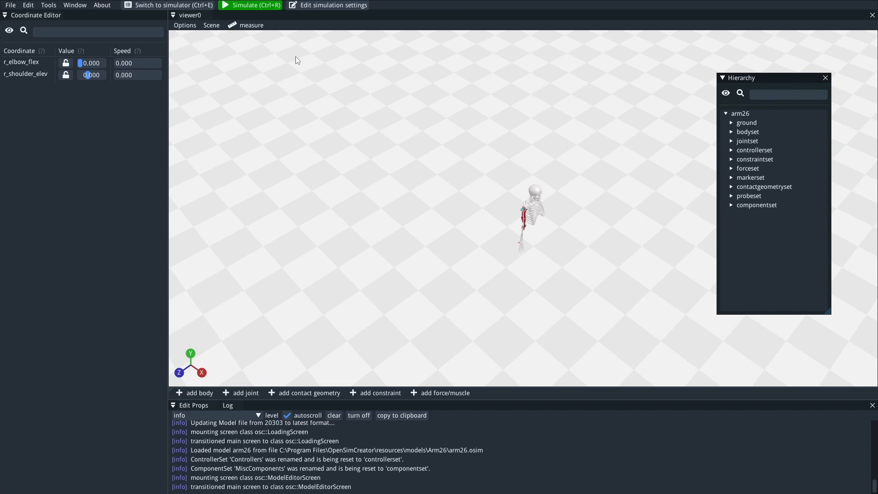
mouse_move(603, 212)
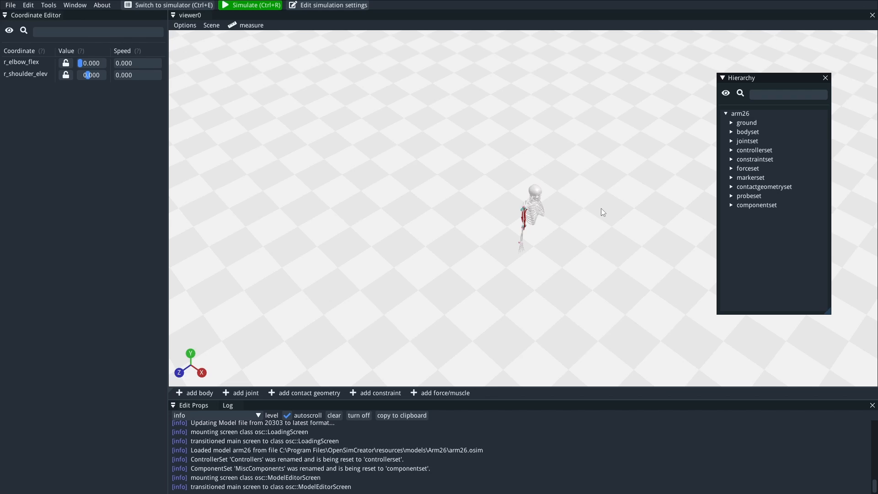
mouse_move(588, 107)
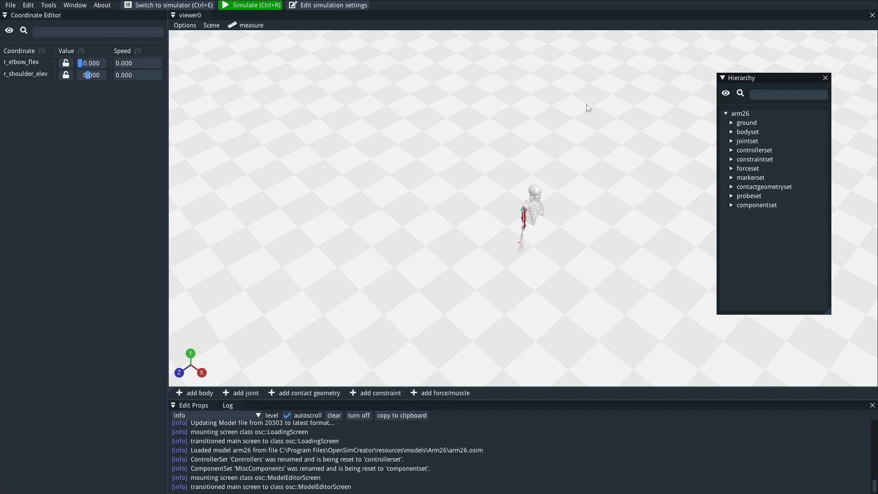
left_click_drag(740, 78, 95, 183)
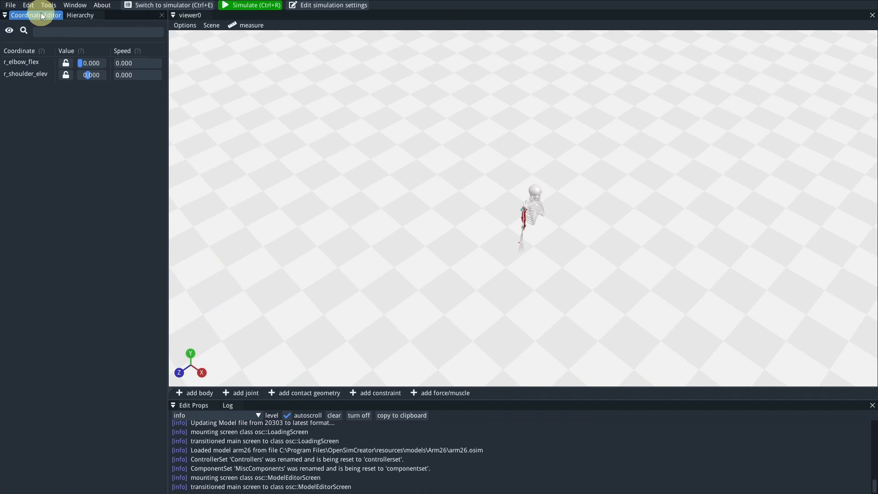
Show the Hierarchy tab, then hide the Coordinate Editor panel from the Window menu.
left_click(80, 15)
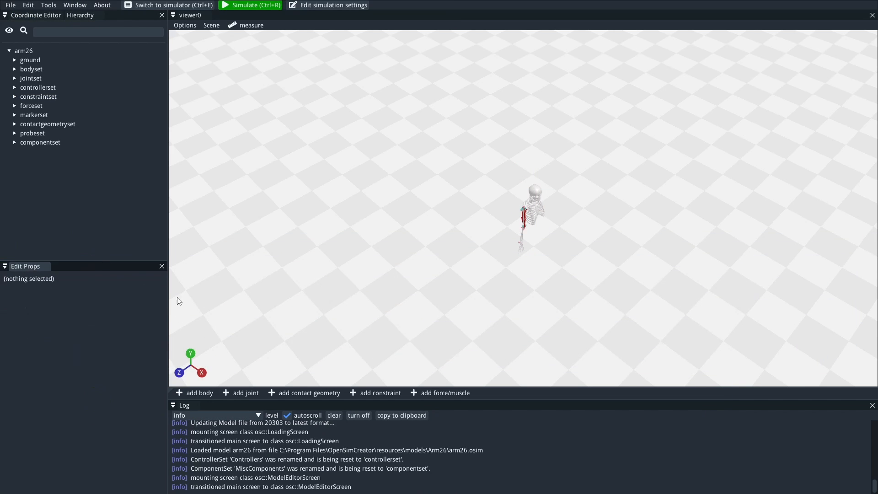
mouse_move(348, 180)
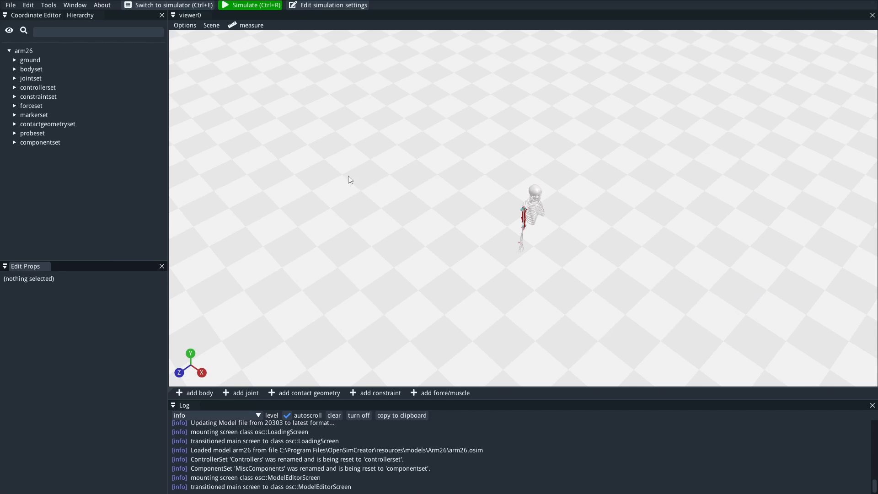
mouse_move(219, 107)
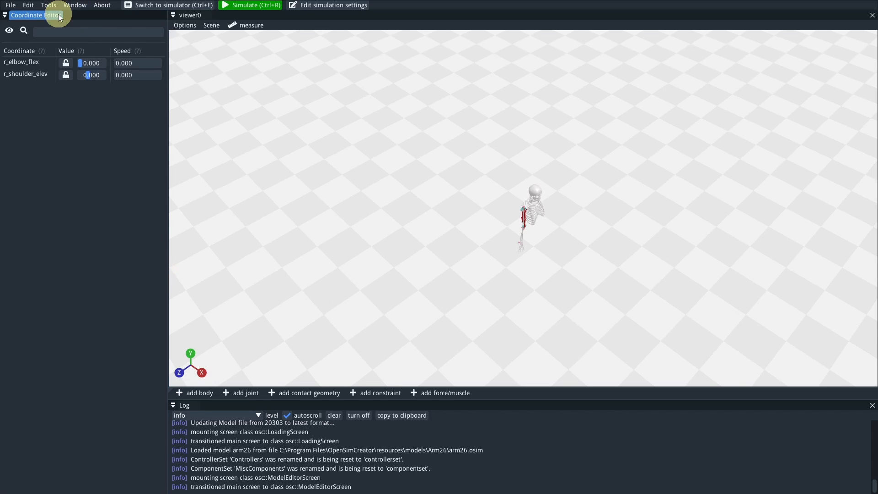
left_click(75, 5)
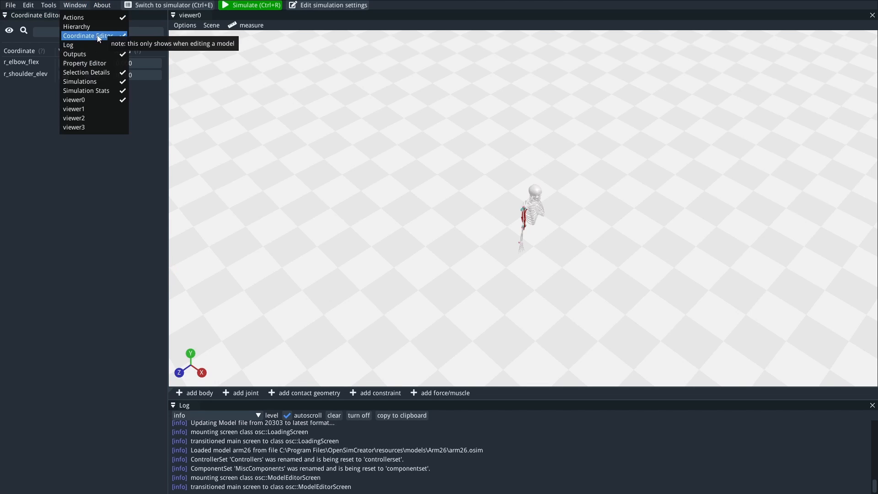
left_click(91, 36)
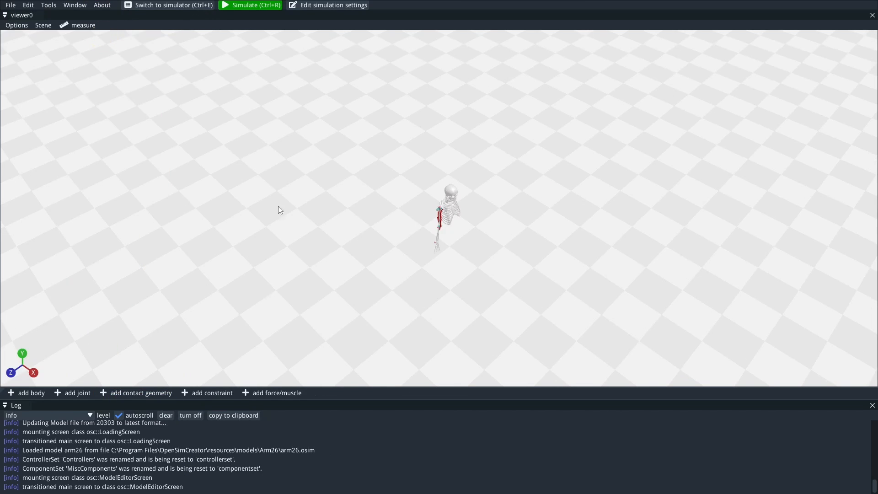
mouse_move(592, 242)
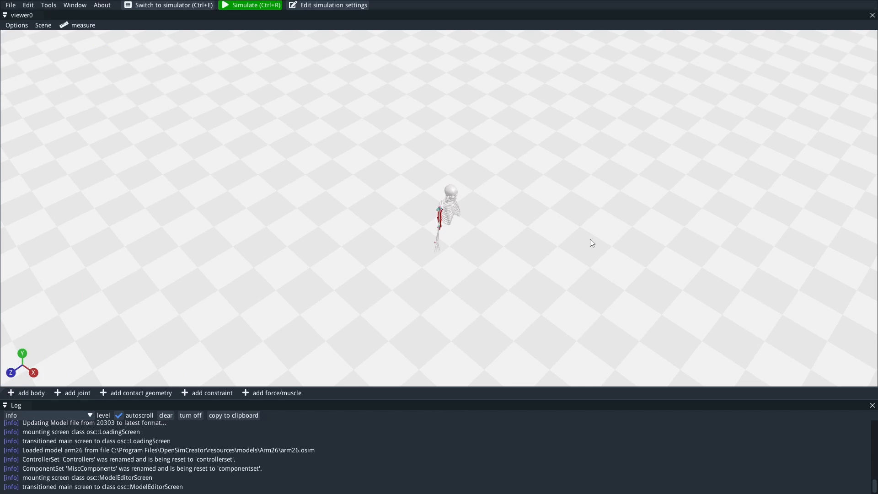
mouse_move(524, 227)
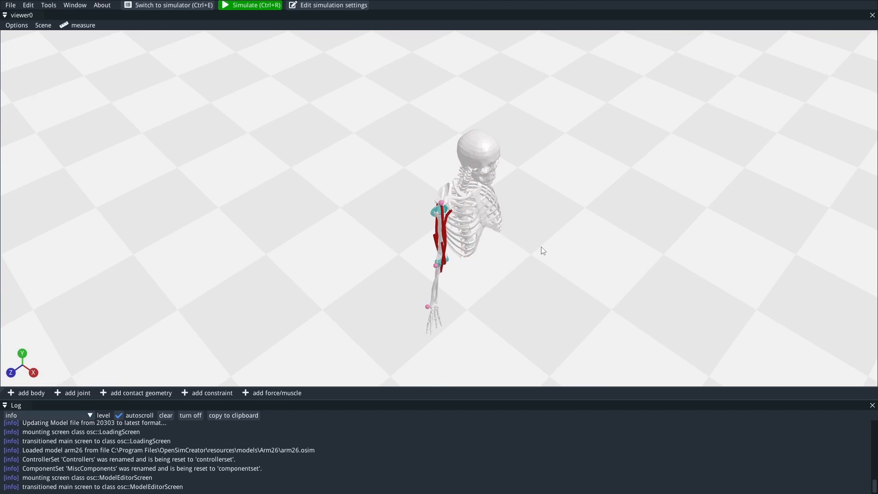
mouse_move(511, 250)
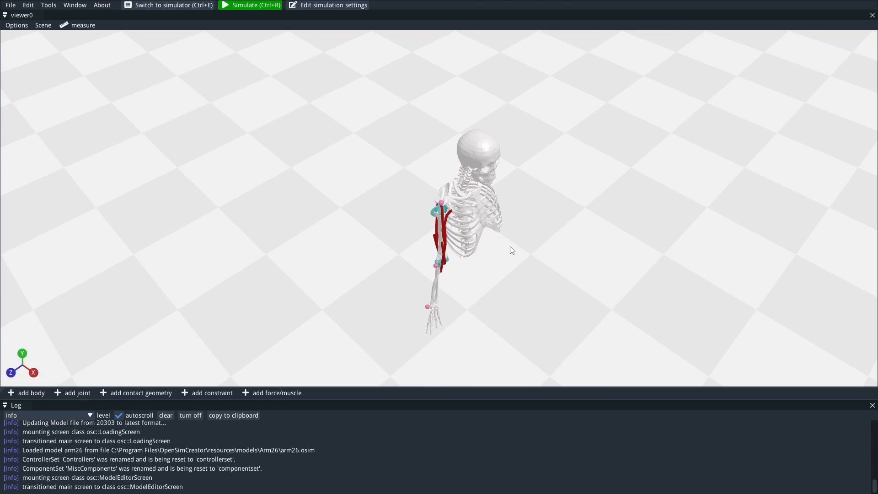
mouse_move(549, 245)
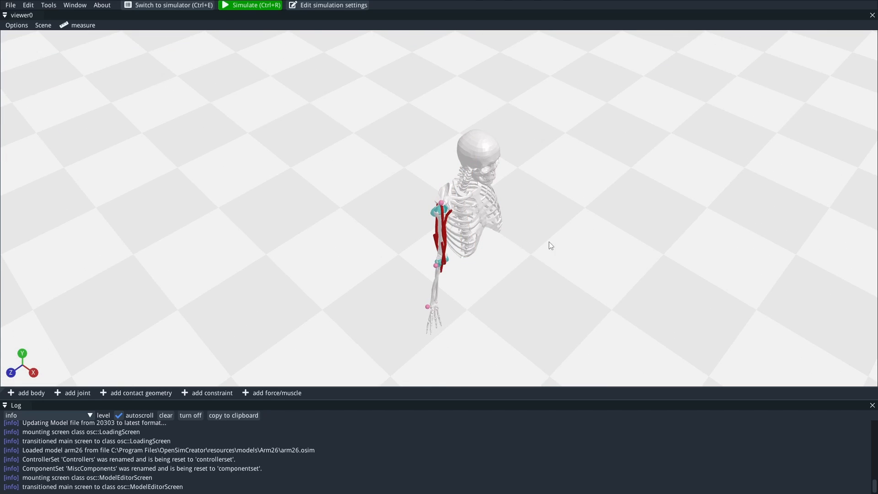
mouse_move(538, 255)
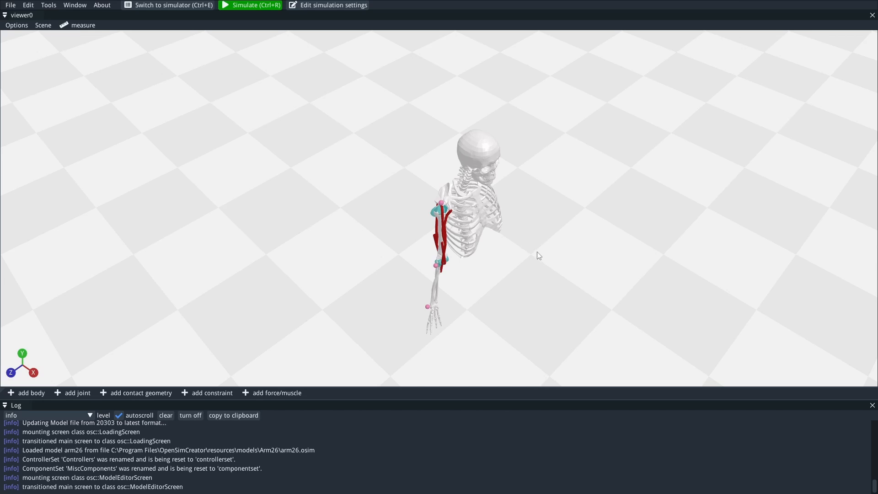
mouse_move(534, 212)
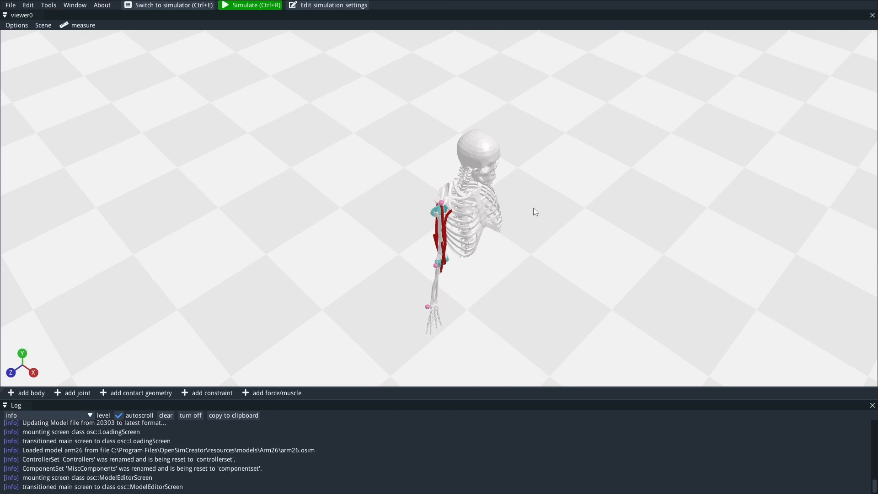
mouse_move(448, 157)
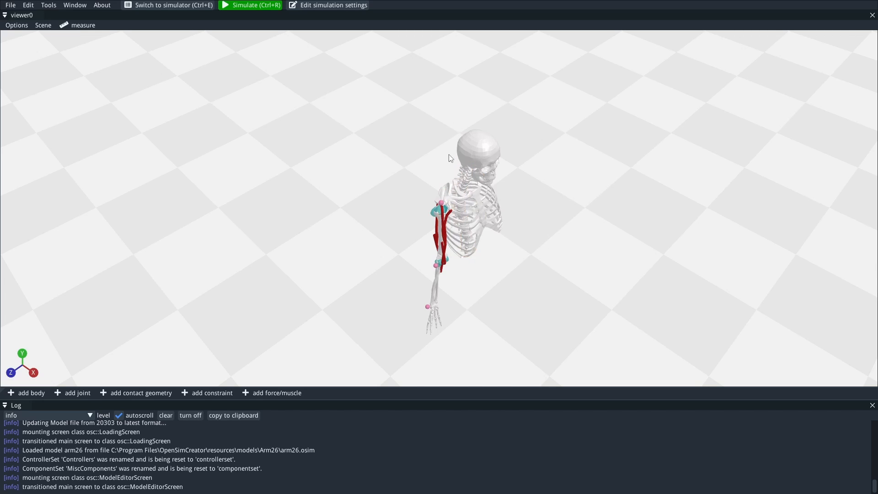
mouse_move(610, 196)
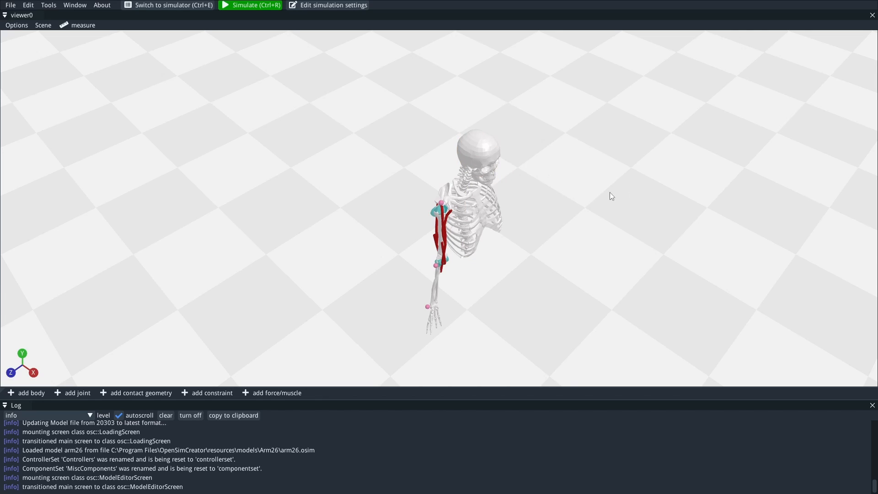
mouse_move(567, 257)
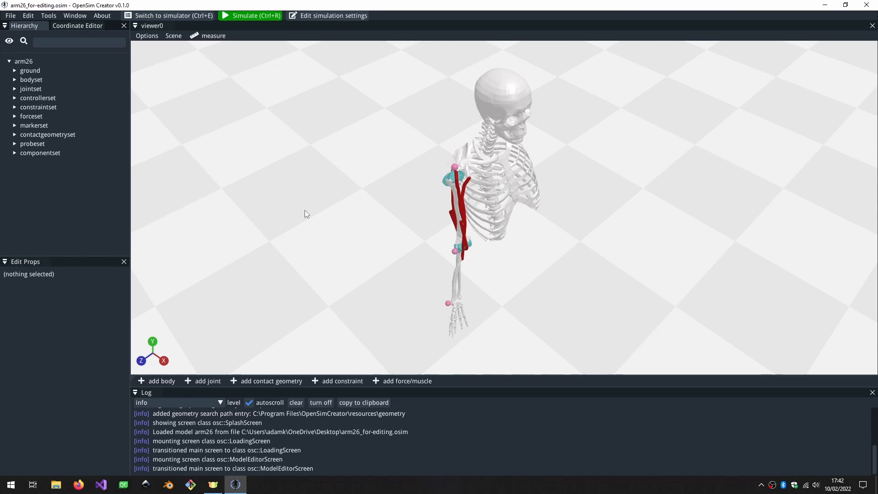
mouse_move(285, 180)
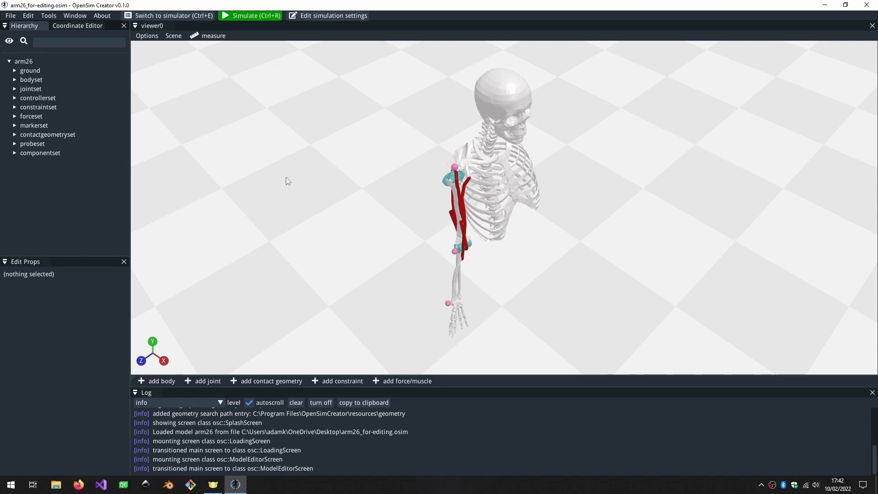
mouse_move(338, 176)
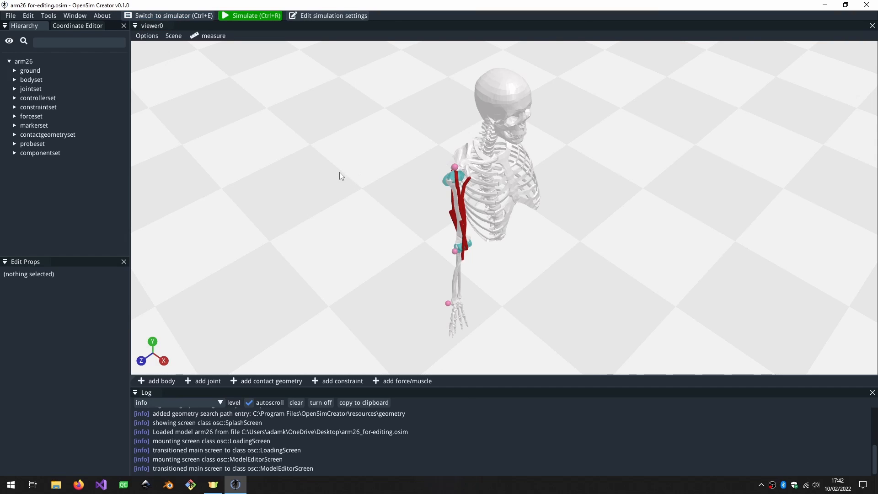
mouse_move(217, 131)
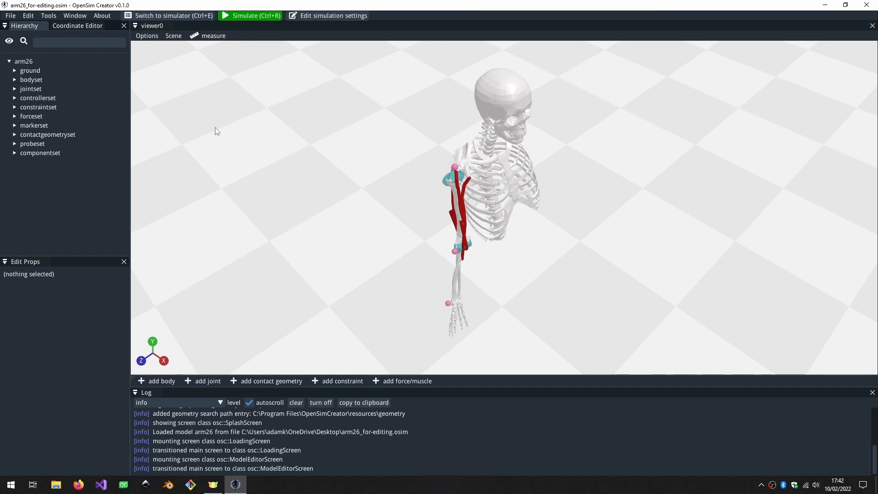
mouse_move(236, 134)
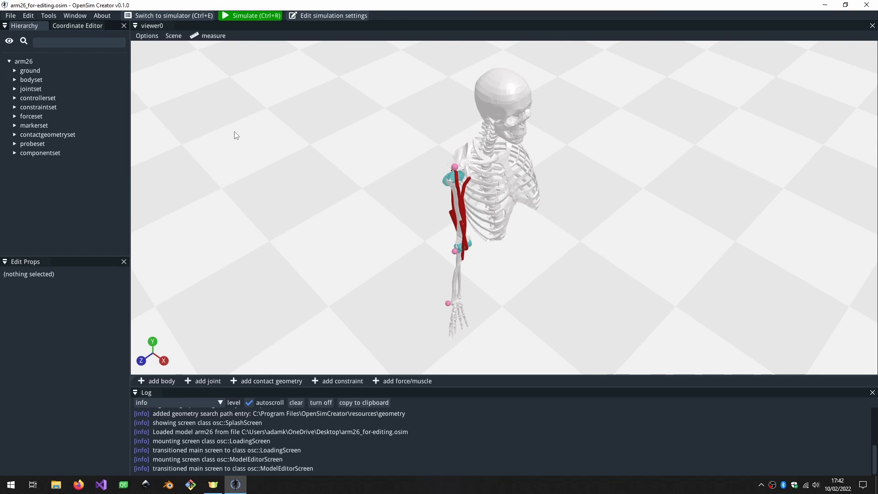
mouse_move(27, 15)
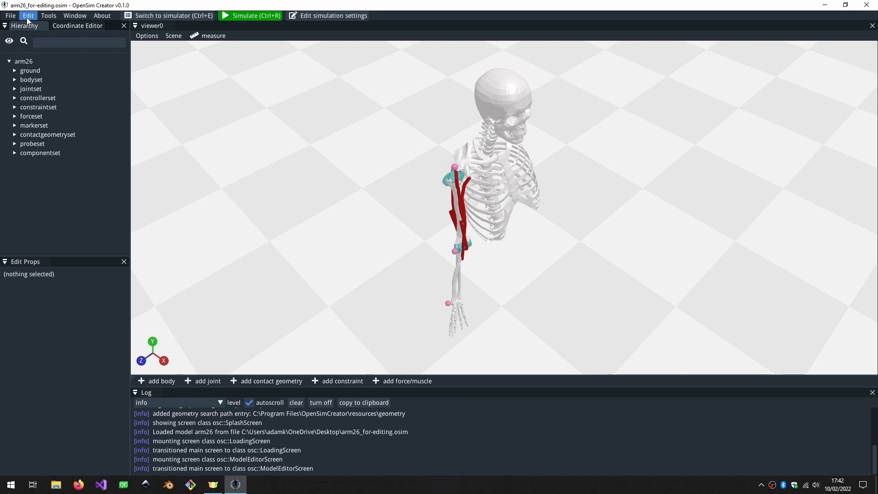
Bring up the Edit menu to reach 'Open .osim in external editor'.
left_click(27, 15)
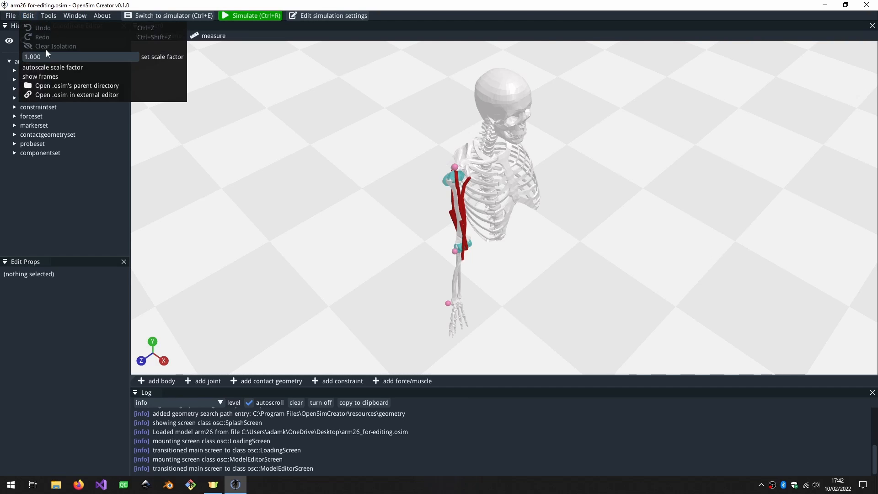
mouse_move(73, 95)
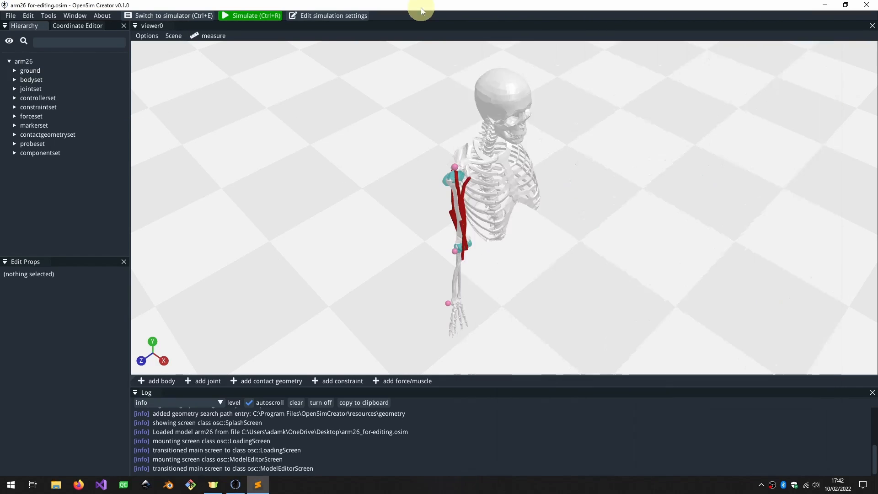
mouse_move(452, 72)
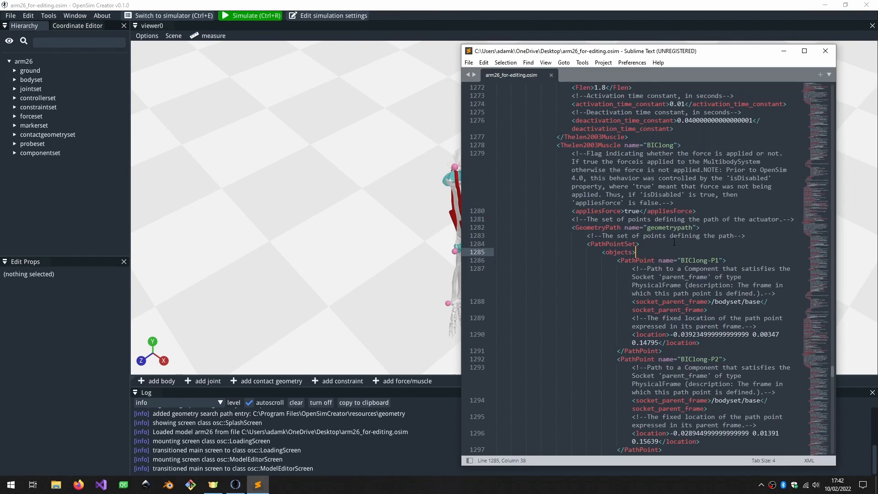
mouse_move(369, 158)
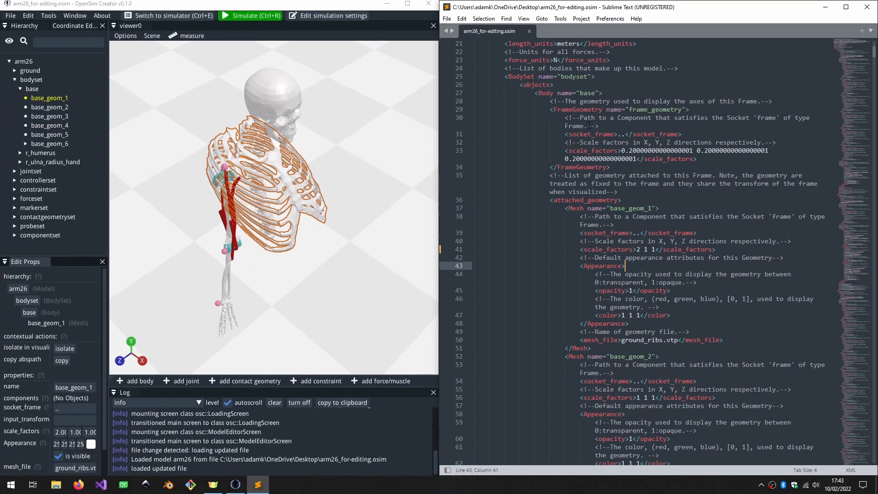
Revert base_geom_1 scale factors to 1 1 1, then select the BIClong muscle in the viewer.
left_click(643, 249)
type("1")
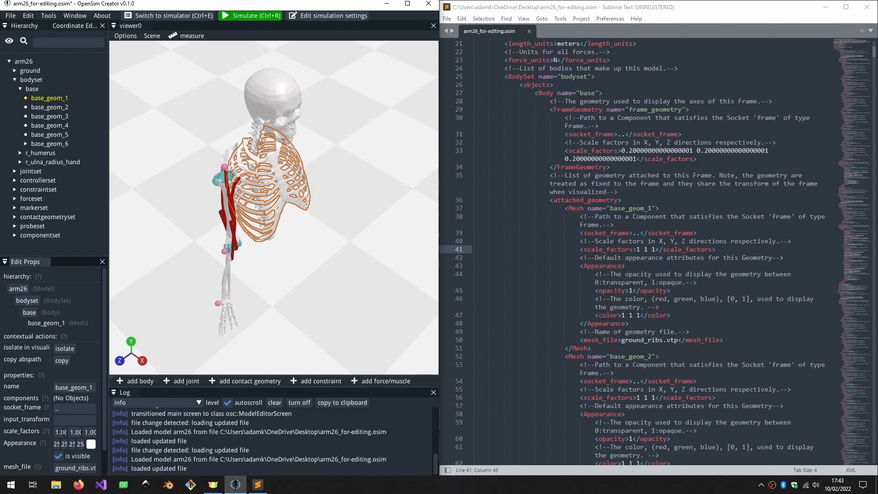
left_click(666, 314)
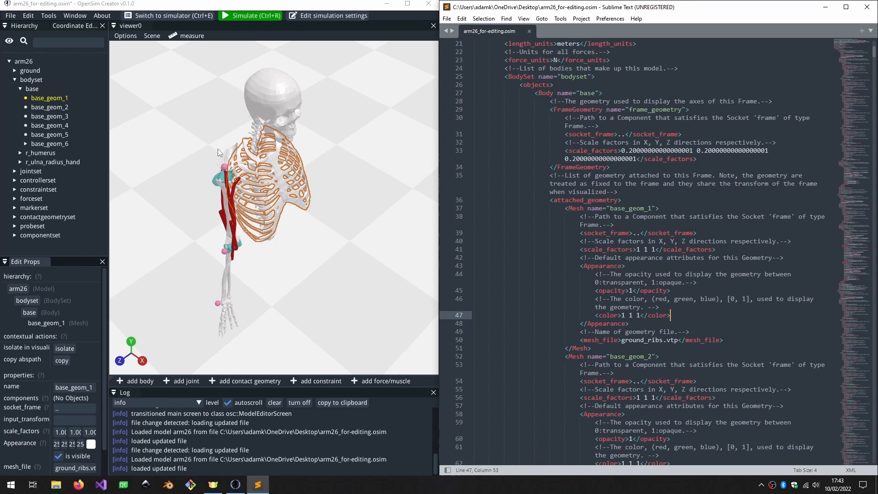
mouse_move(260, 109)
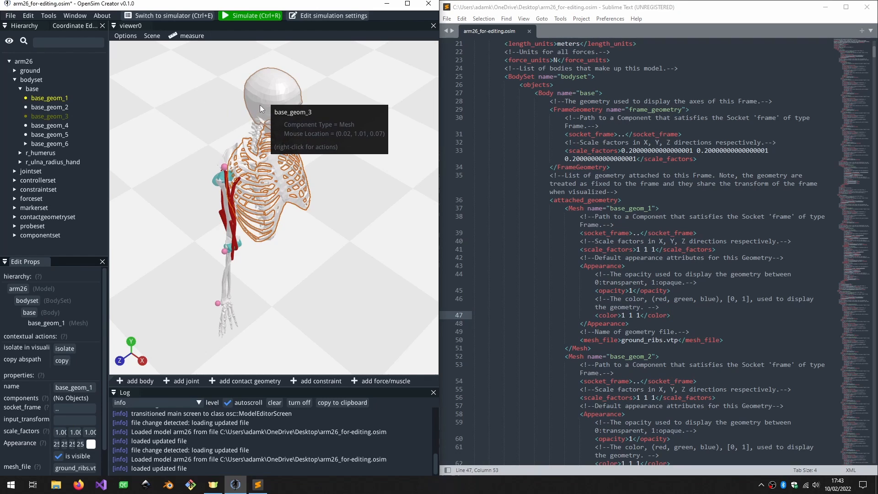
mouse_move(260, 110)
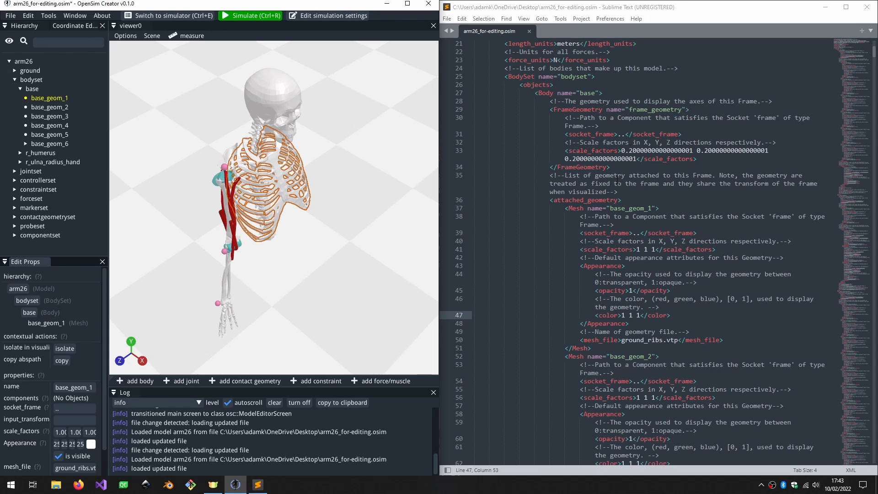
mouse_move(347, 173)
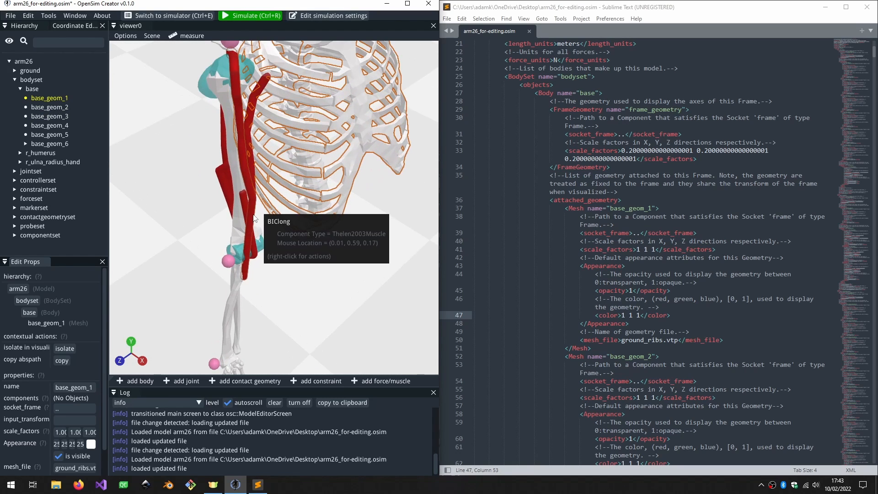
left_click(242, 168)
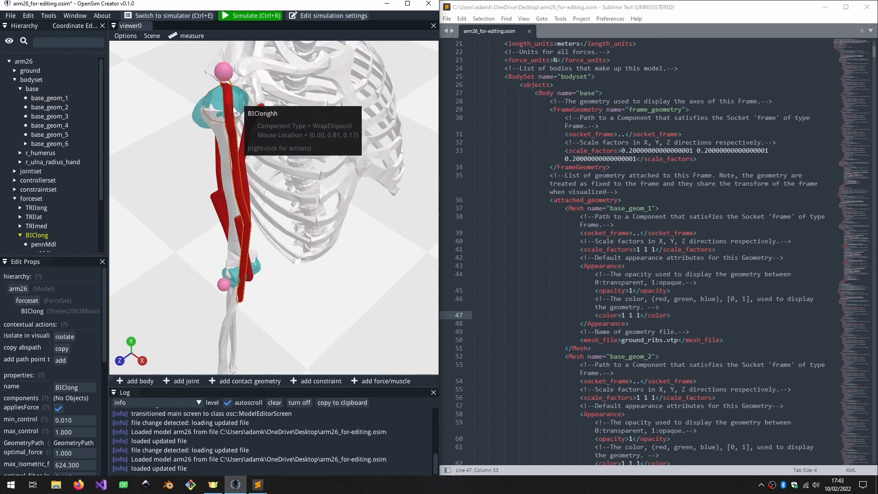
mouse_move(248, 269)
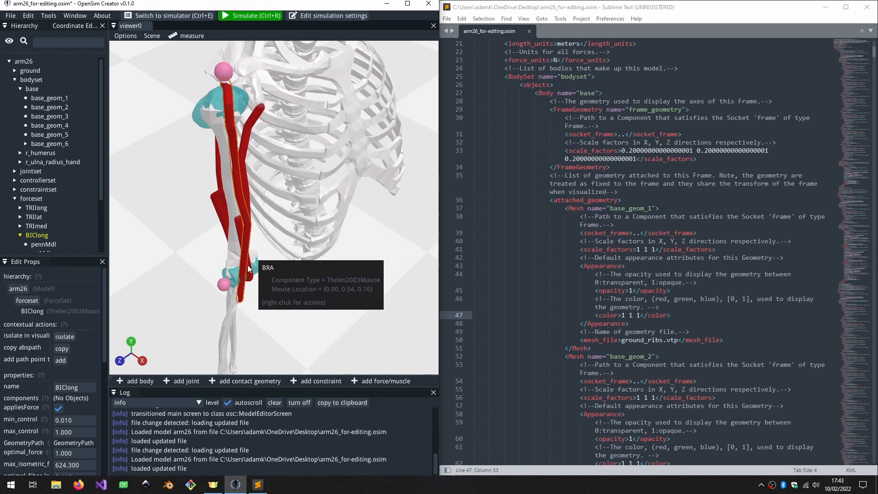
mouse_move(237, 160)
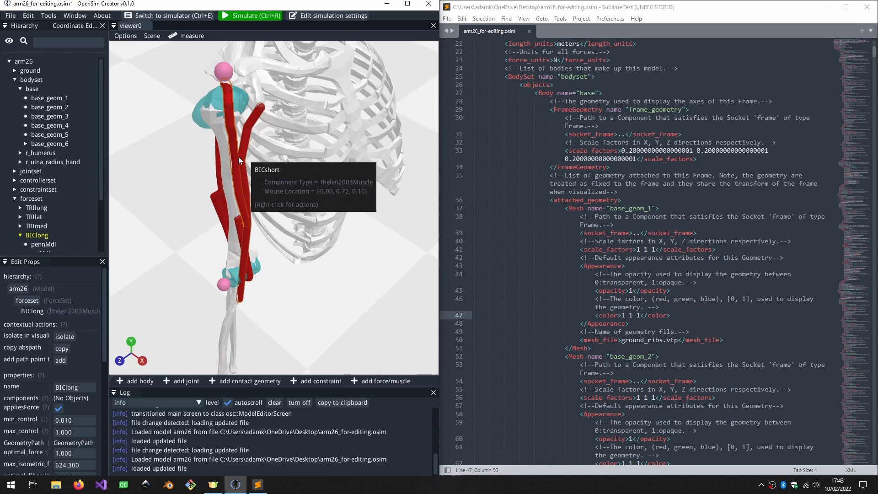
mouse_move(235, 145)
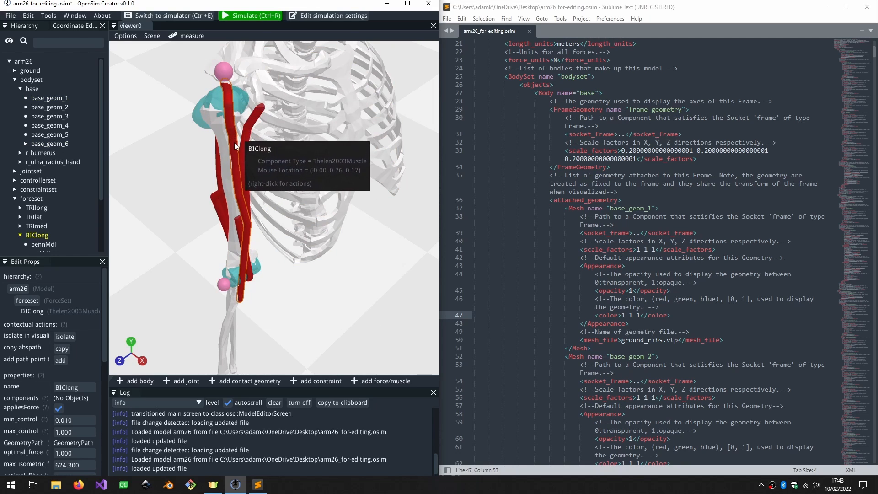
mouse_move(235, 145)
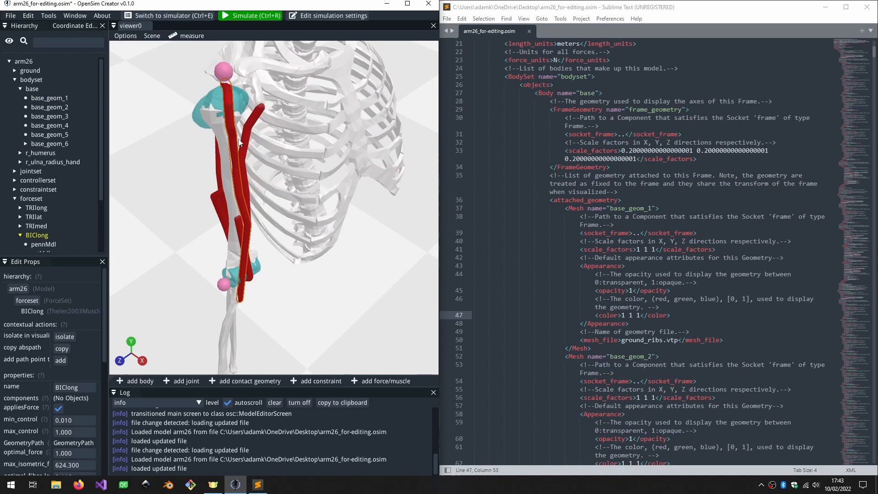
mouse_move(239, 151)
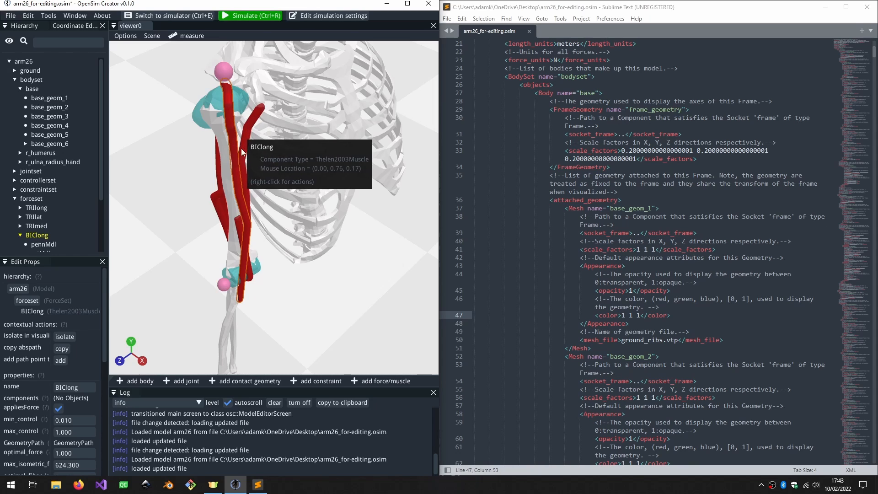
mouse_move(107, 245)
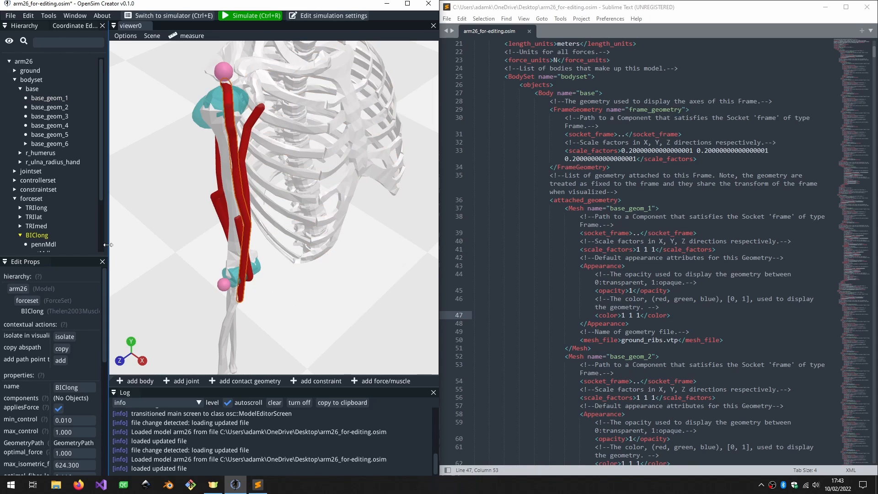
mouse_move(230, 87)
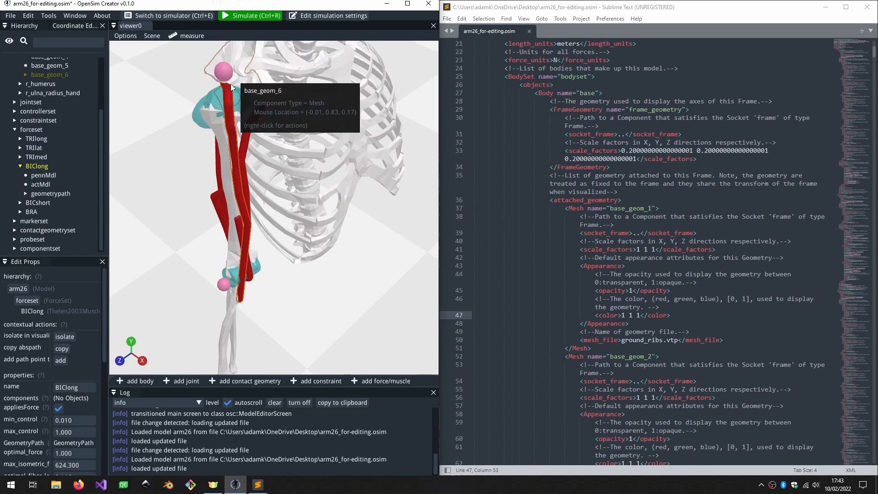
mouse_move(304, 436)
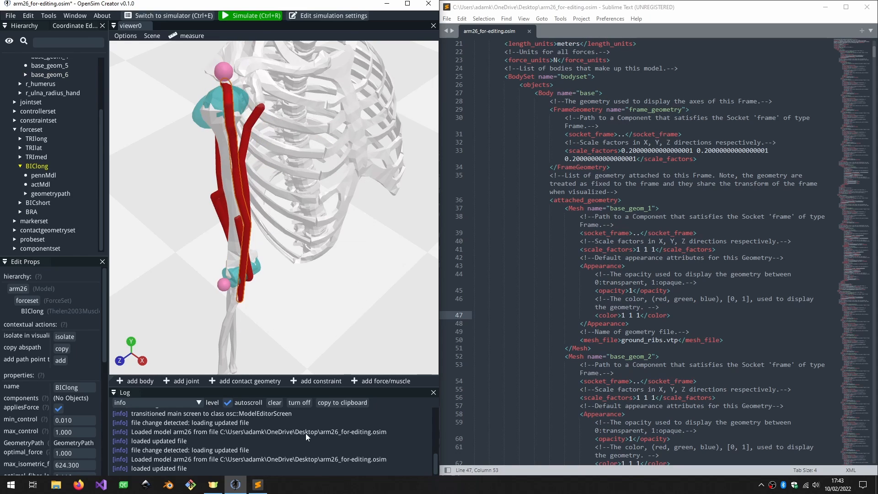
mouse_move(134, 179)
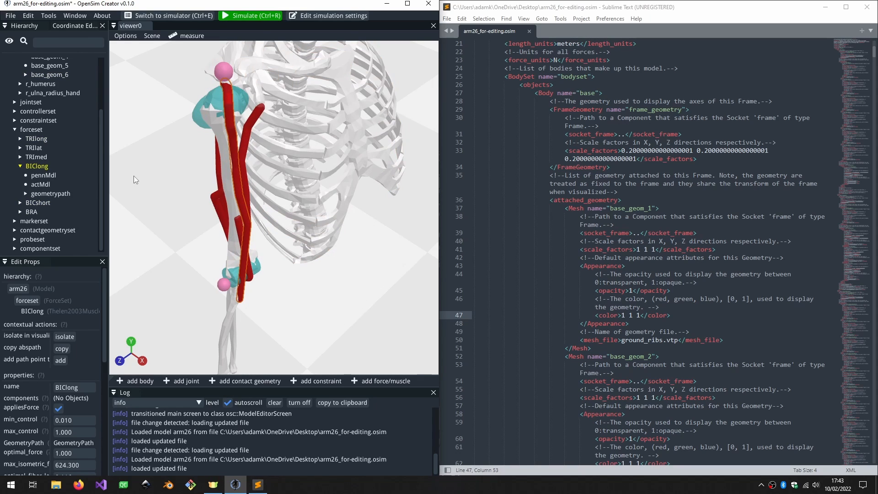
mouse_move(237, 120)
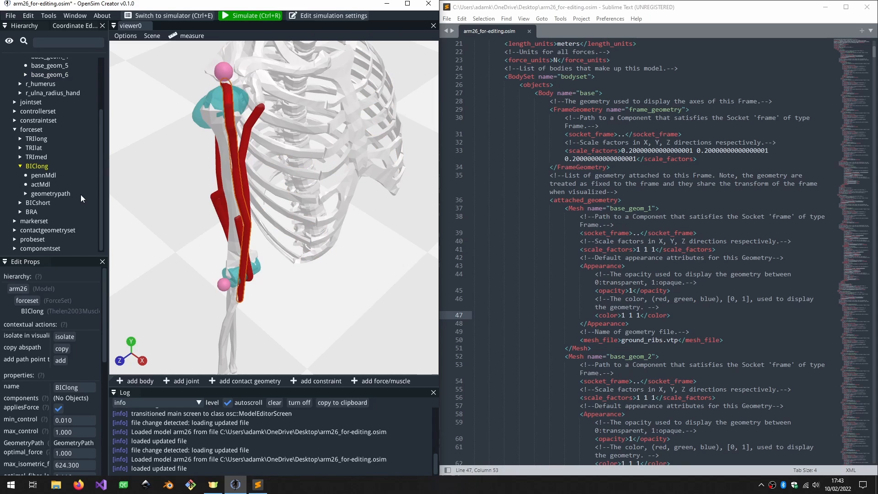
Expand BIClong's geometry path, select BIClong-P1 and search for it in the .osim file.
left_click(43, 175)
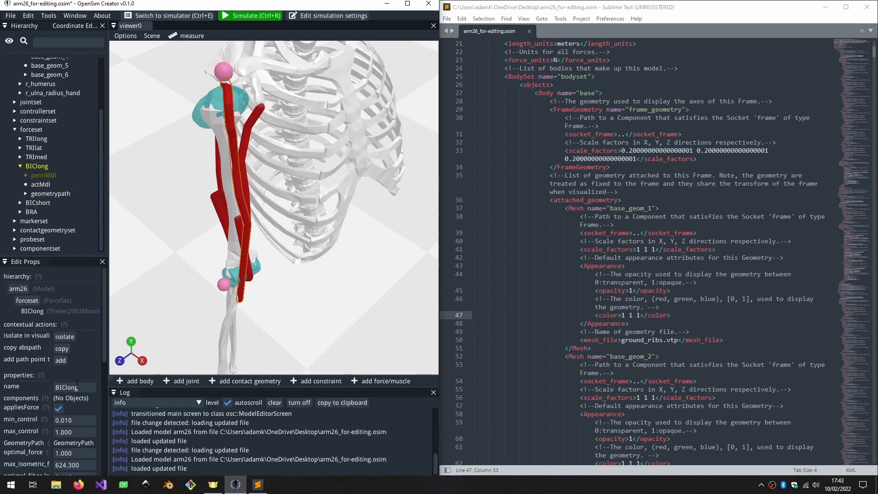
left_click(25, 193)
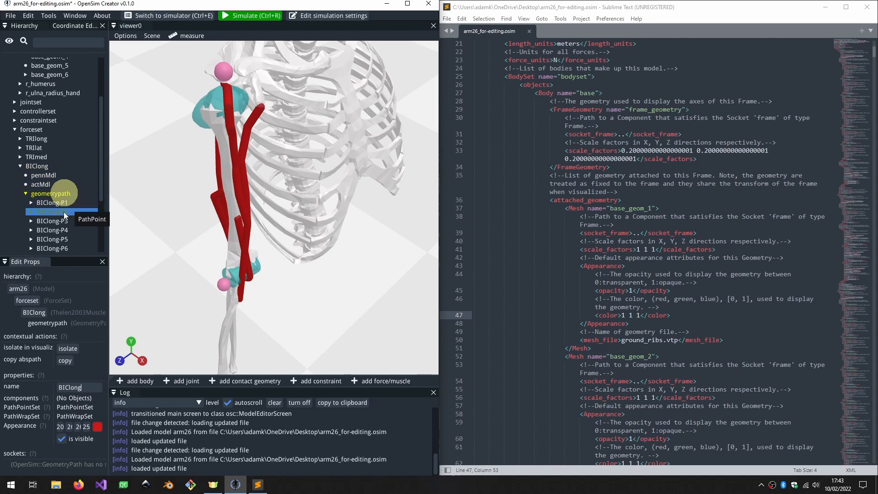
left_click(52, 202)
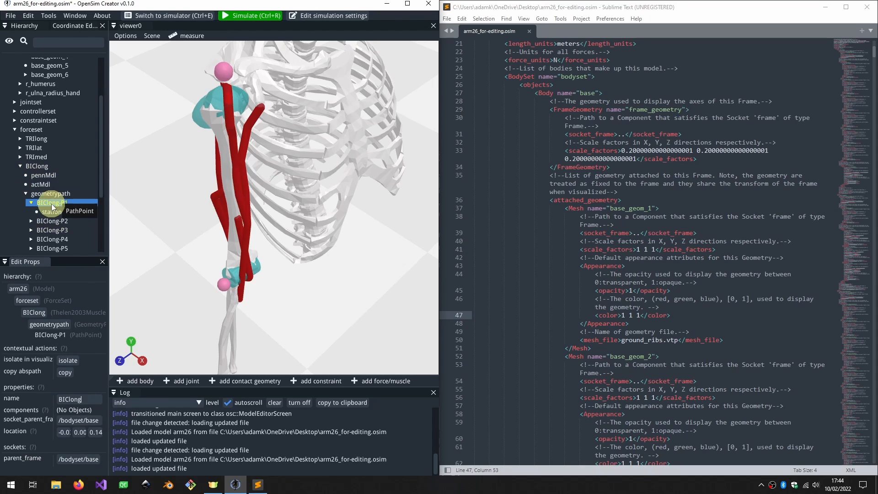
left_click(52, 221)
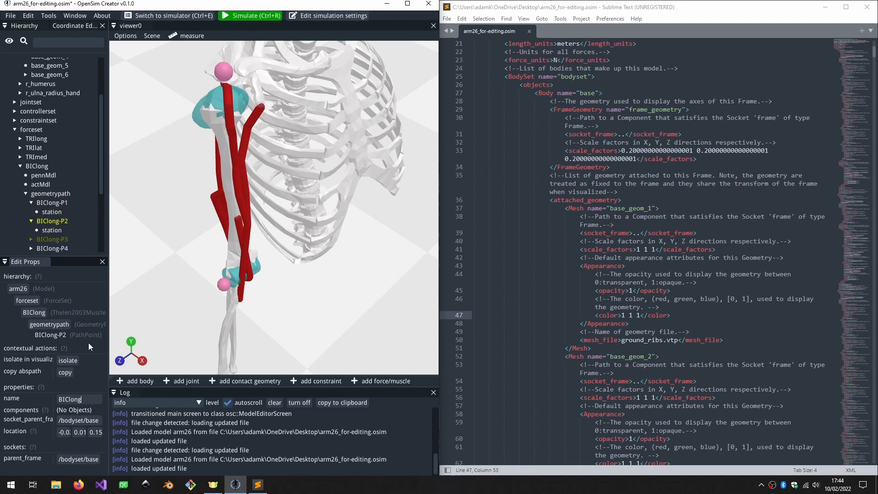
left_click(52, 220)
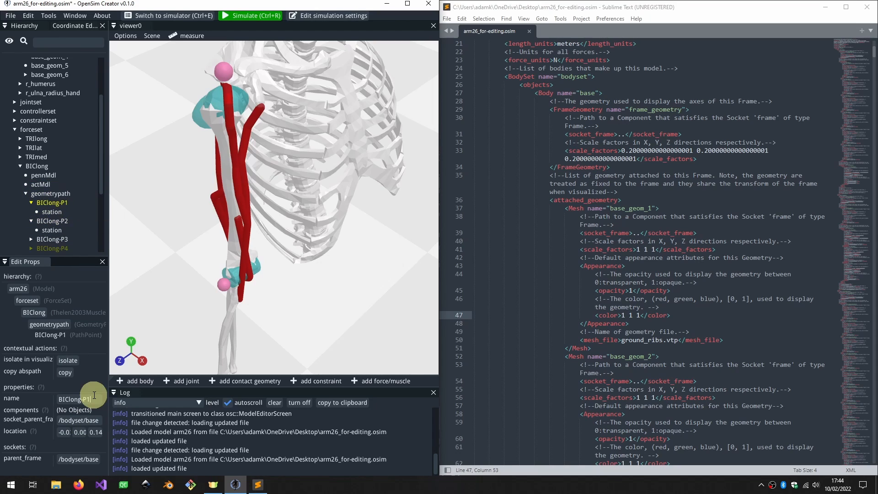
key("ctrl+f")
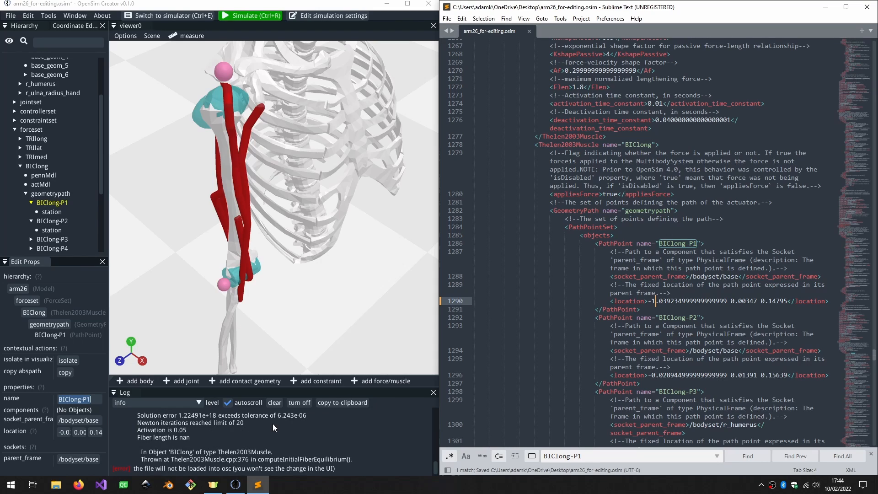
Undo the BIClong-P1 location edit, save, and insert a copied path point BIClong-PX.
key("Backspace")
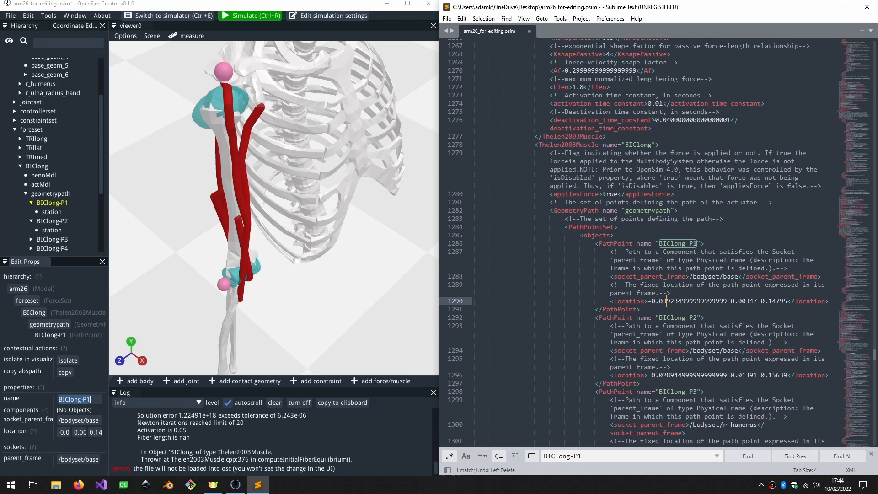
key("ctrl+s")
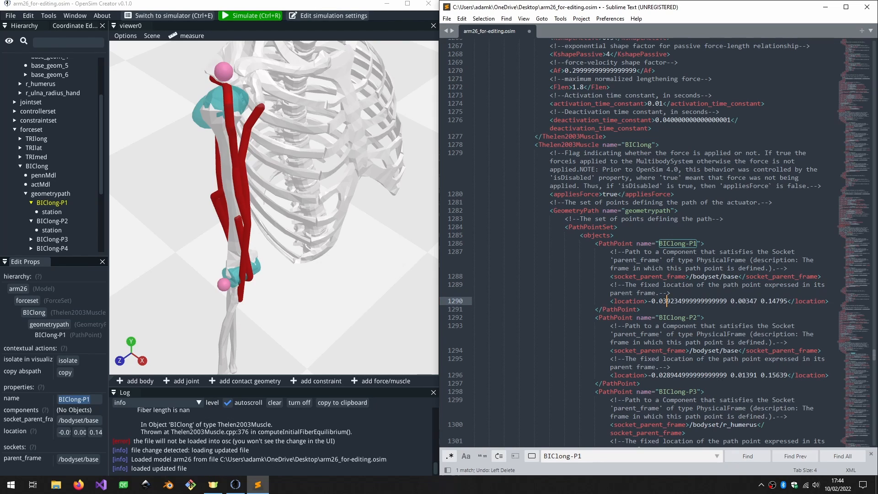
key("ctrl+s")
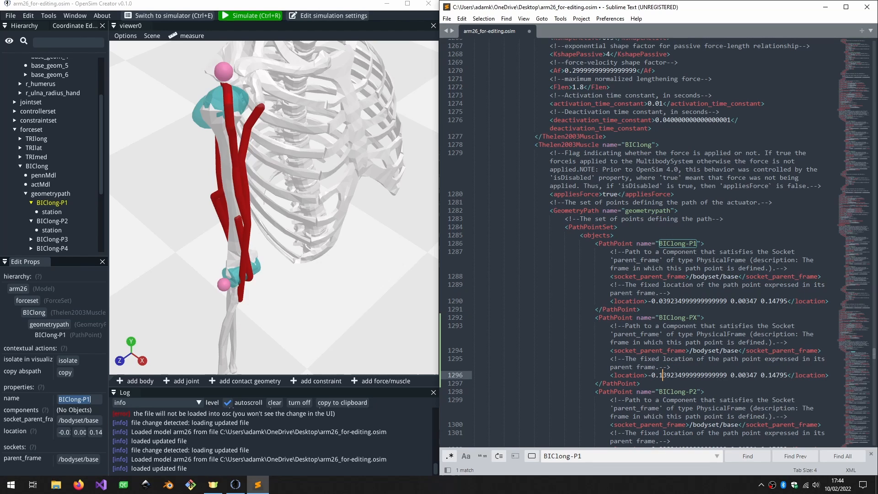
Save the .osim file so OpenSim Creator reloads with the new BIClong-PX point.
key("ctrl+s")
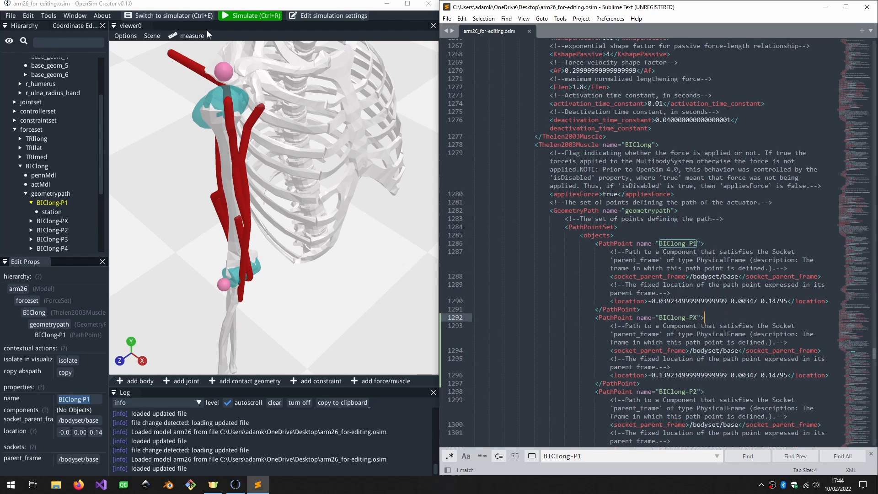
mouse_move(309, 254)
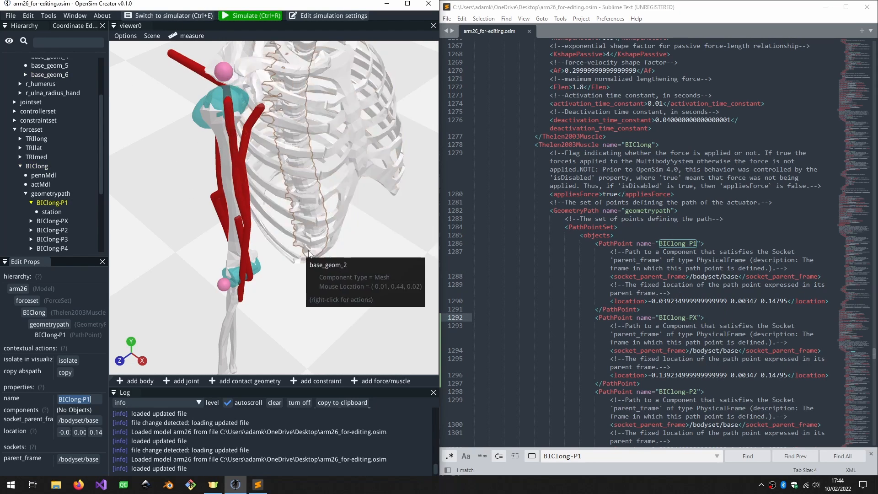
mouse_move(243, 214)
type("b")
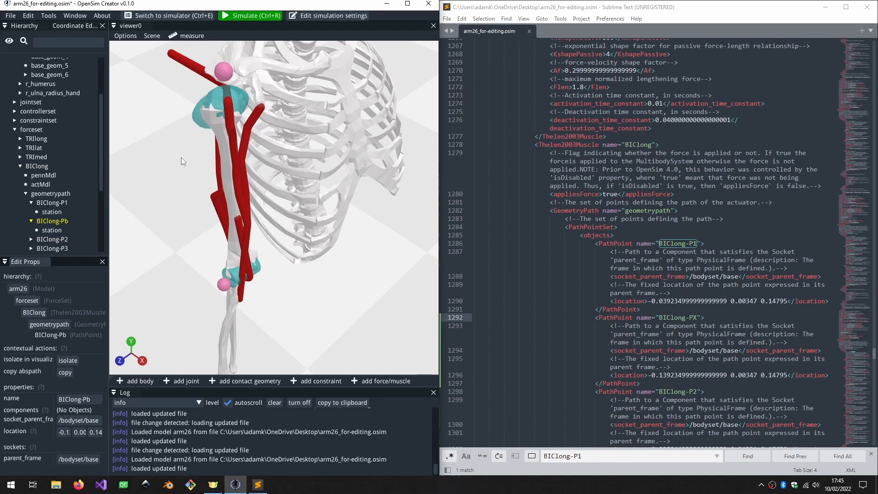
Save the model with BIClong-Pb and check the reloaded file in Sublime Text.
key("ctrl+s")
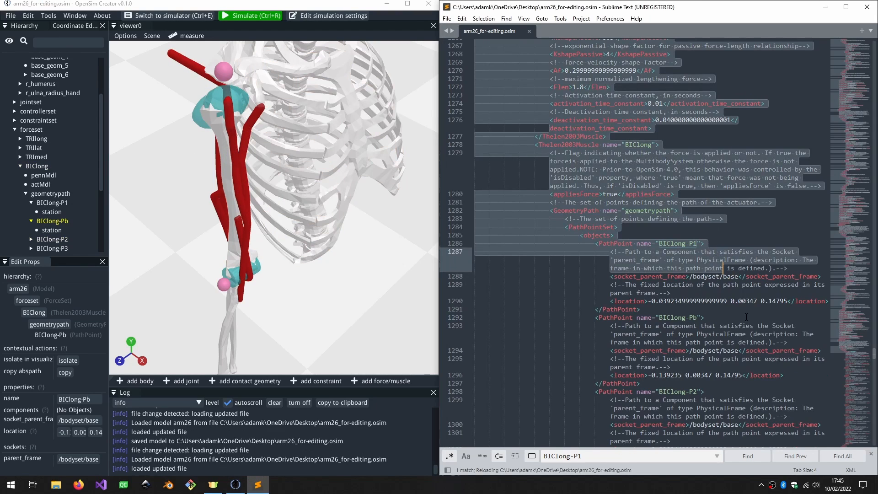
left_click(704, 317)
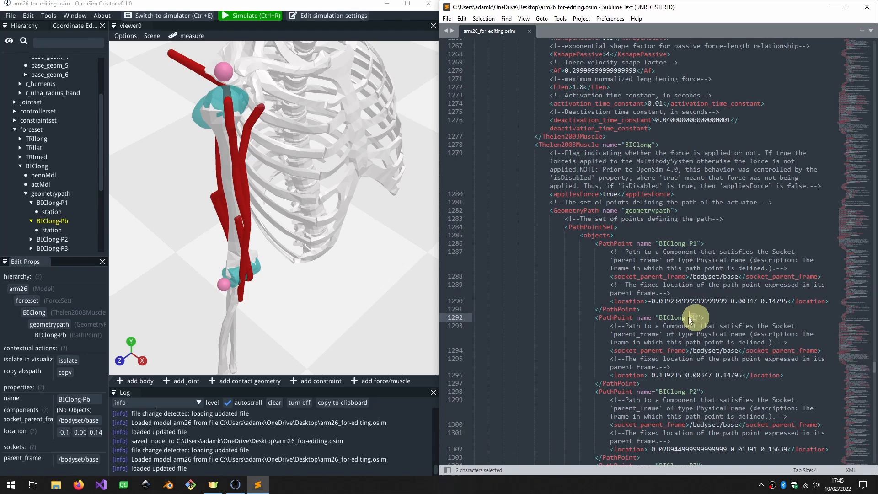
left_click(703, 317)
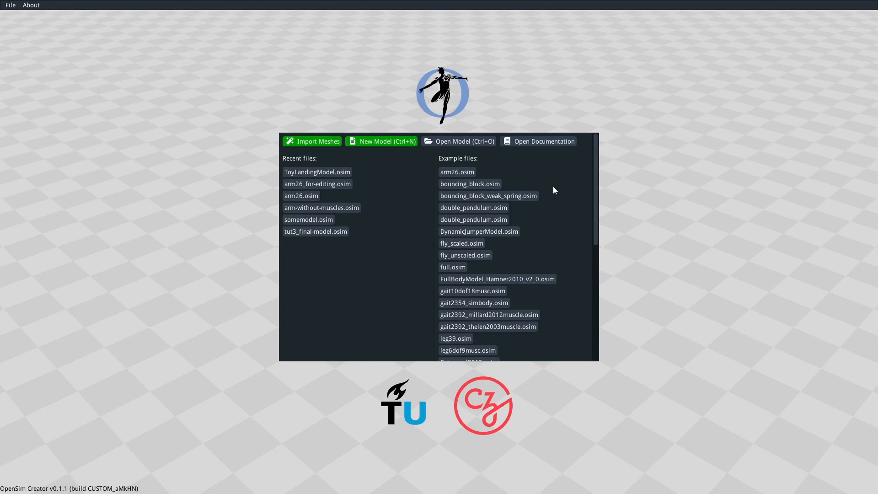
mouse_move(548, 200)
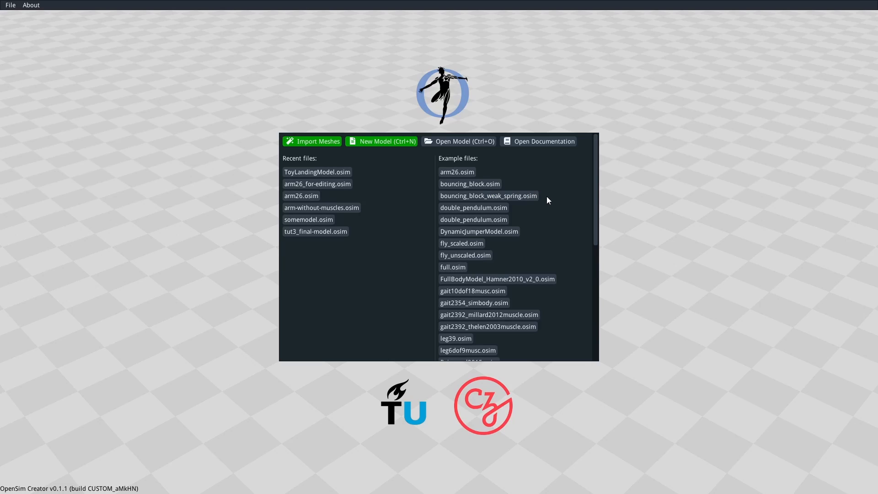
Scroll the example files and load ToyLandingModel.osim.
scroll("down", 3)
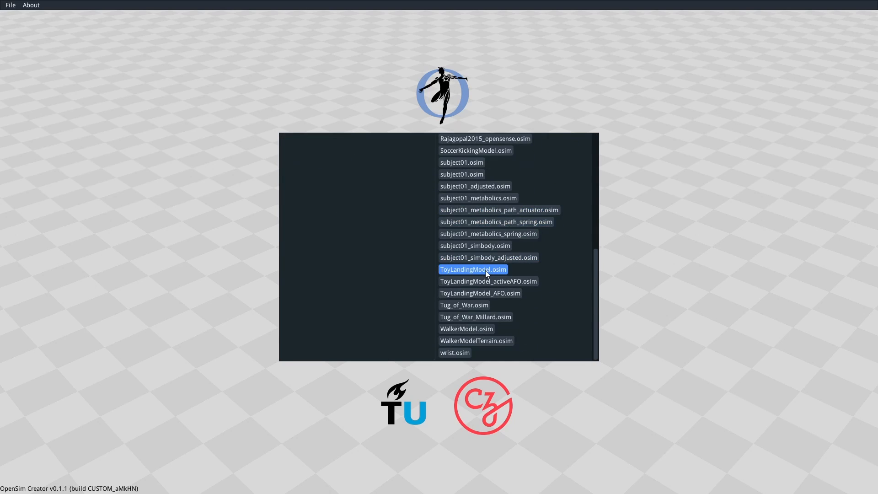
double_click(472, 269)
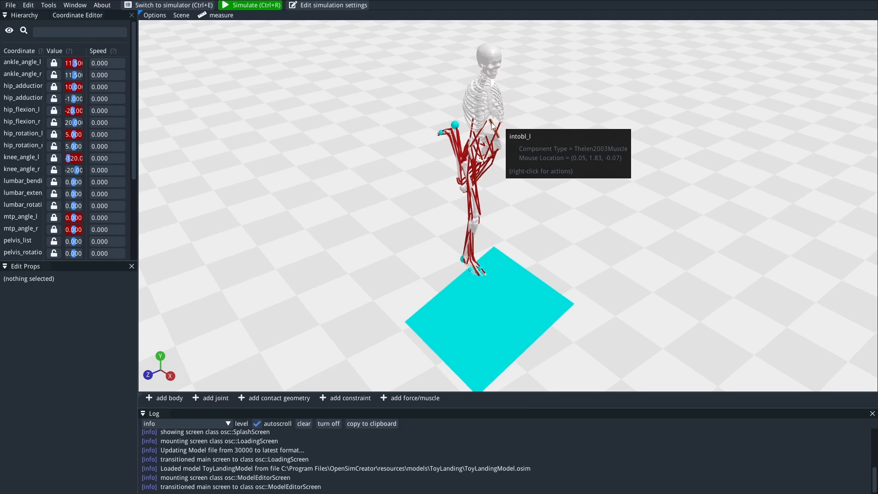
mouse_move(491, 125)
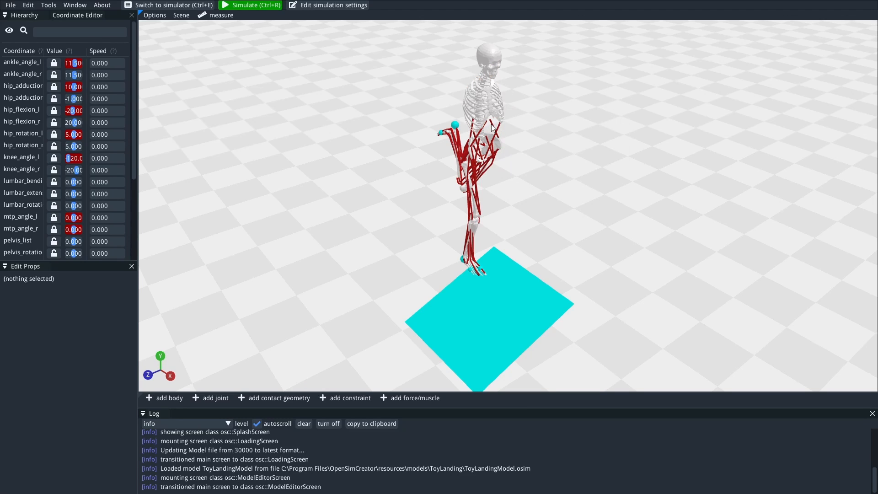
mouse_move(529, 139)
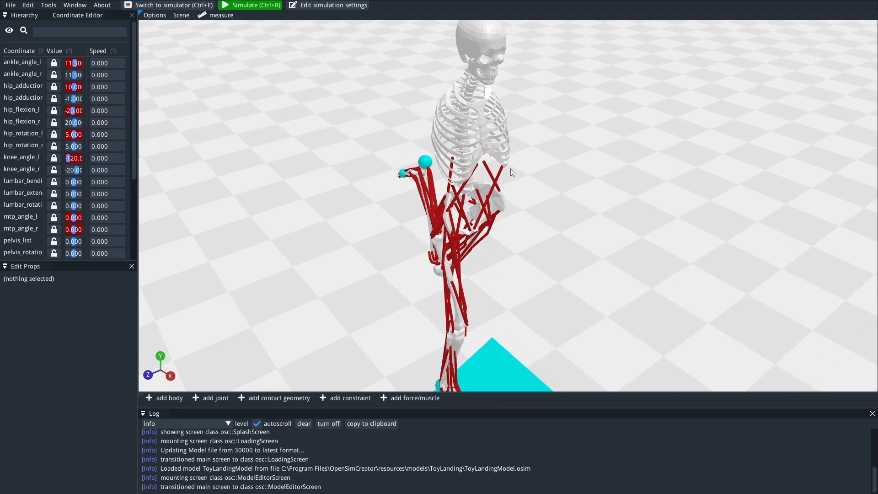
Request extobl_l fiber_force and torso angular_acceleration magnitude as recorded outputs.
right_click(501, 174)
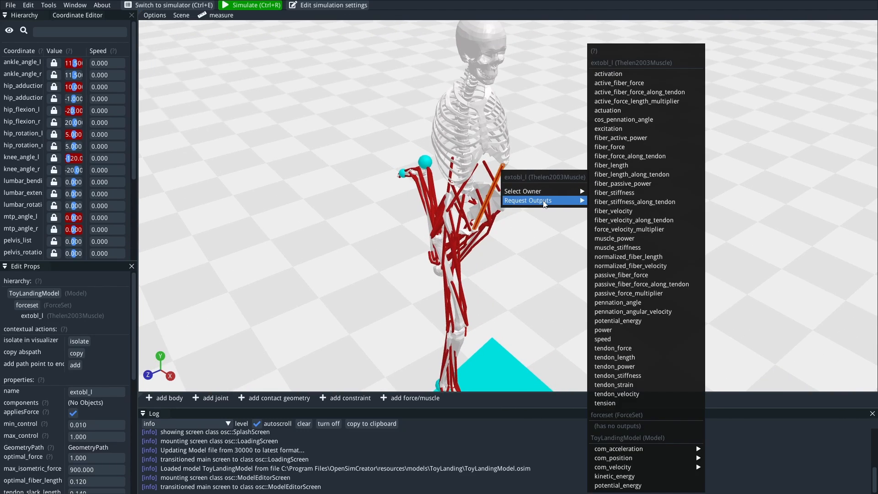
mouse_move(619, 83)
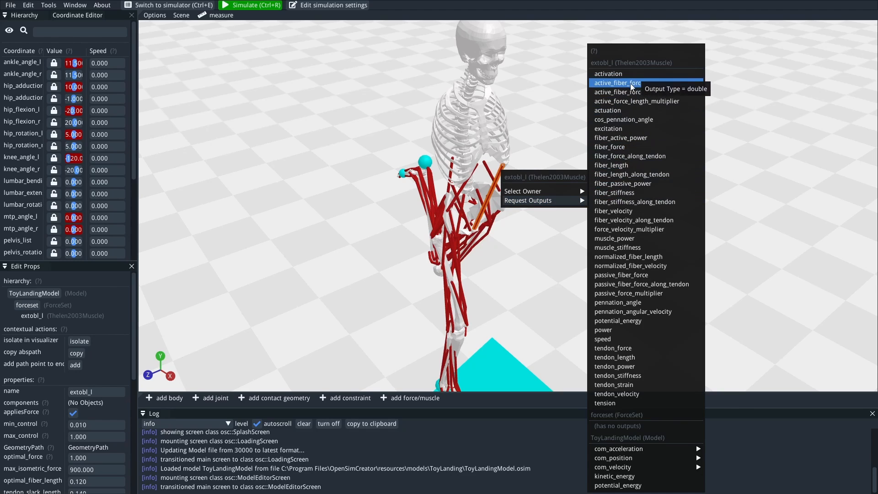
mouse_move(633, 183)
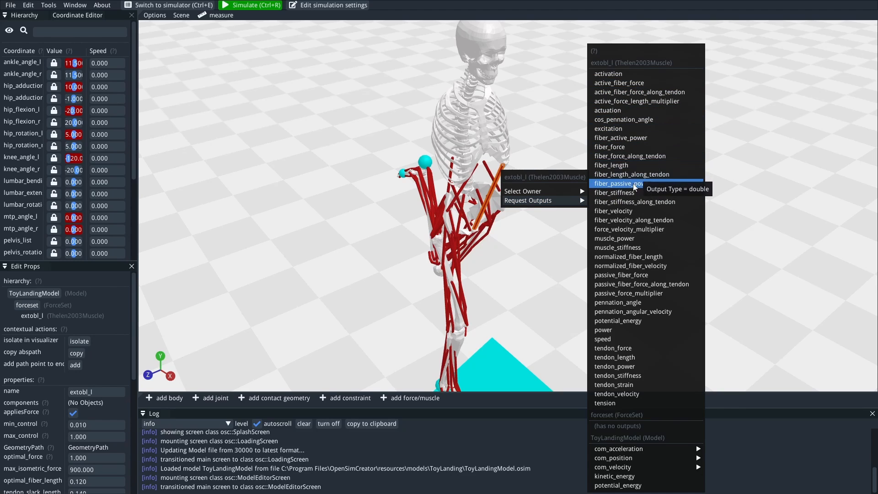
mouse_move(627, 402)
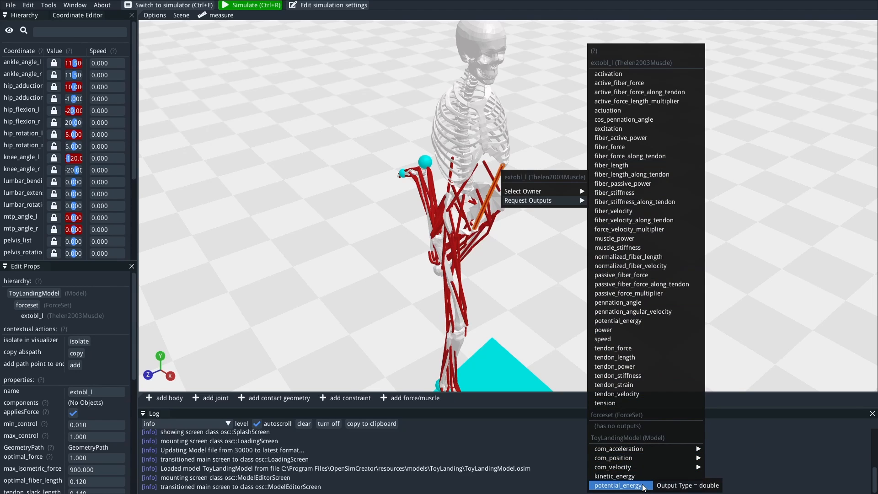
mouse_move(546, 210)
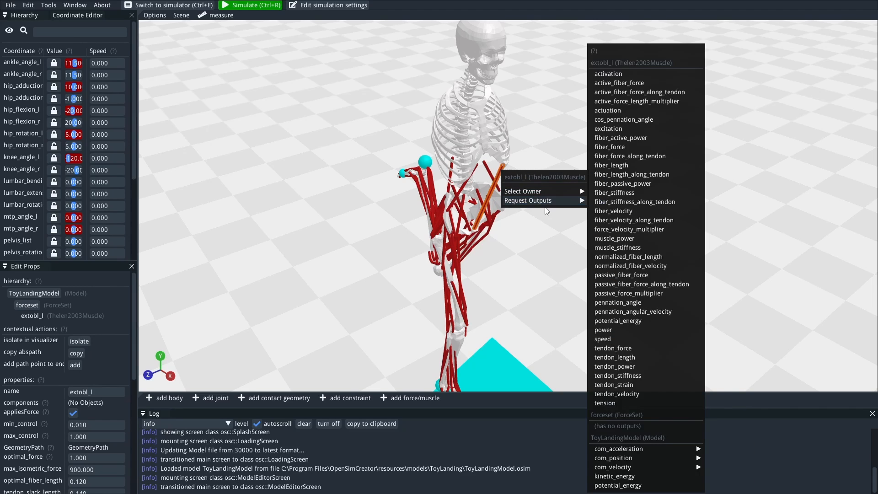
mouse_move(609, 147)
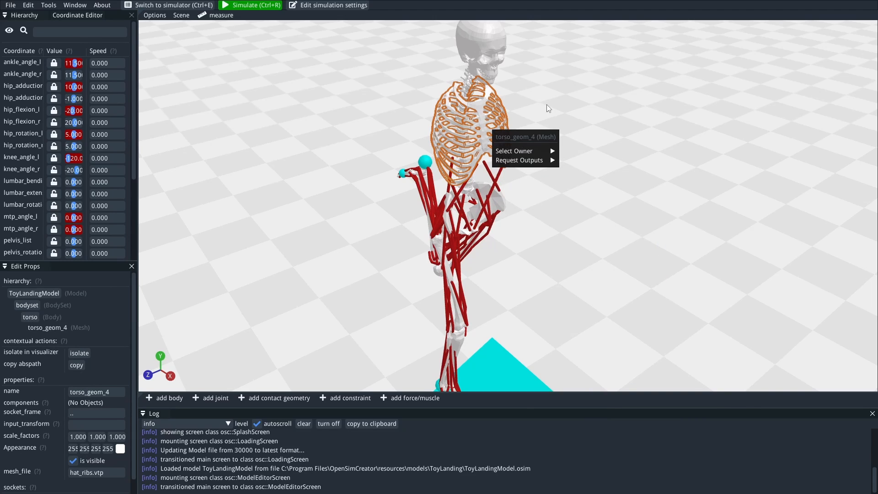
left_click(518, 160)
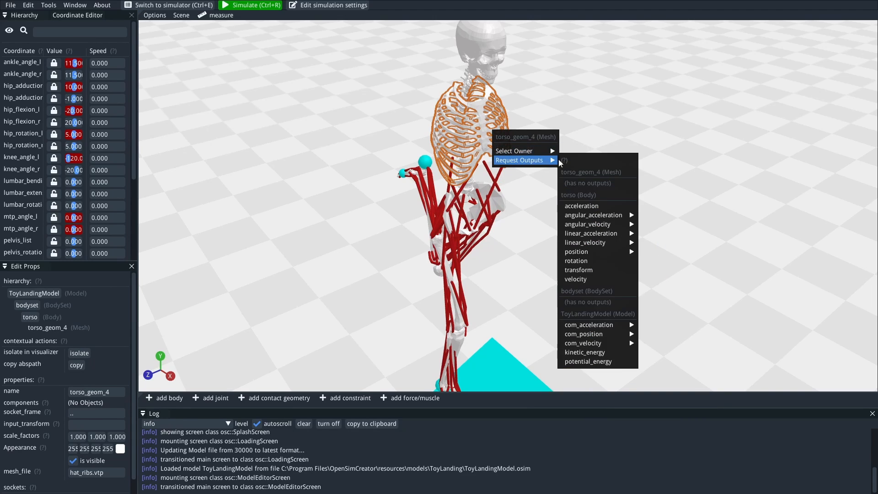
mouse_move(594, 184)
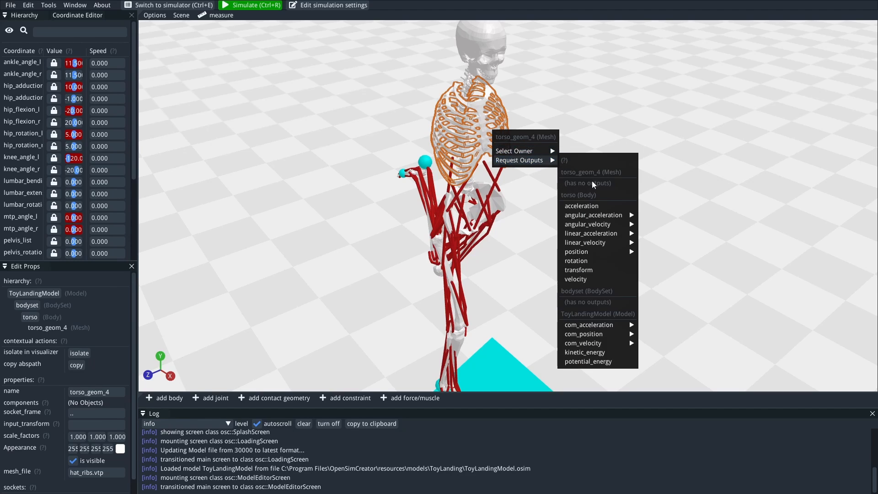
mouse_move(582, 199)
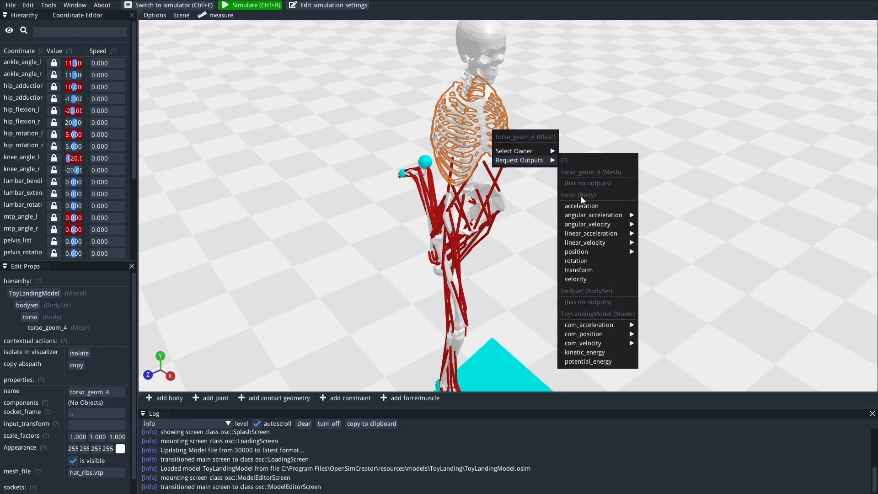
mouse_move(593, 215)
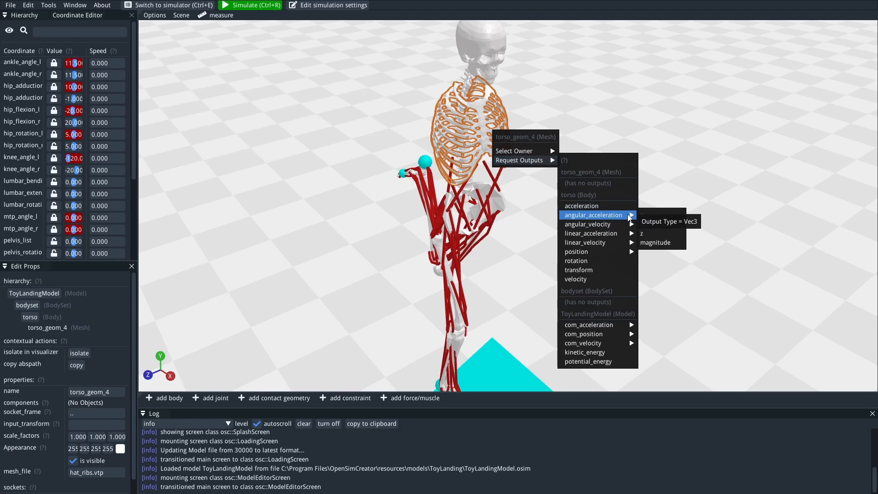
mouse_move(660, 242)
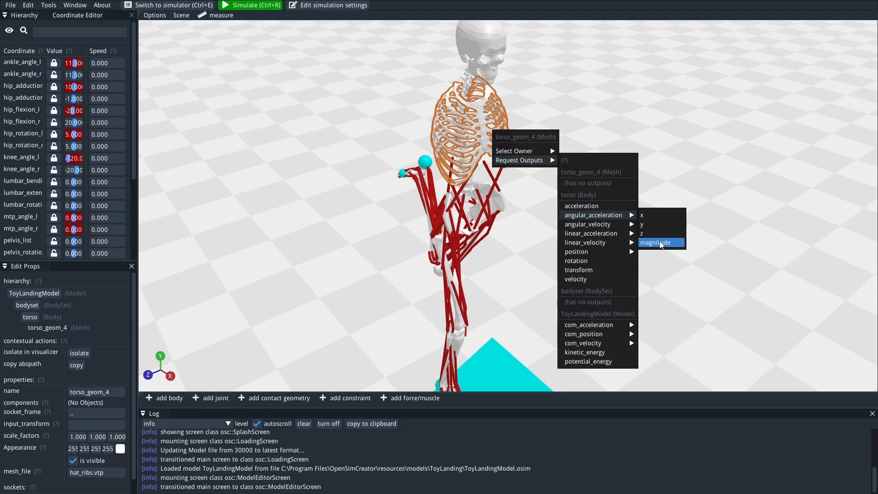
left_click(659, 242)
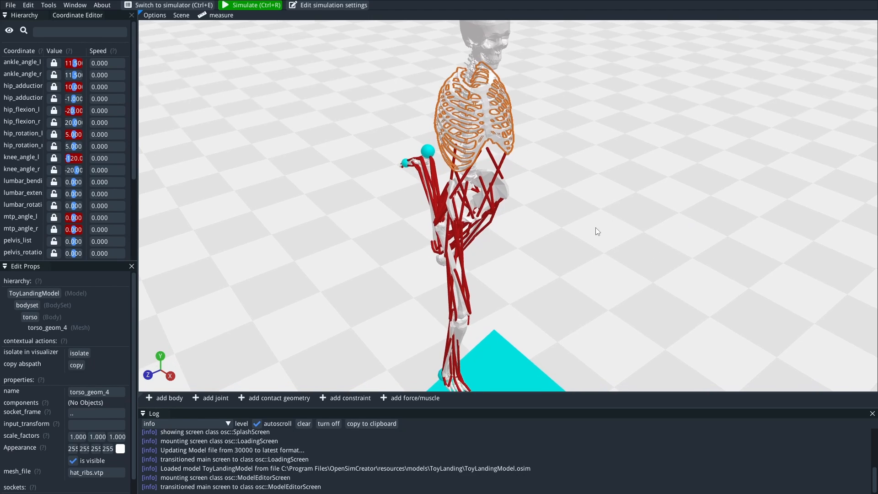
scroll("down", 3)
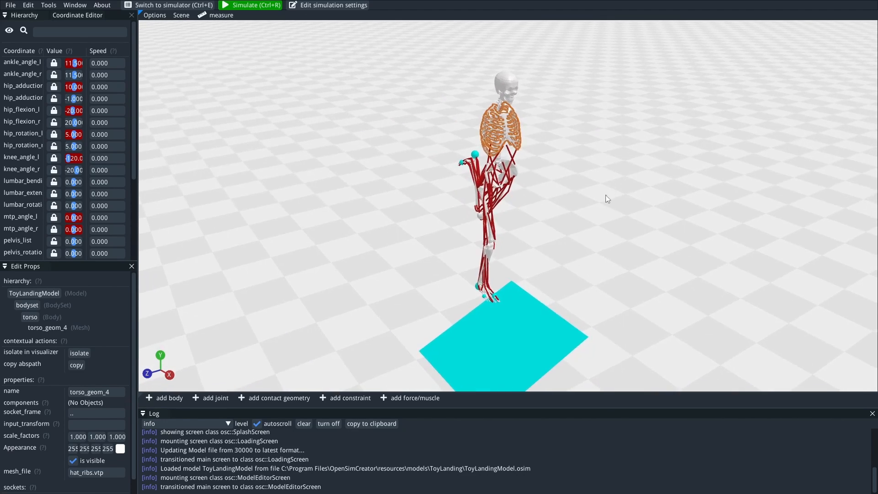
Run the simulation and show the Outputs plots of fiber force and angular acceleration magnitude.
left_click(250, 5)
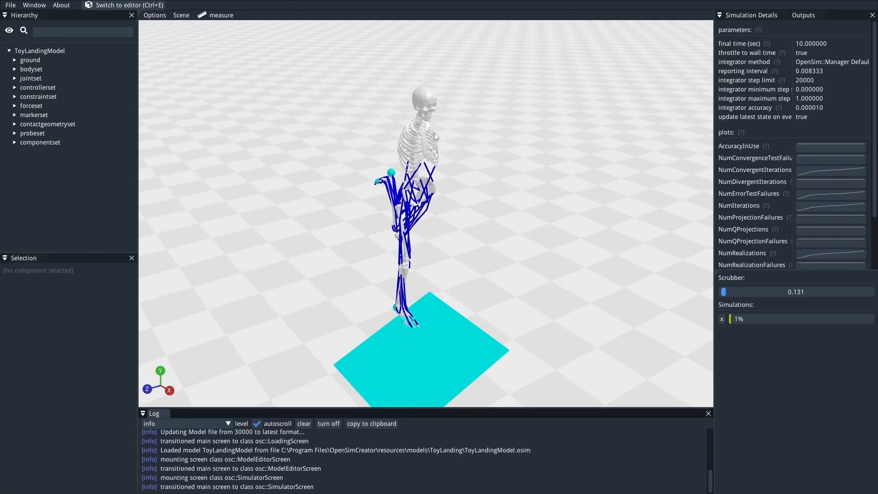
left_click(803, 15)
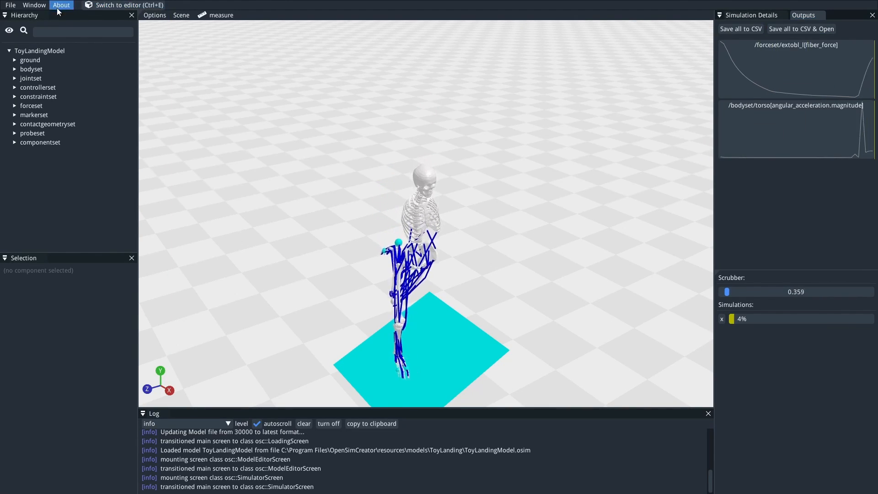
left_click(33, 5)
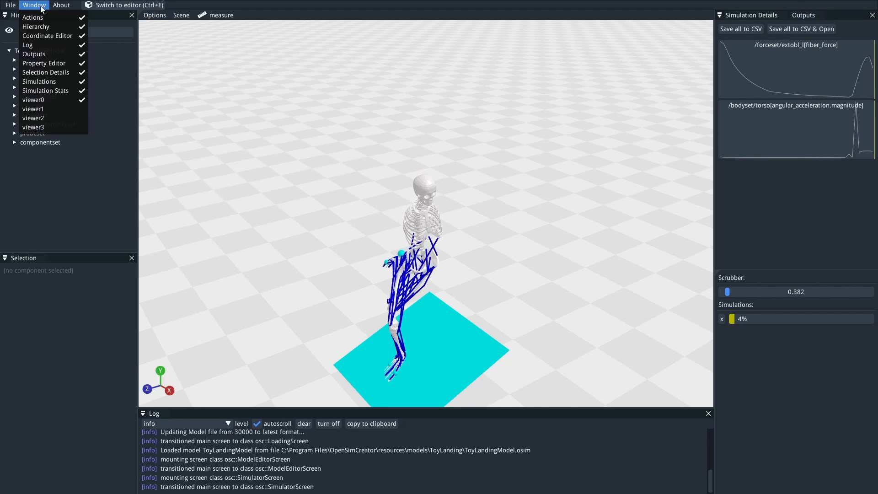
mouse_move(33, 55)
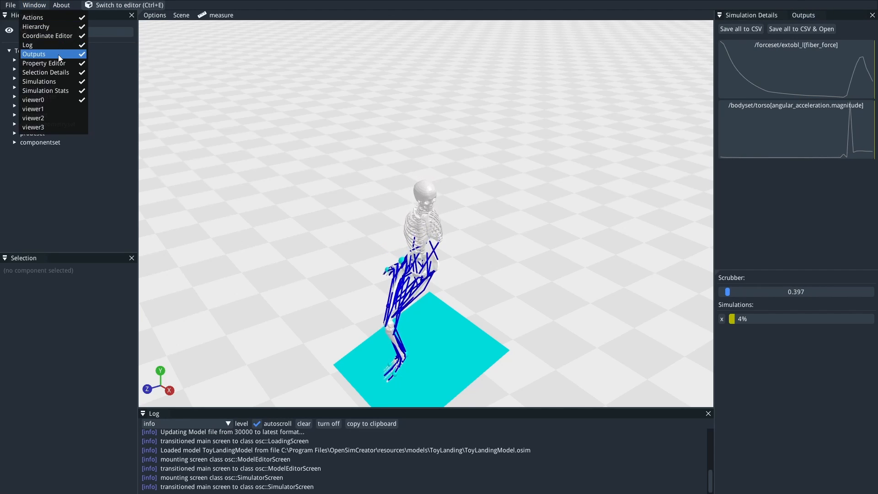
left_click(35, 26)
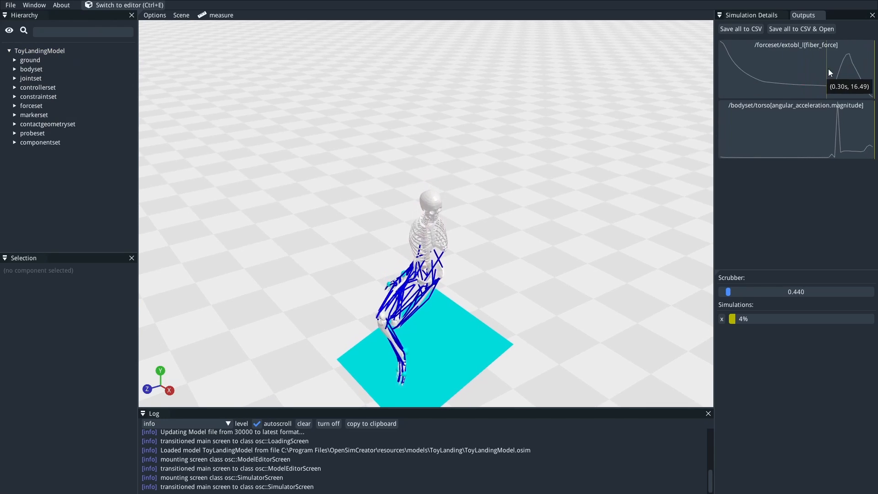
mouse_move(773, 79)
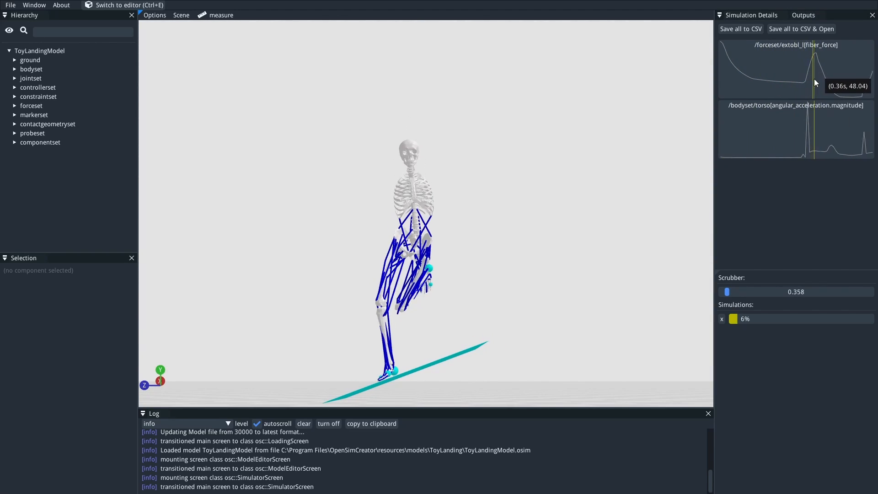
mouse_move(816, 130)
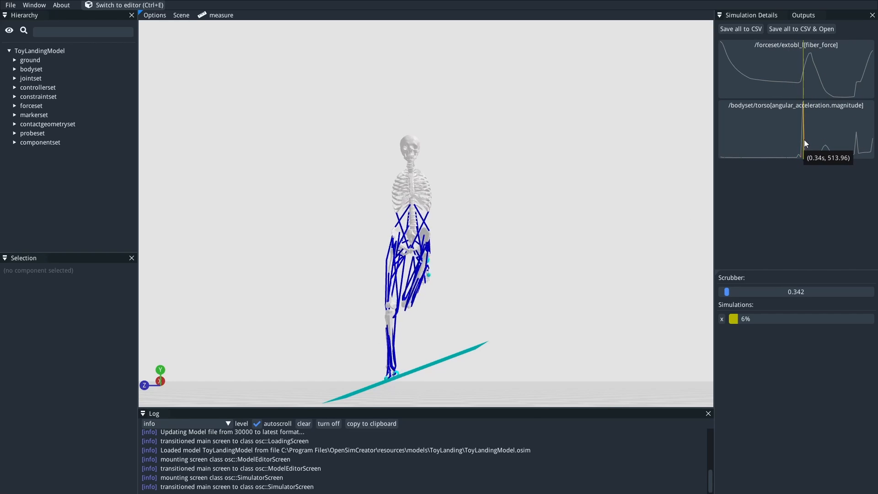
mouse_move(805, 140)
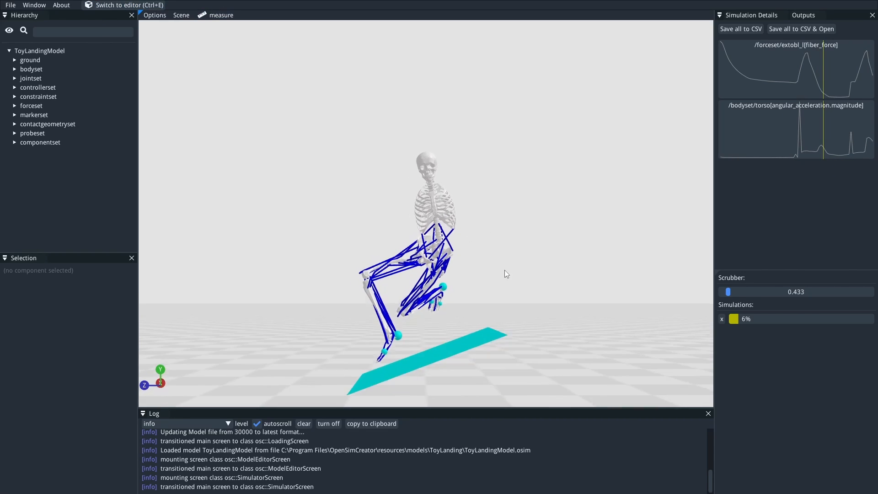
mouse_move(806, 148)
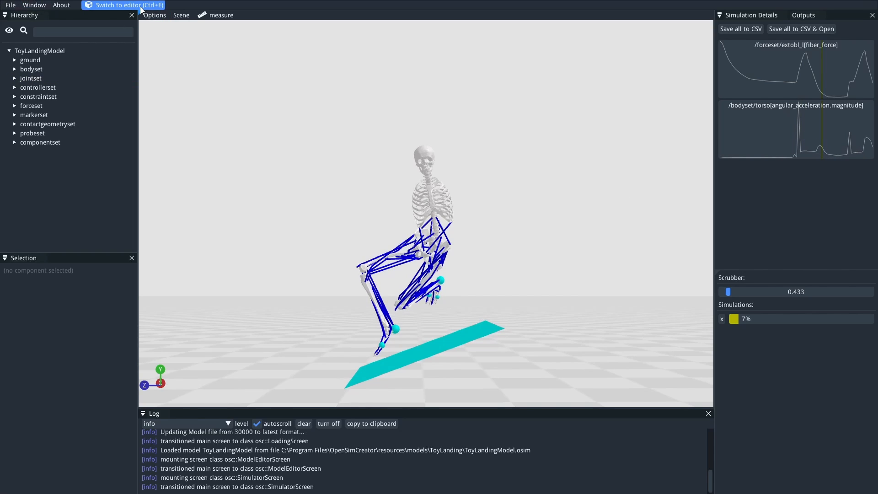
Request the ToyLandingModel kinetic_energy output from the pelvis menu and resume the simulation.
left_click(123, 5)
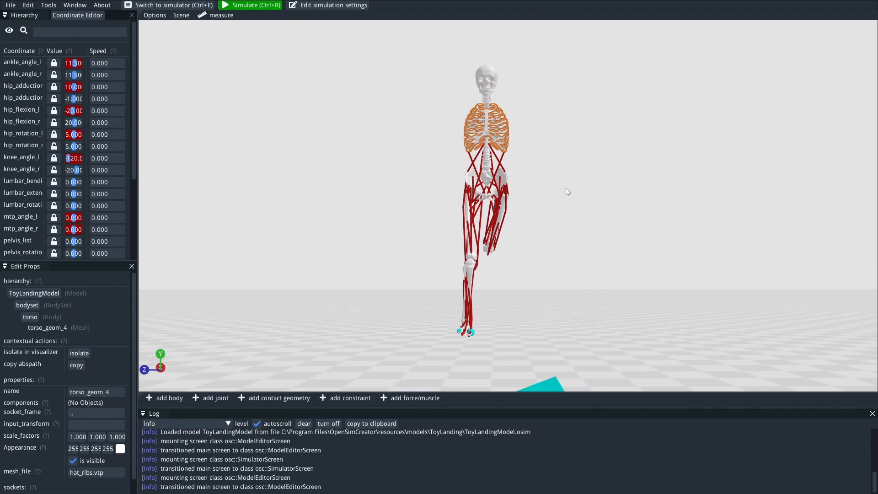
right_click(491, 190)
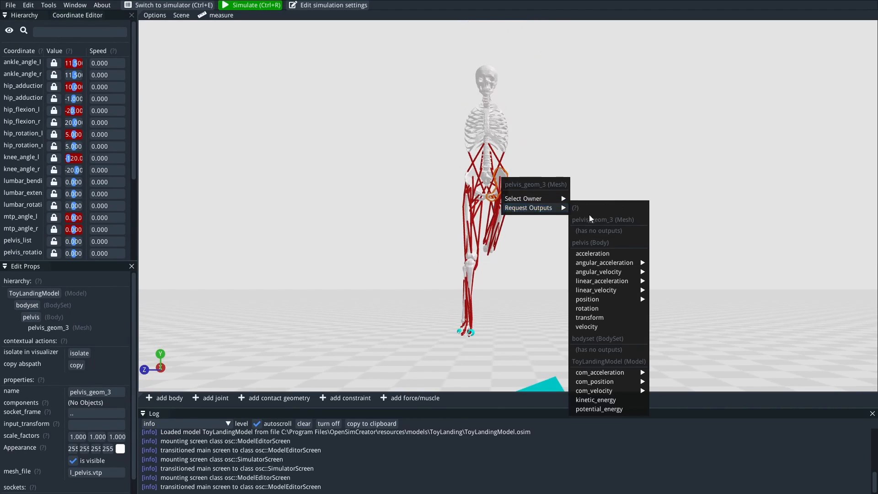
mouse_move(595, 399)
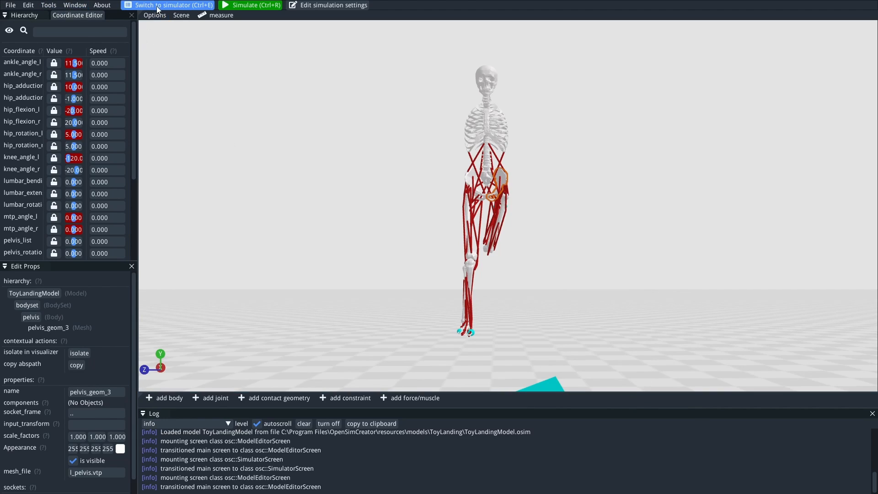
left_click(250, 5)
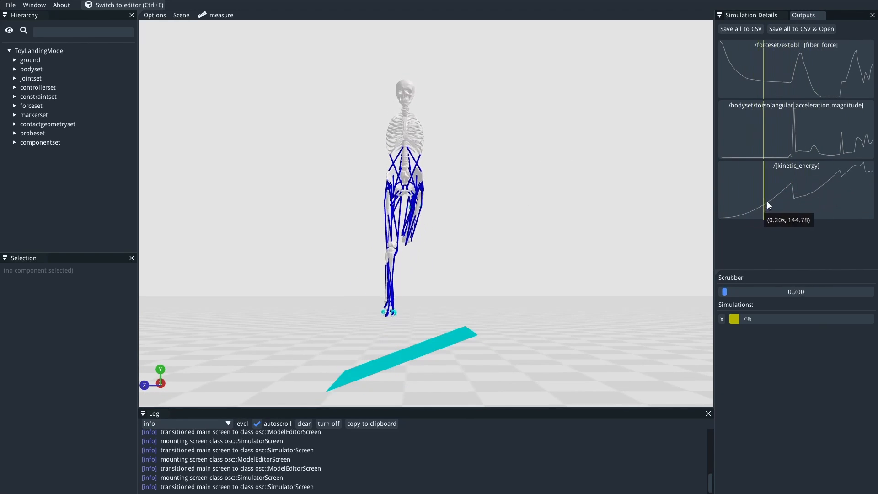
mouse_move(799, 203)
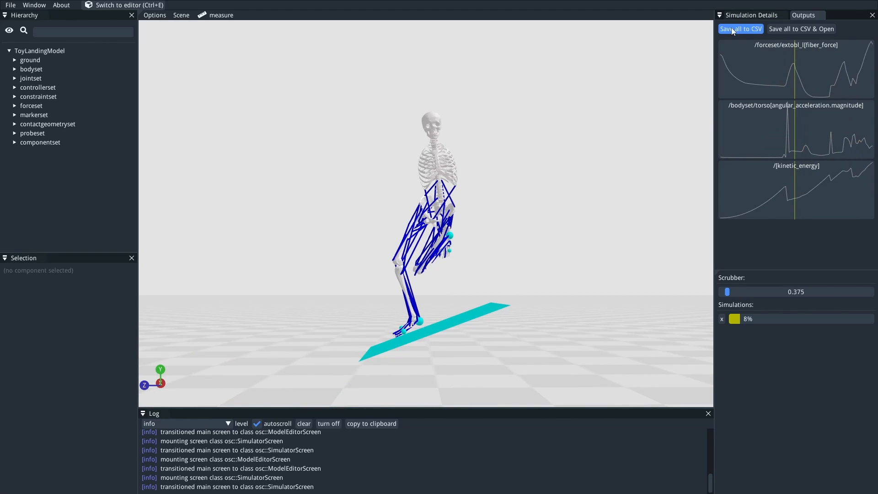
mouse_move(834, 109)
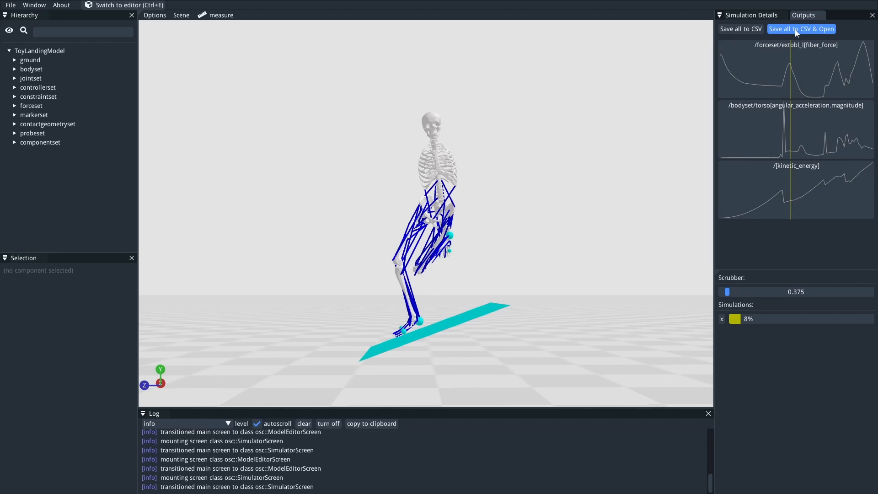
Export all recorded outputs with 'Save all to CSV & Open', opening the file in Excel.
left_click(801, 28)
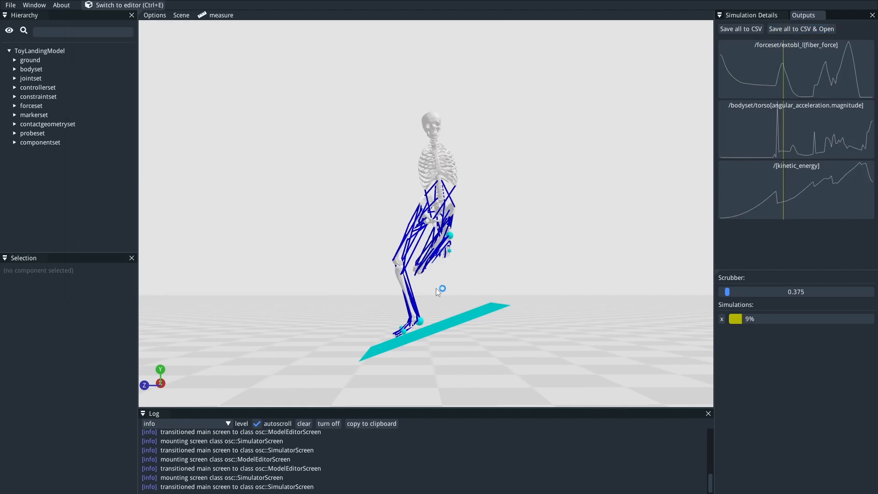
left_click(800, 29)
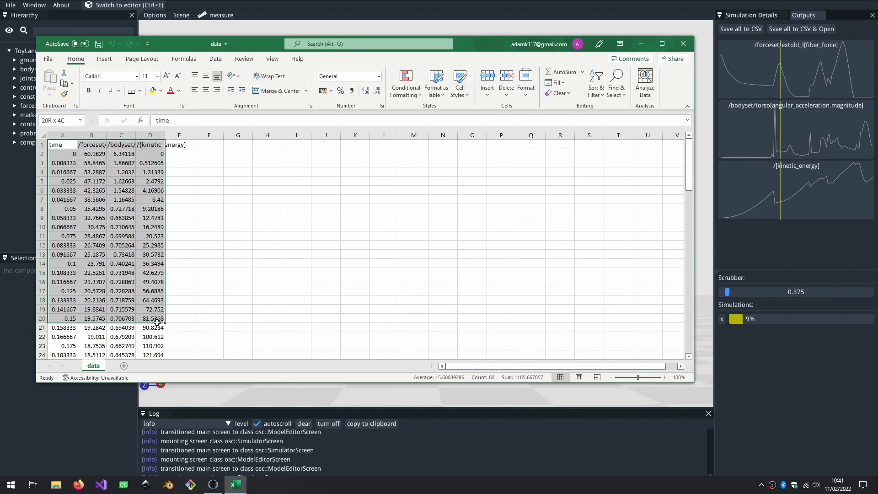
Chart A1:D20 as a line chart against time, then close the Excel workbook.
left_click(104, 59)
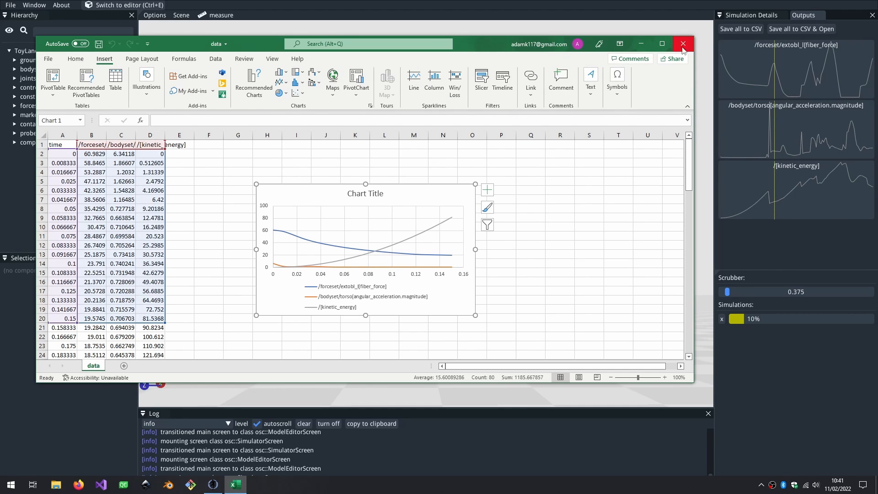
left_click(682, 44)
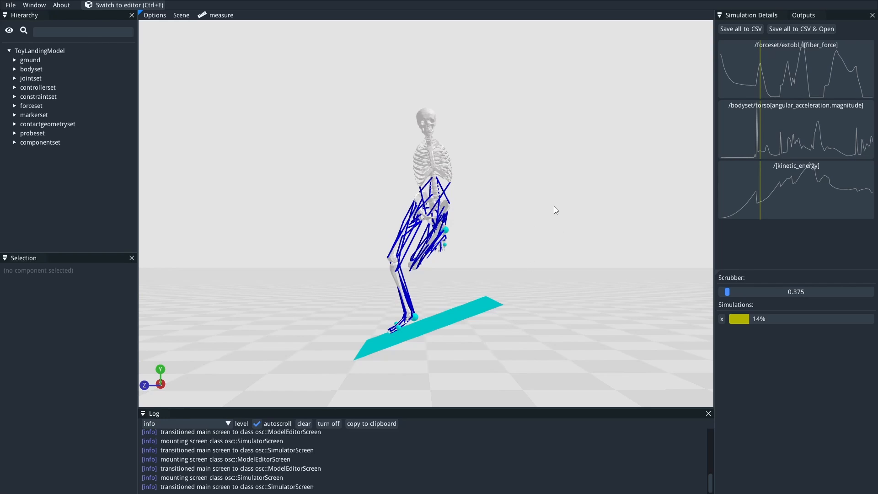
mouse_move(822, 134)
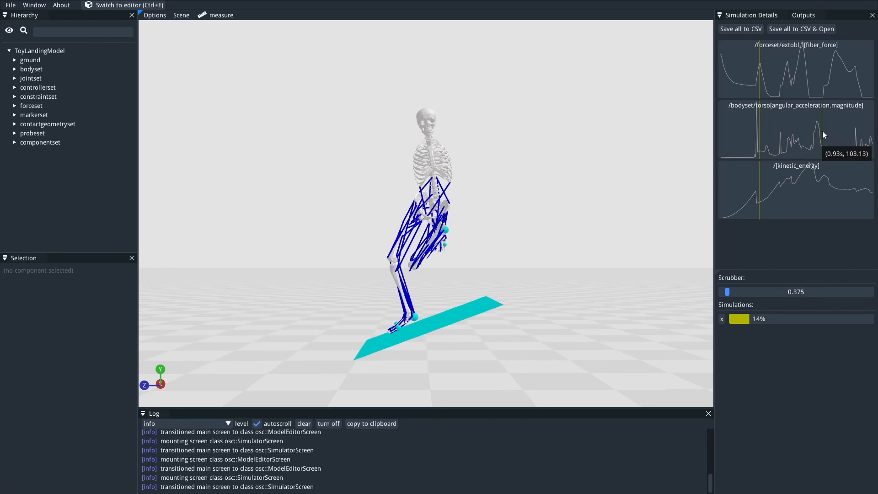
mouse_move(834, 135)
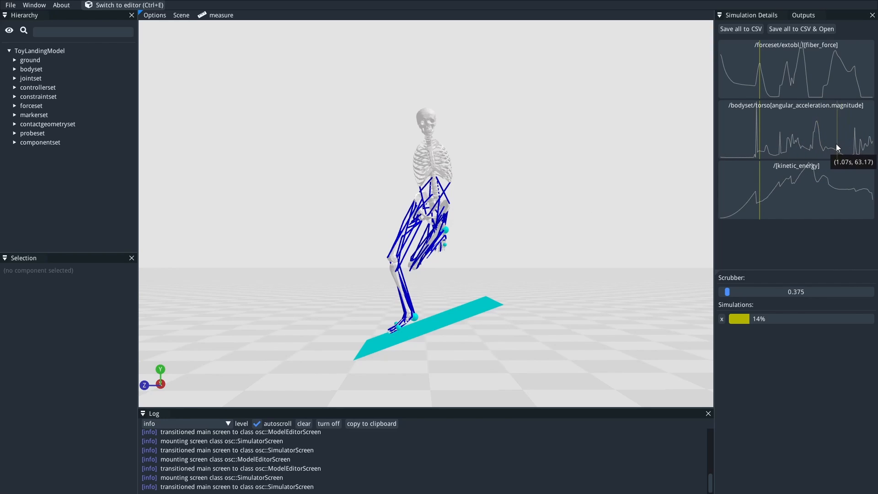
mouse_move(517, 105)
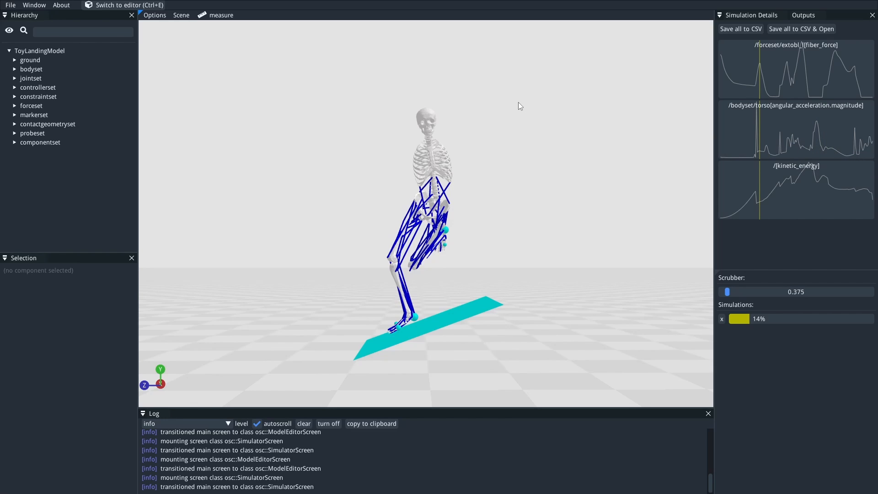
mouse_move(489, 177)
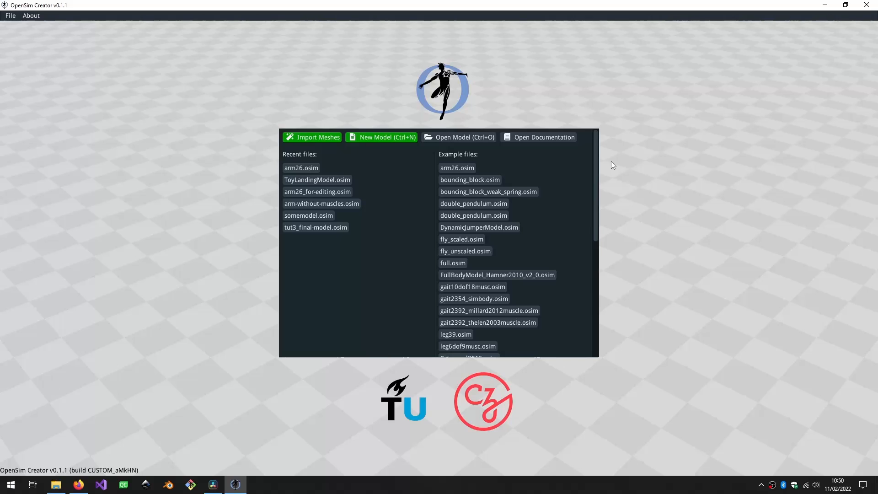
mouse_move(607, 162)
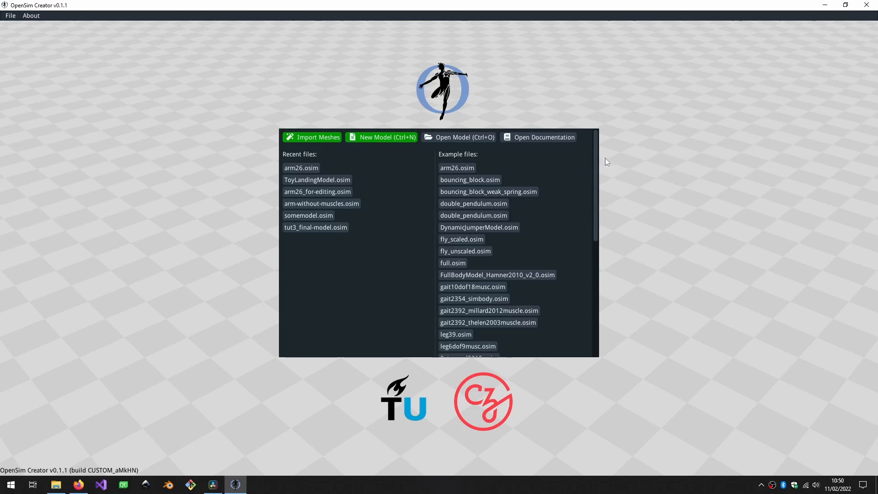
mouse_move(570, 163)
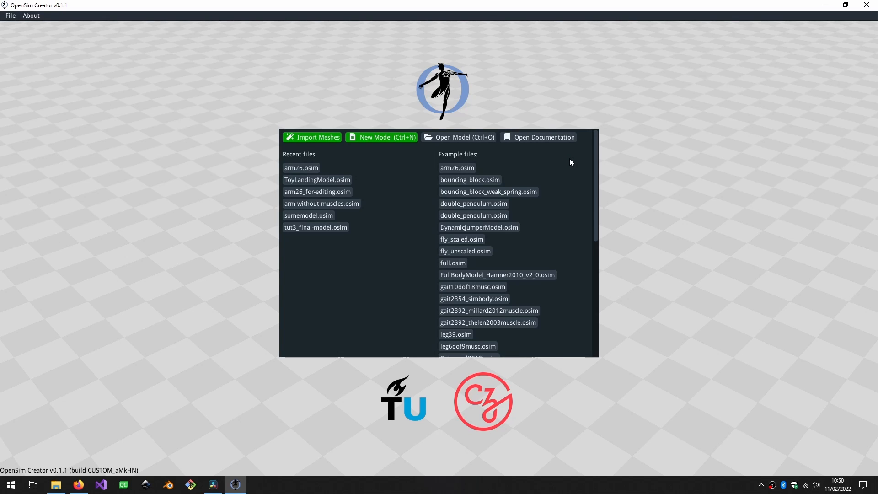
mouse_move(563, 172)
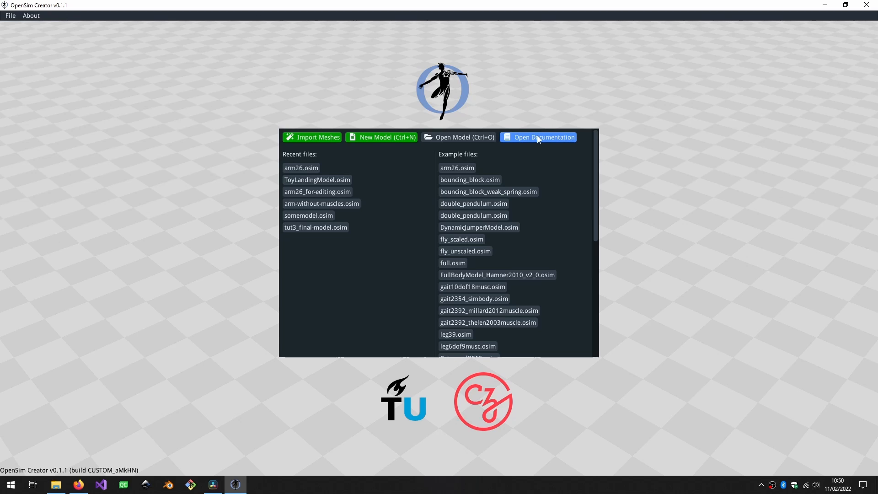
mouse_move(532, 155)
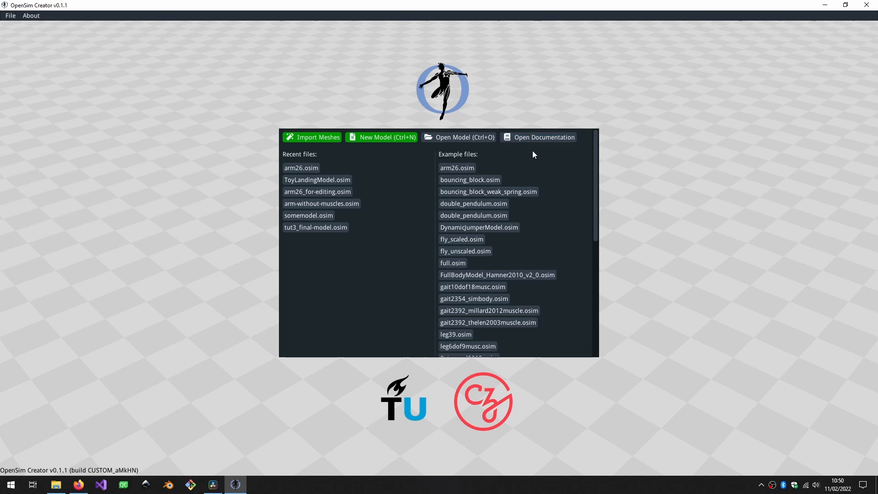
Show the About panel with graphics settings, build properties and useful links.
left_click(543, 138)
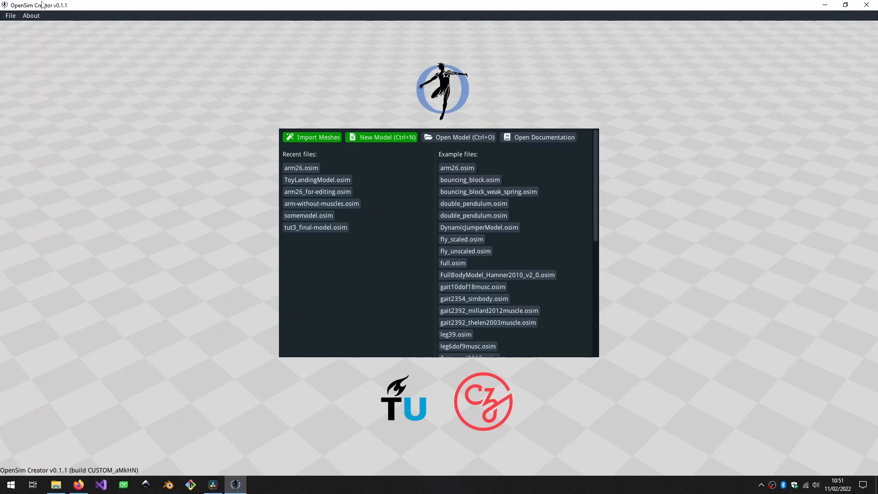
left_click(30, 15)
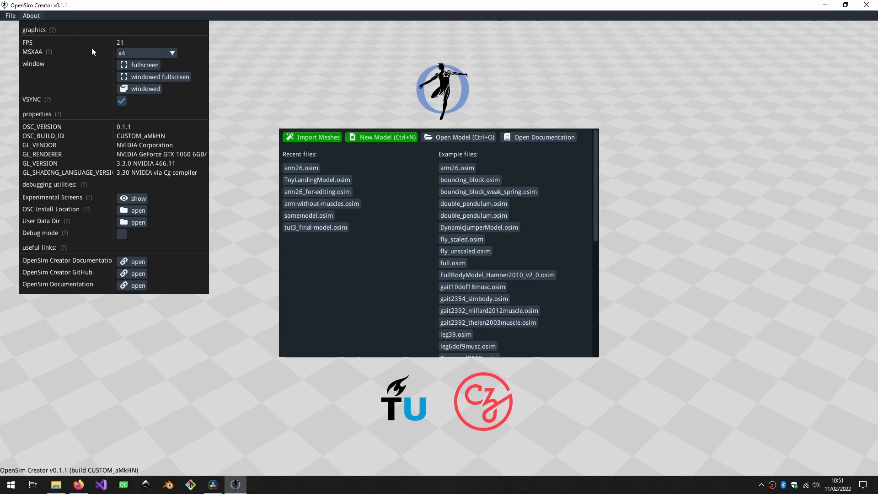
mouse_move(157, 127)
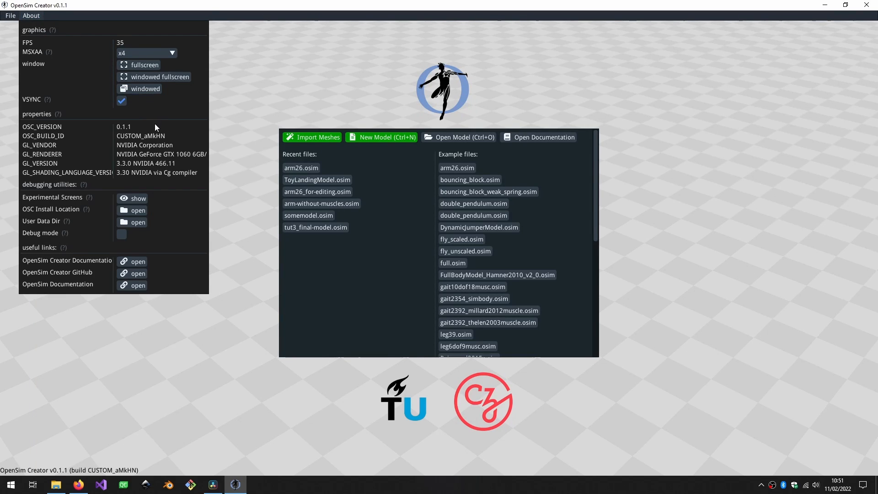
mouse_move(91, 106)
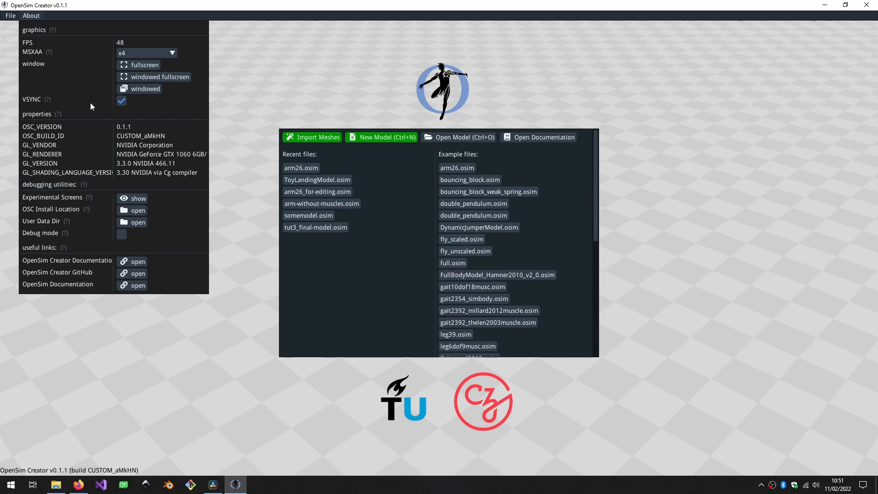
mouse_move(72, 279)
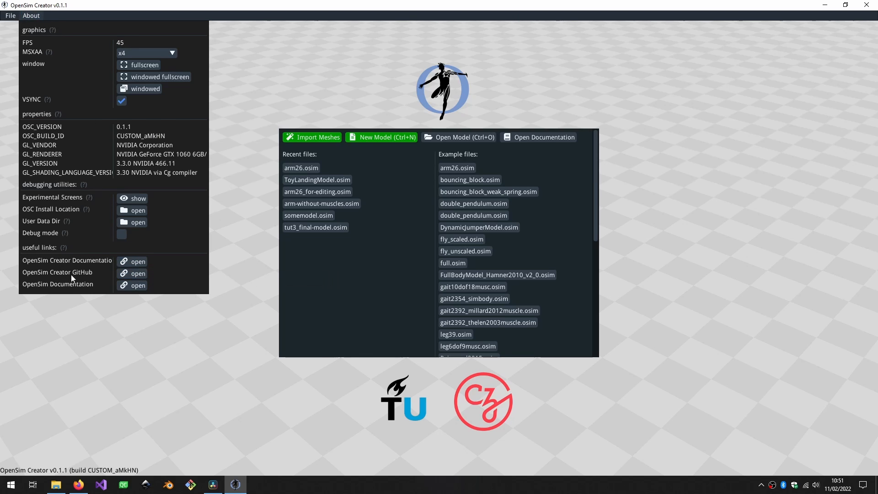
Launch the OpenSim Creator GitHub repository link from the About panel.
left_click(138, 273)
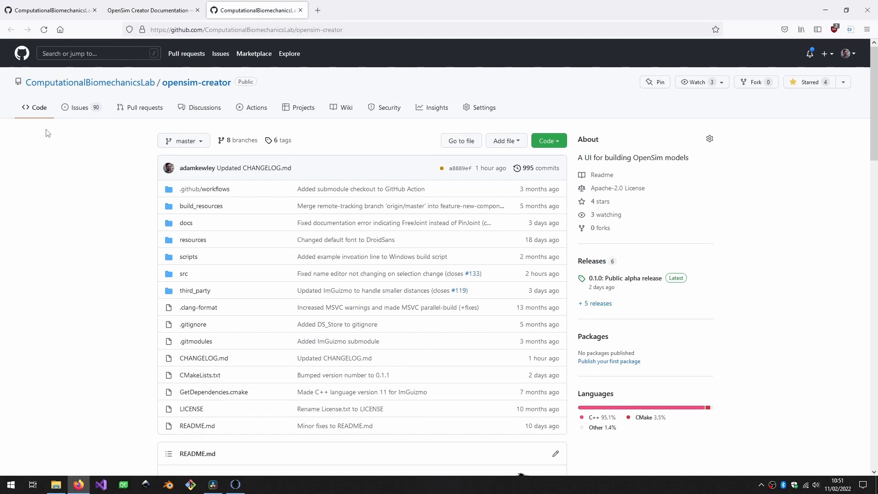
Browse the opensim-creator repository in Firefox and switch back to OpenSim Creator.
left_click(241, 29)
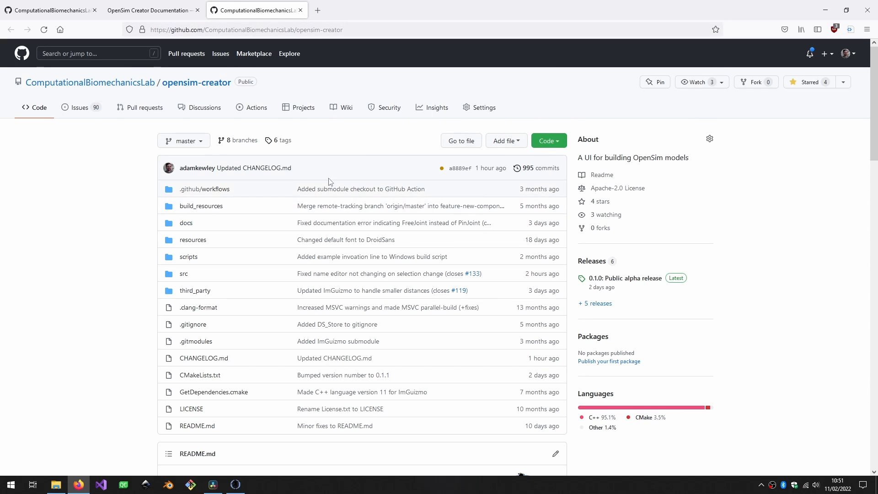
left_click(234, 484)
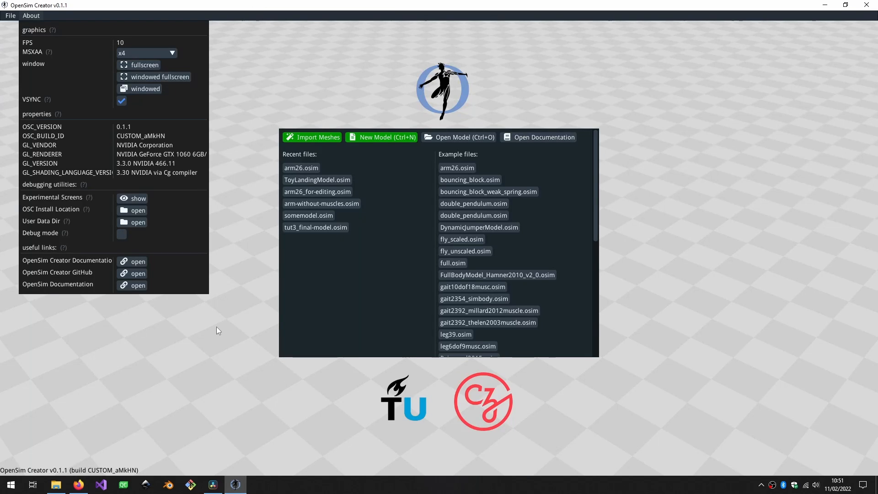
mouse_move(223, 257)
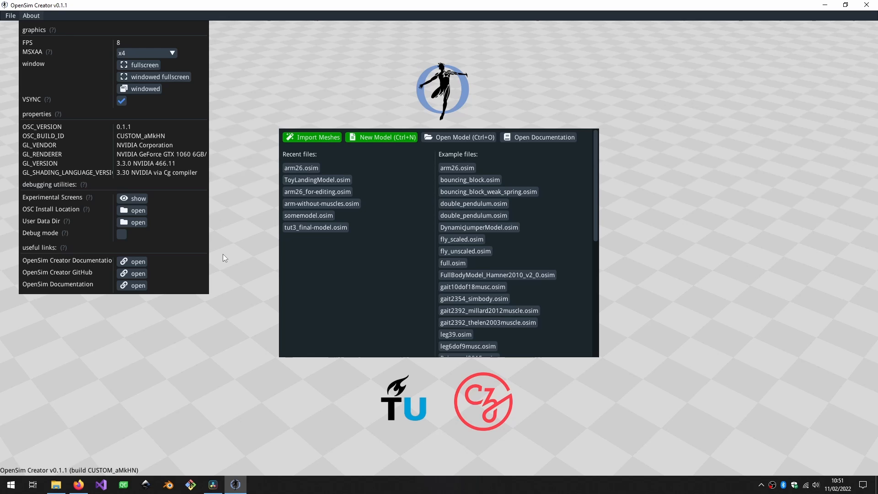
mouse_move(224, 256)
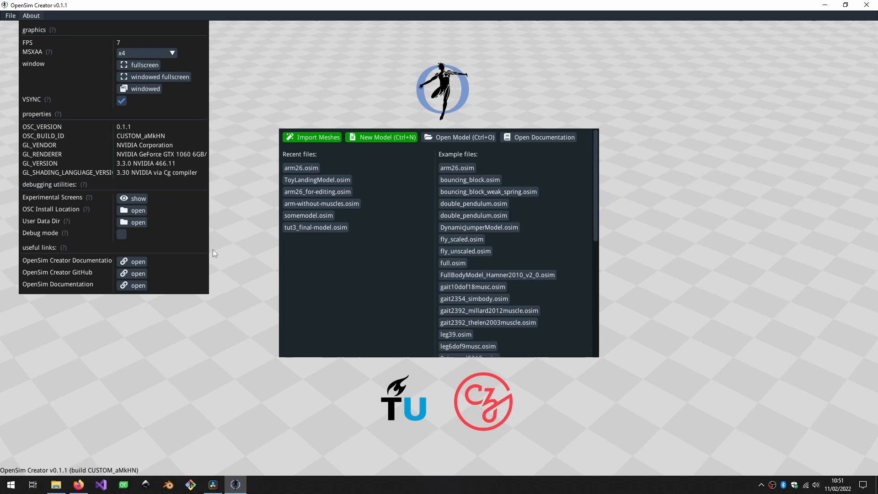
mouse_move(384, 278)
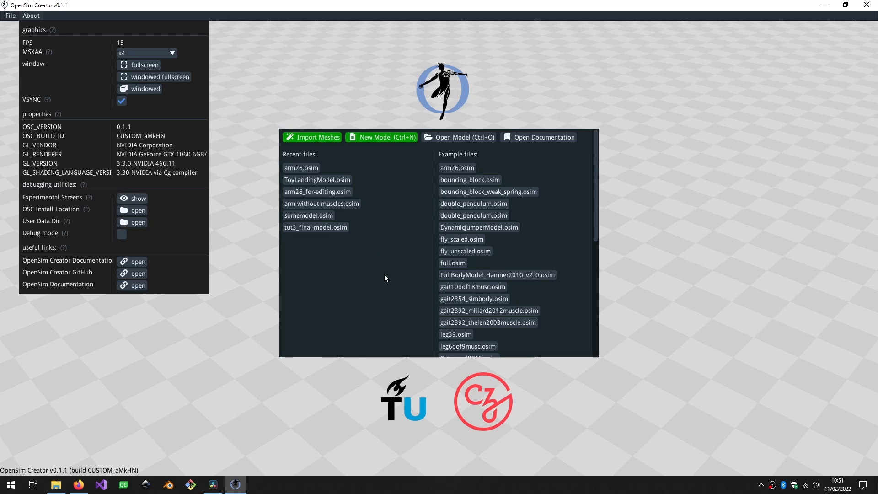
mouse_move(372, 267)
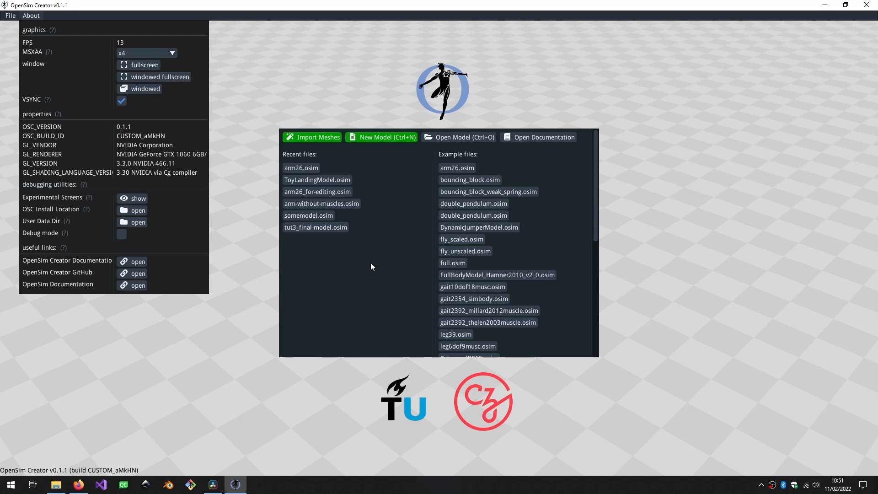